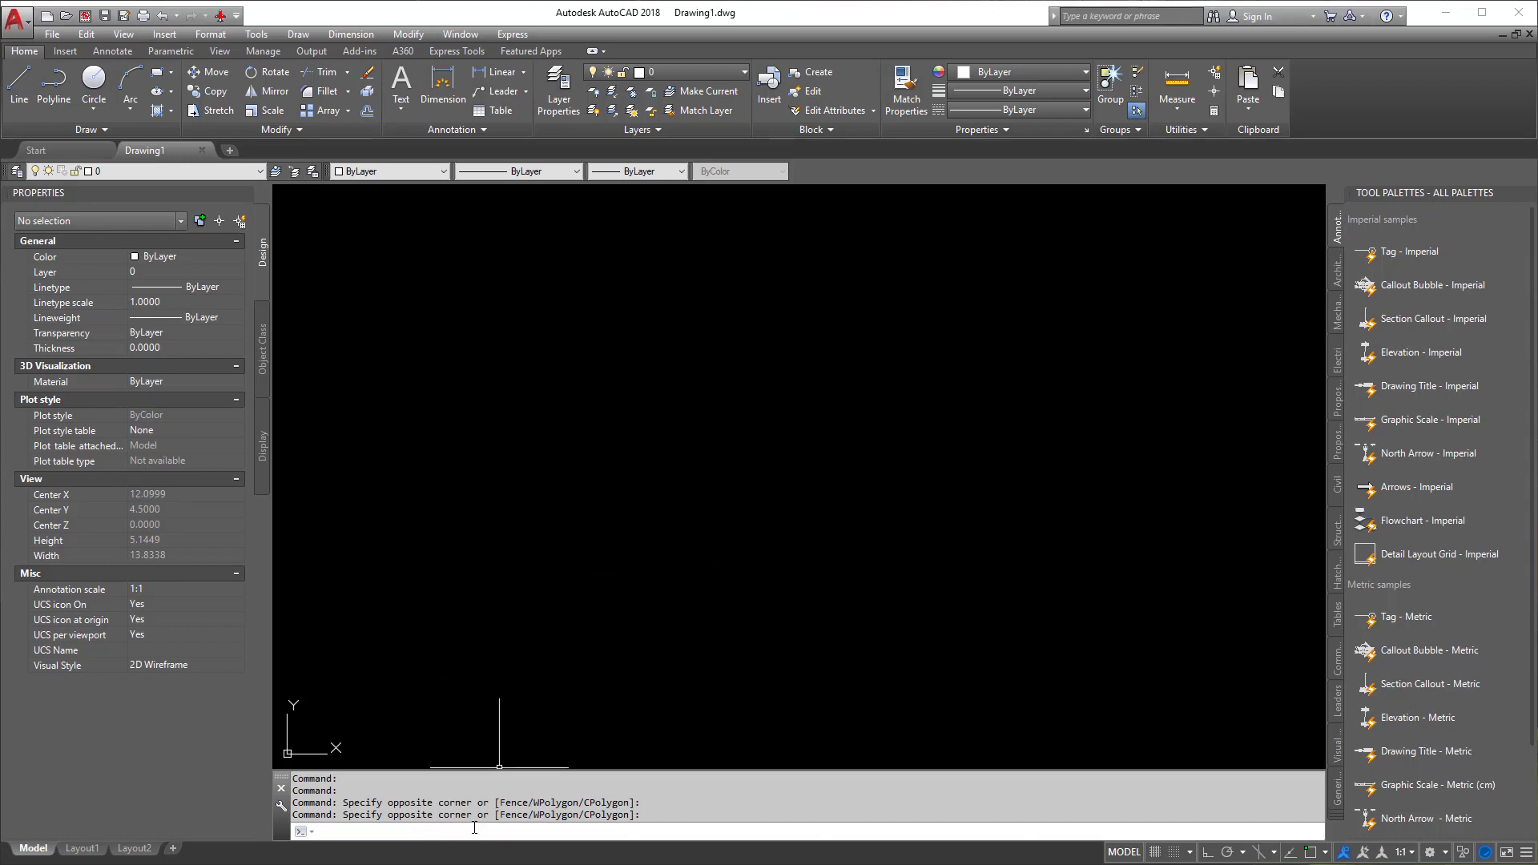
- In UNITS, try the Architectural length type, then revert to Decimal and confirm
{"action": "type", "text": "uinit"}
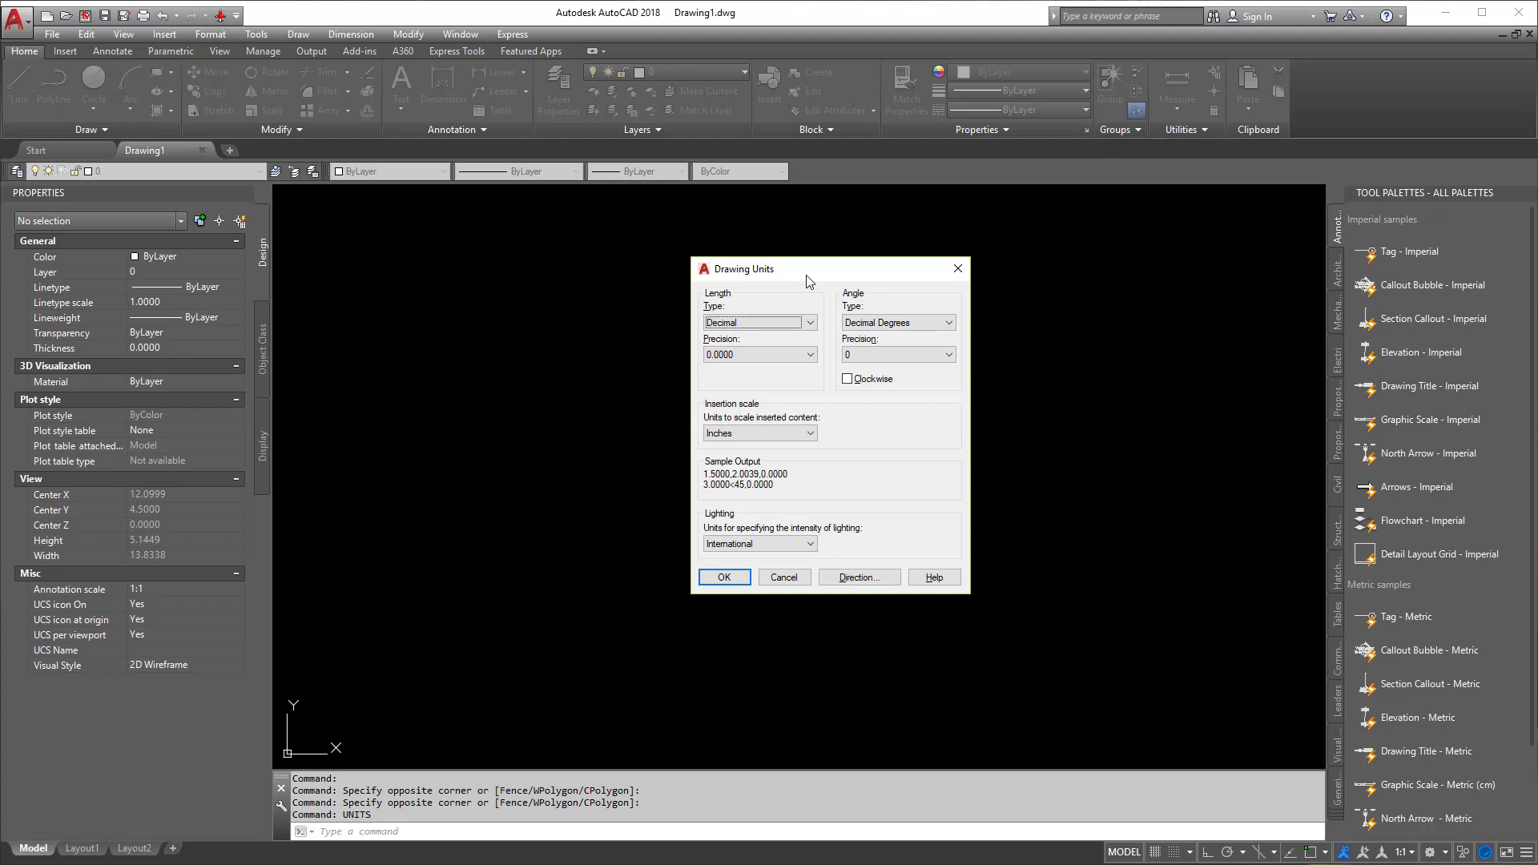
{"action": "left_click", "coordinate": [808, 323]}
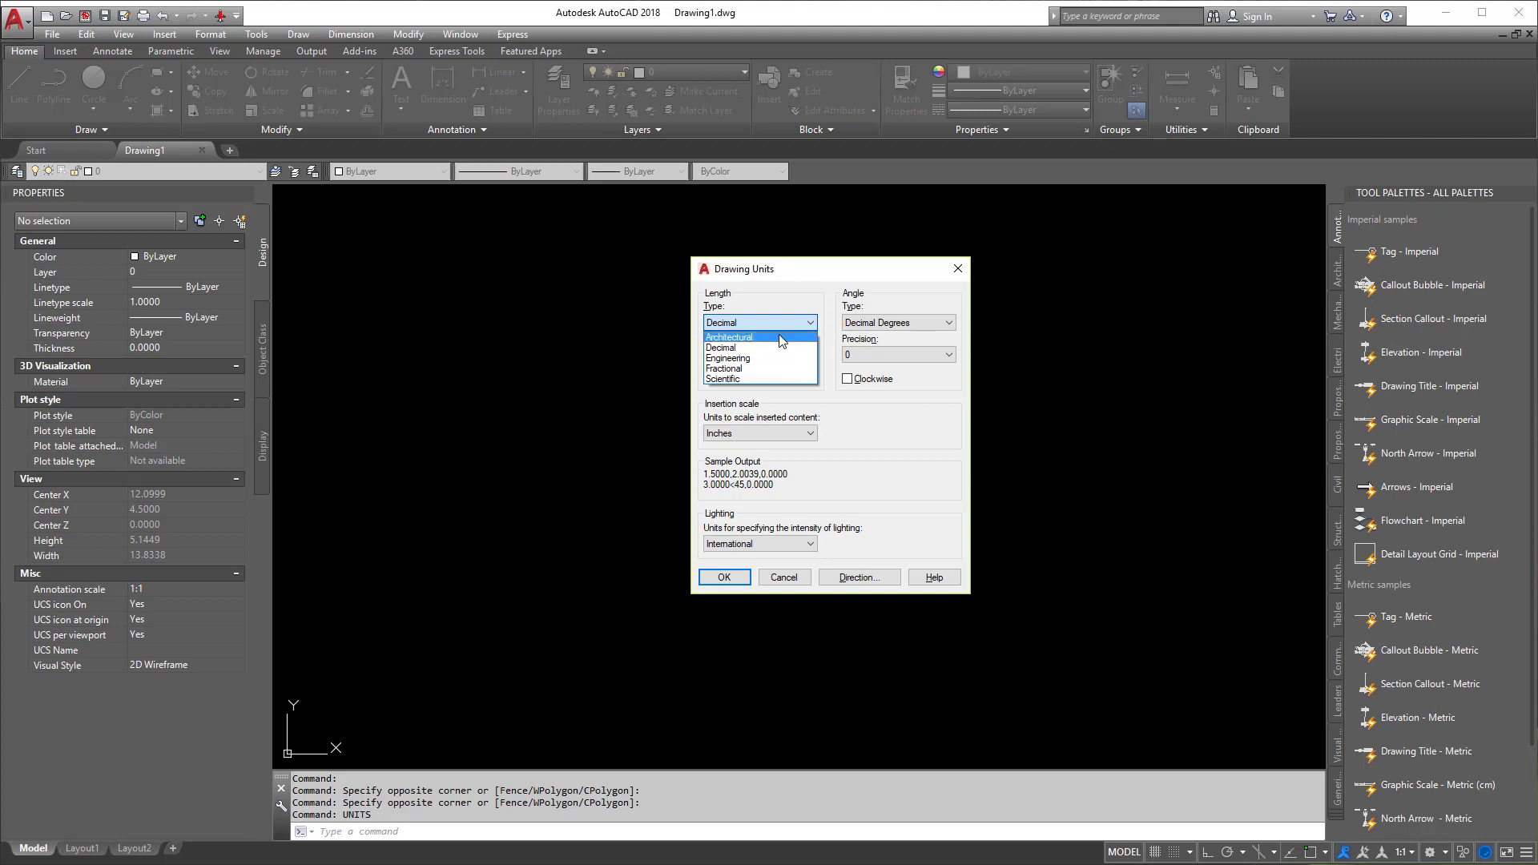
{"action": "left_click", "coordinate": [728, 337]}
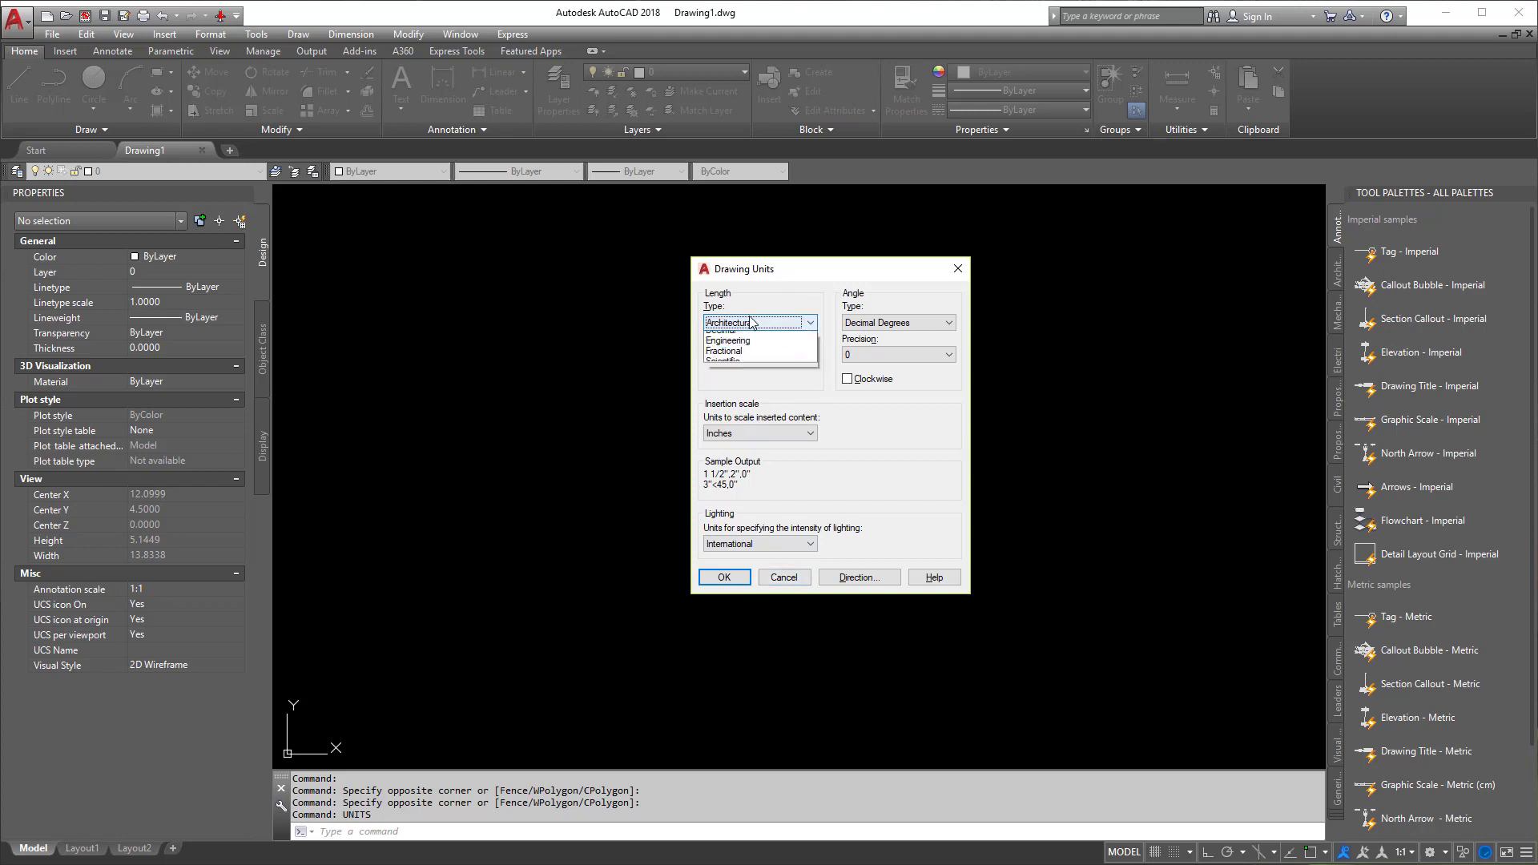
{"action": "left_click", "coordinate": [755, 331]}
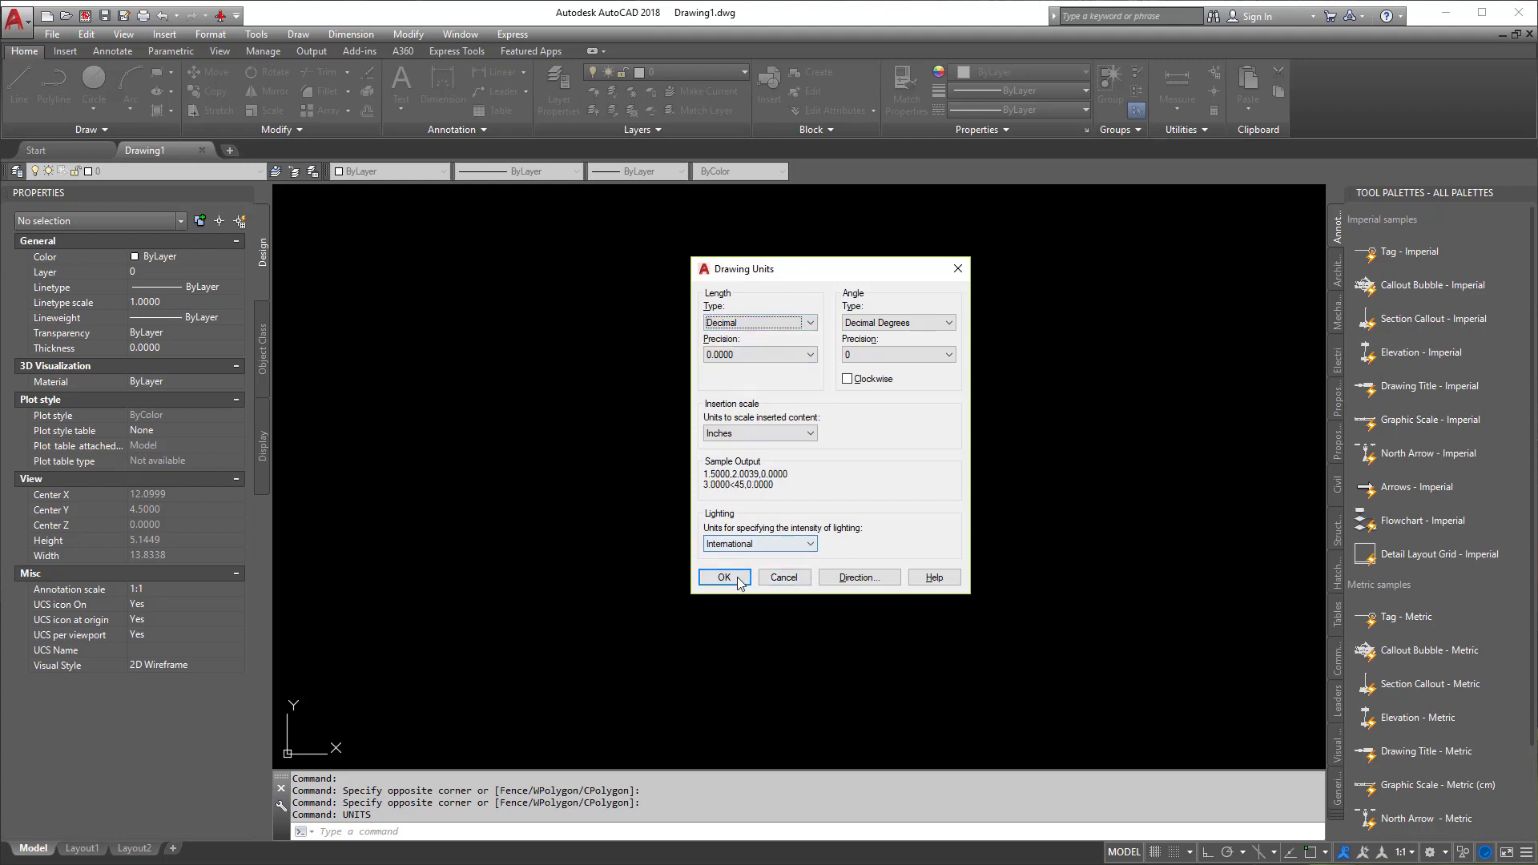
{"action": "left_click", "coordinate": [724, 577]}
{"action": "type", "text": "1"}
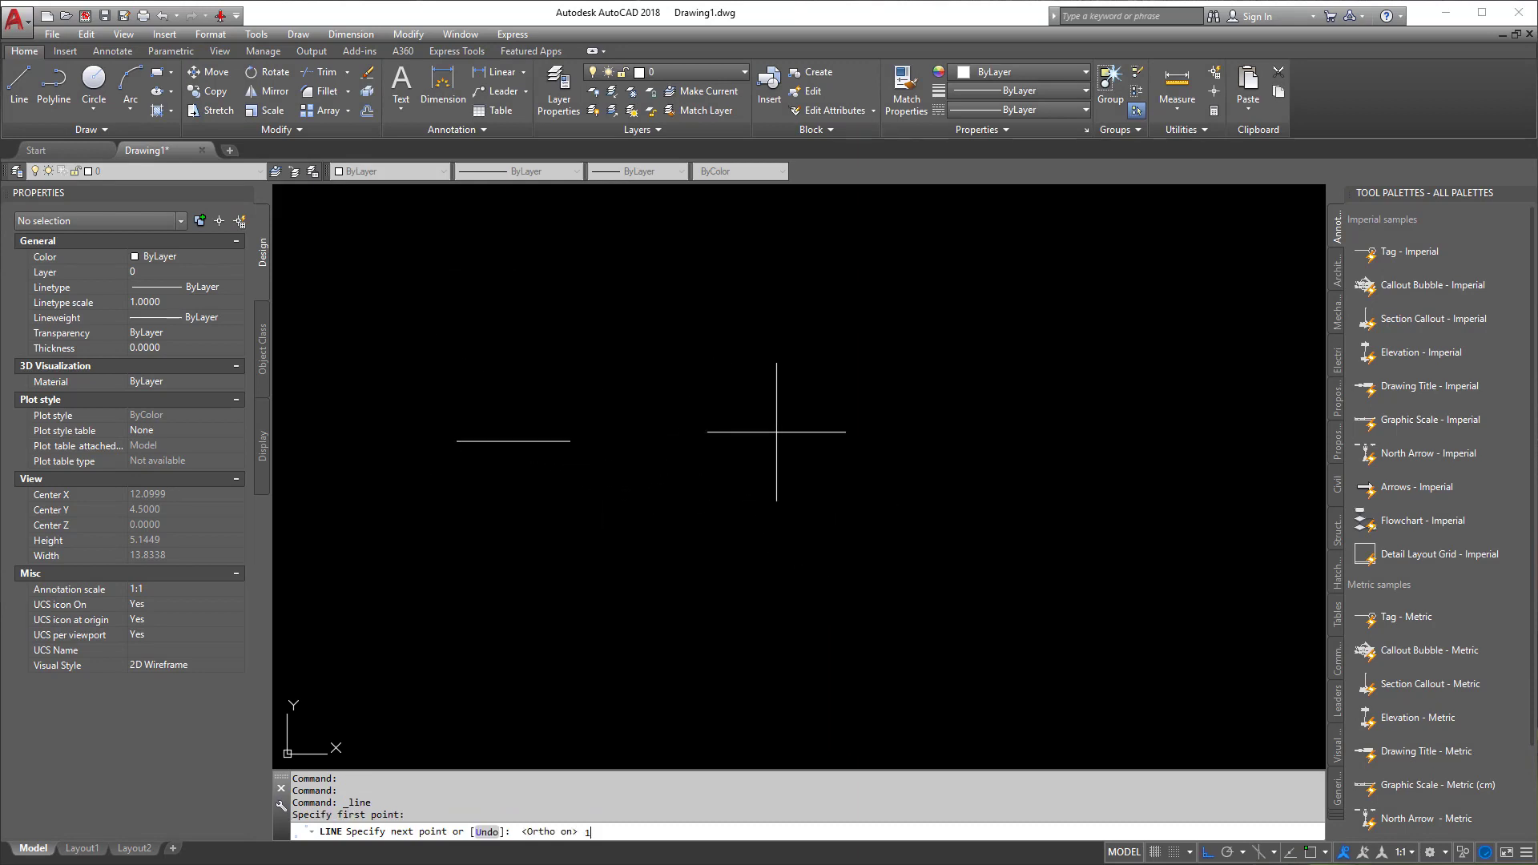
- Set length units to Architectural, then select the upper line to inspect its length
{"action": "key", "text": "Escape"}
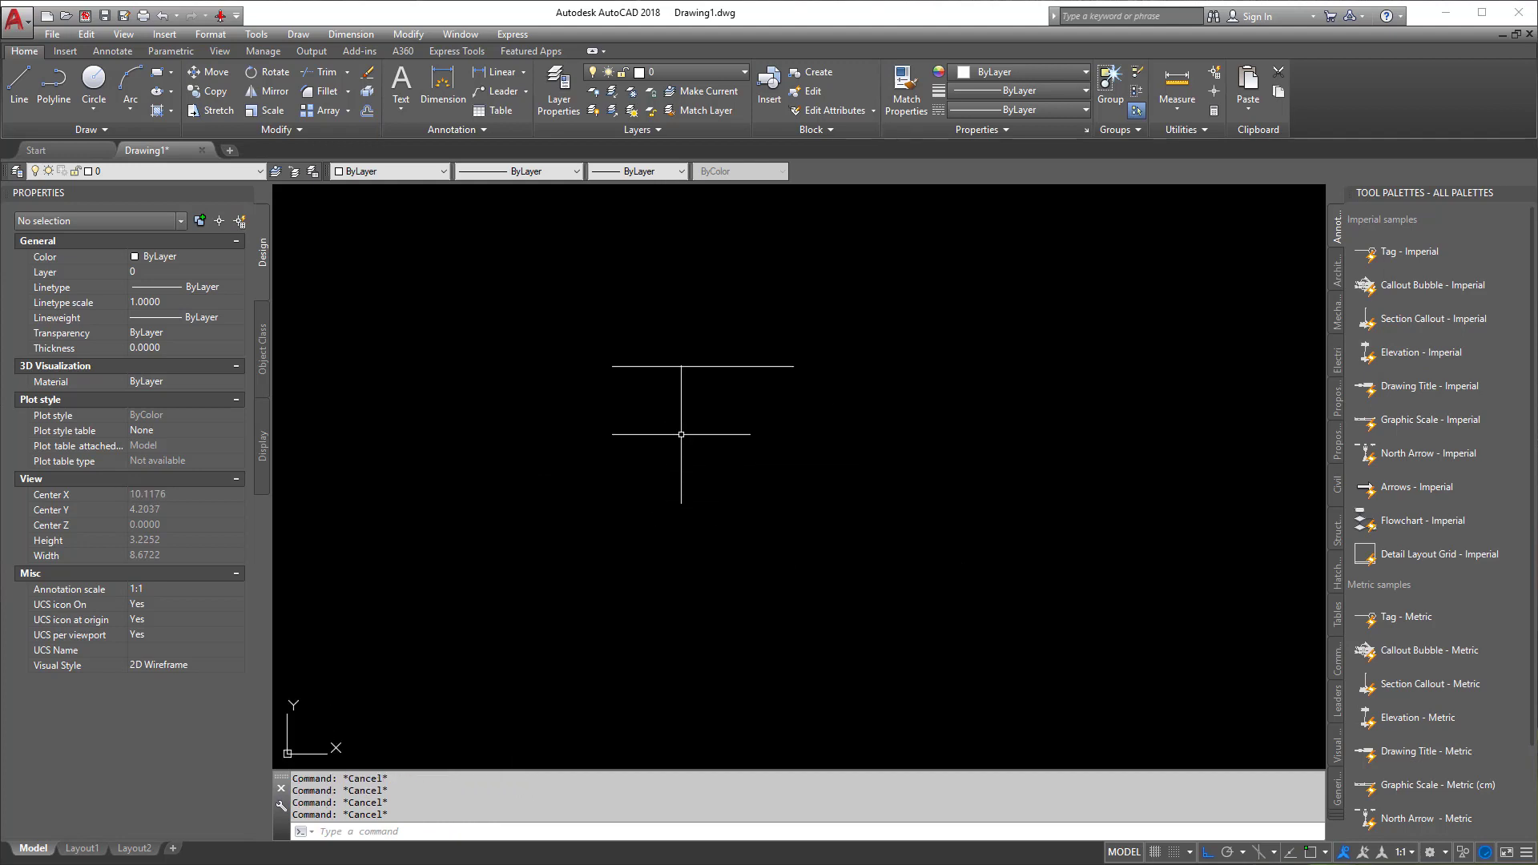
{"action": "type", "text": "u"}
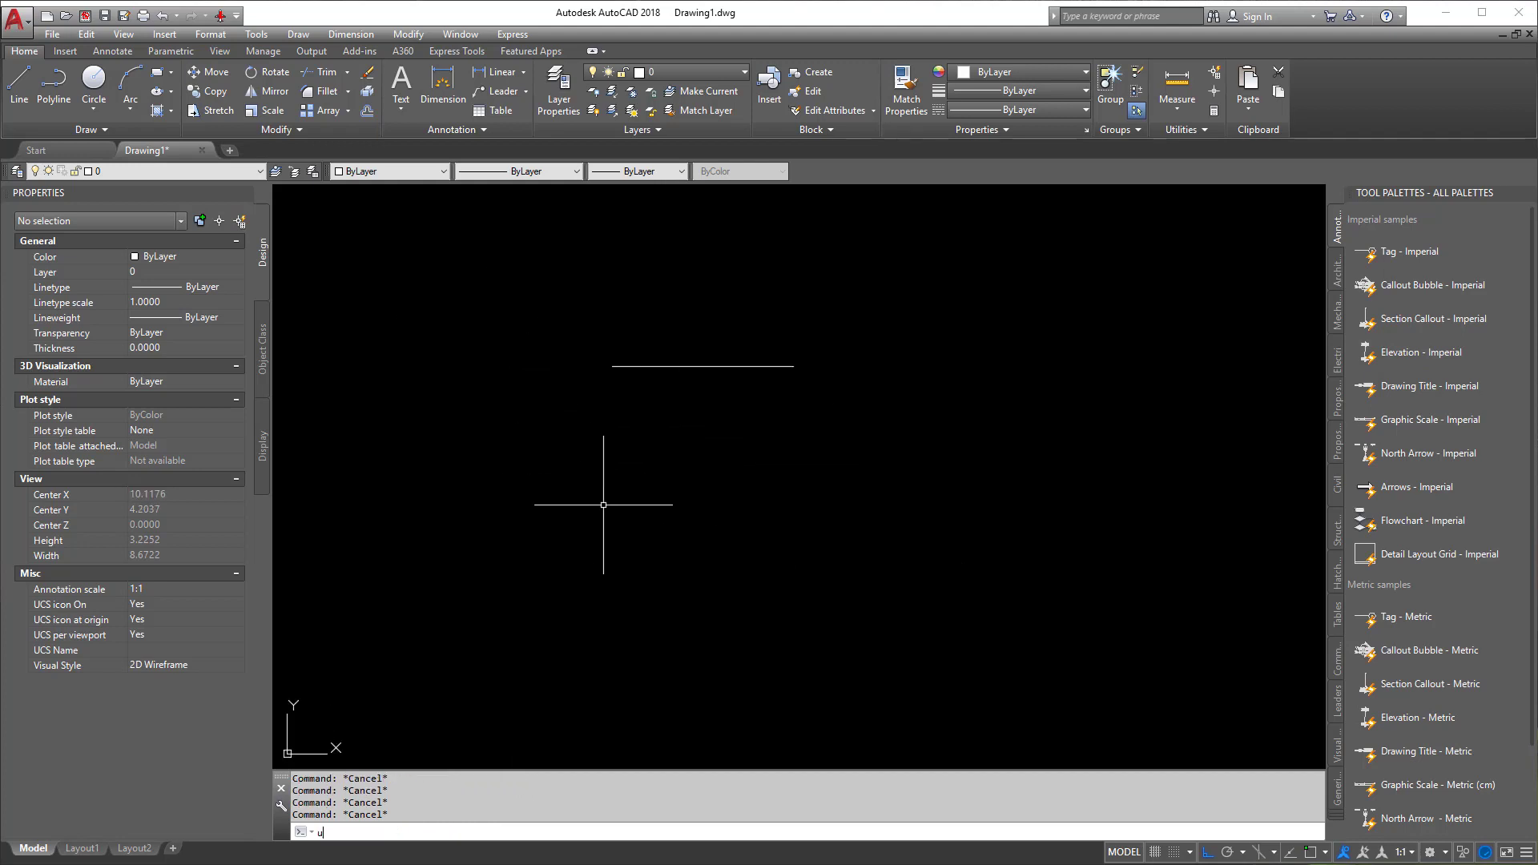
{"action": "key", "text": "Return"}
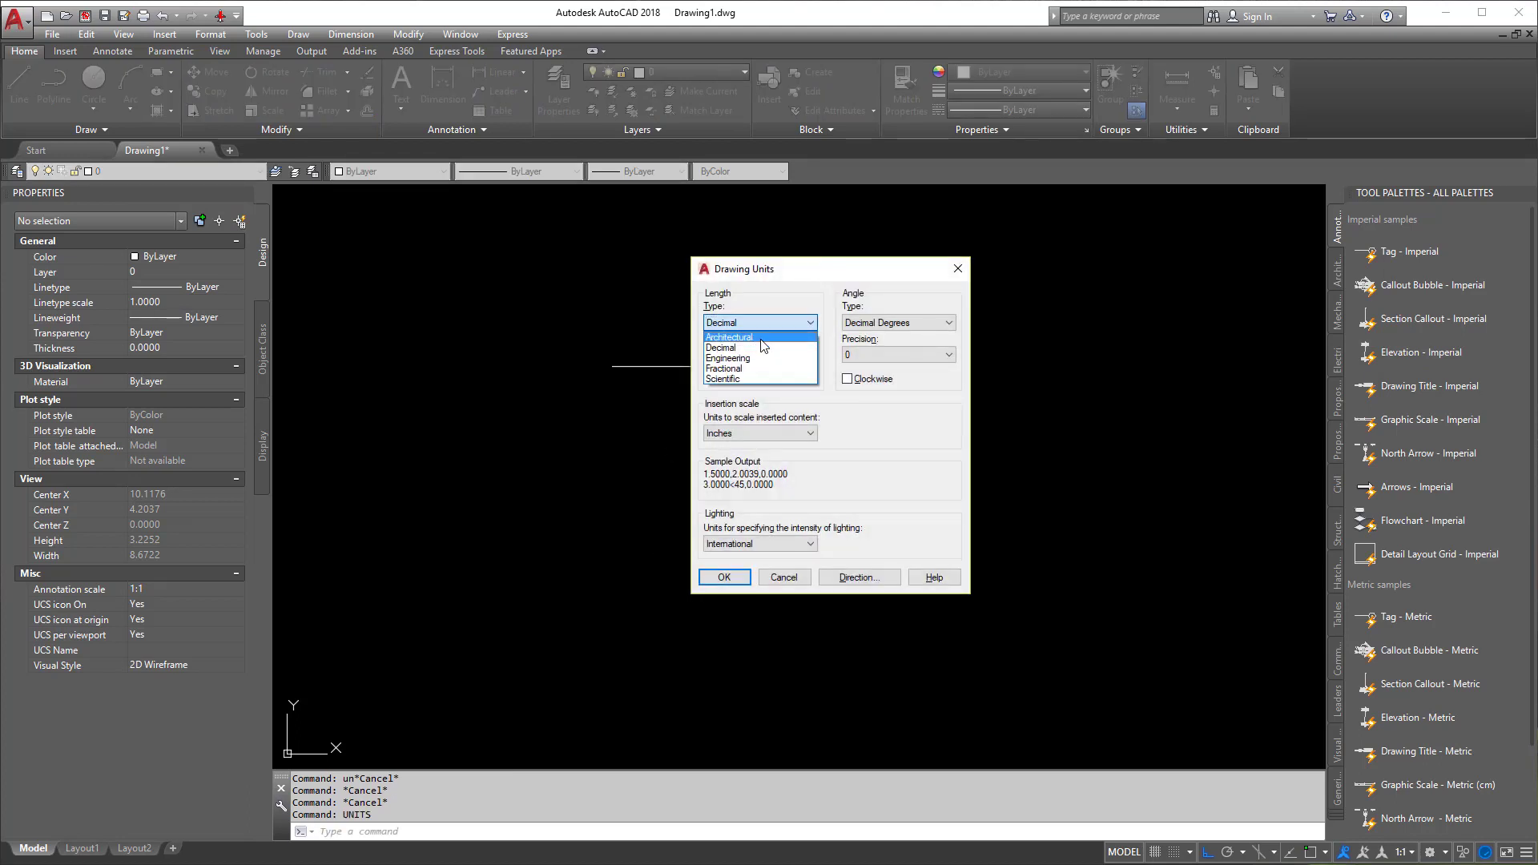
{"action": "left_click", "coordinate": [728, 336]}
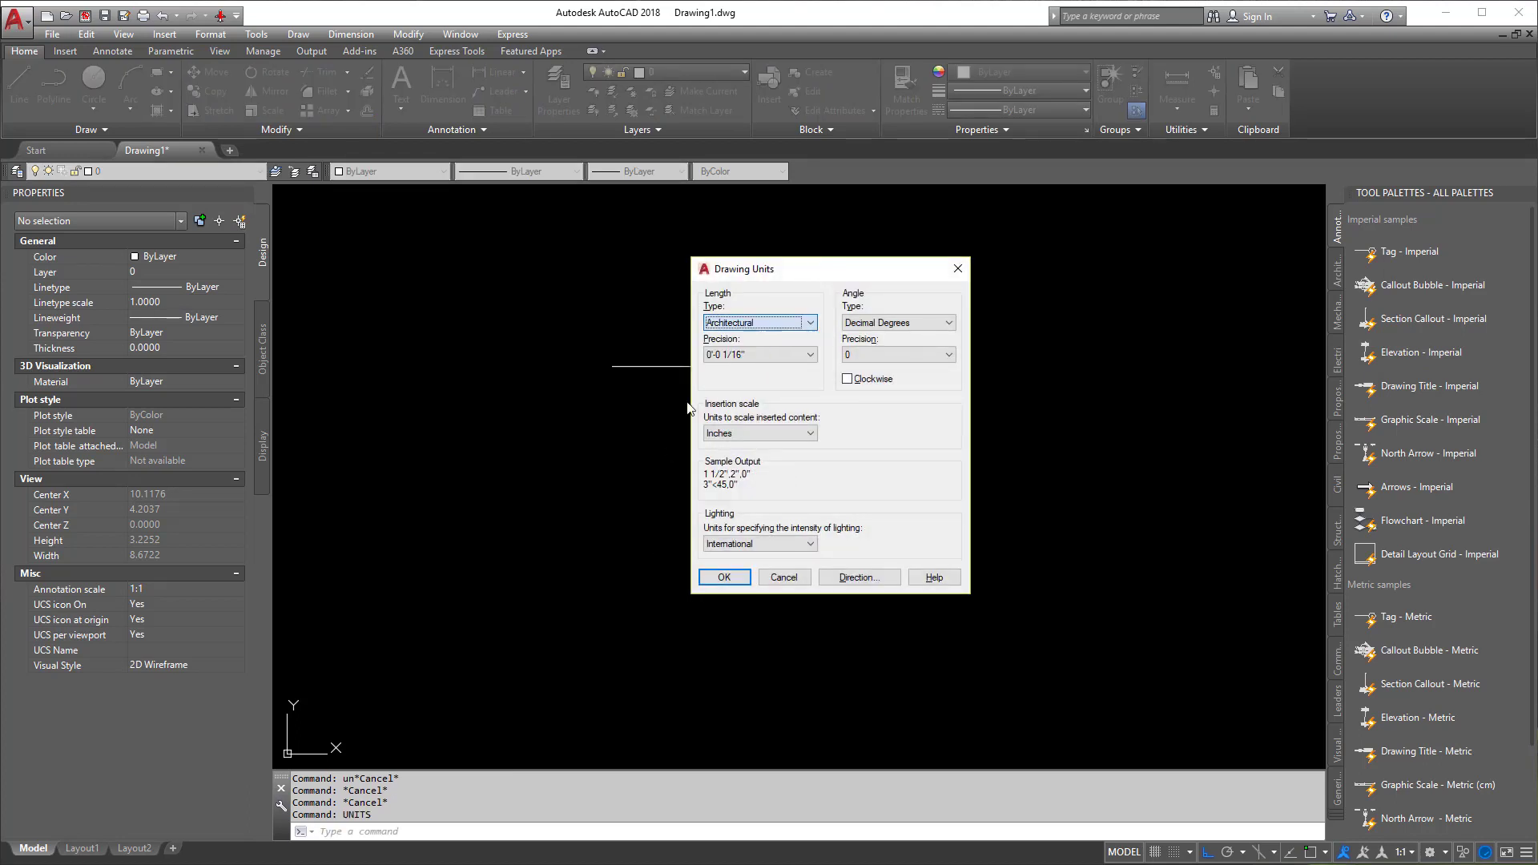
{"action": "left_click", "coordinate": [722, 576]}
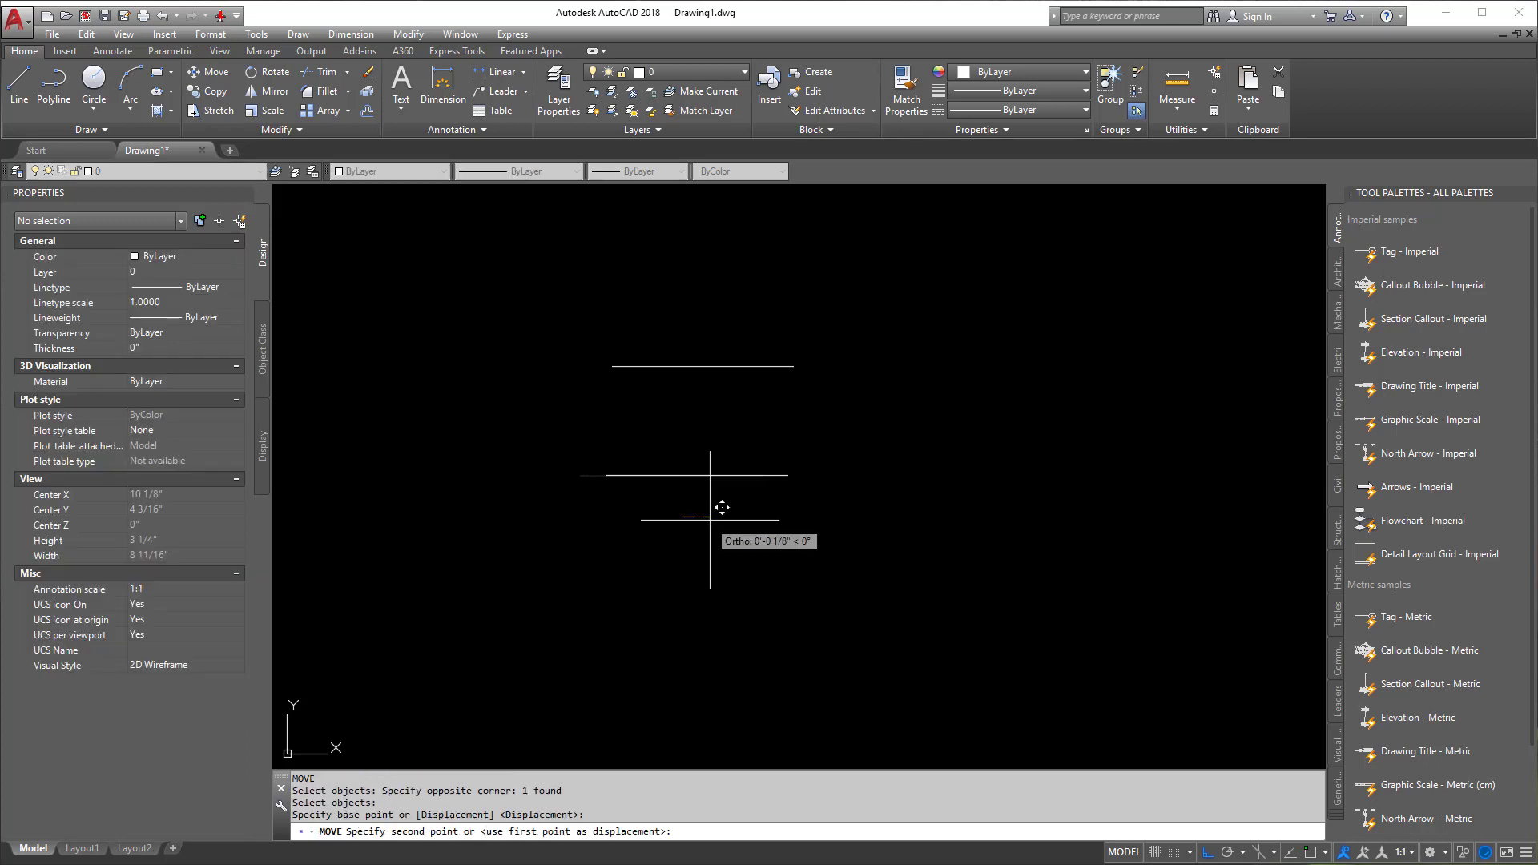
{"action": "key", "text": "Escape"}
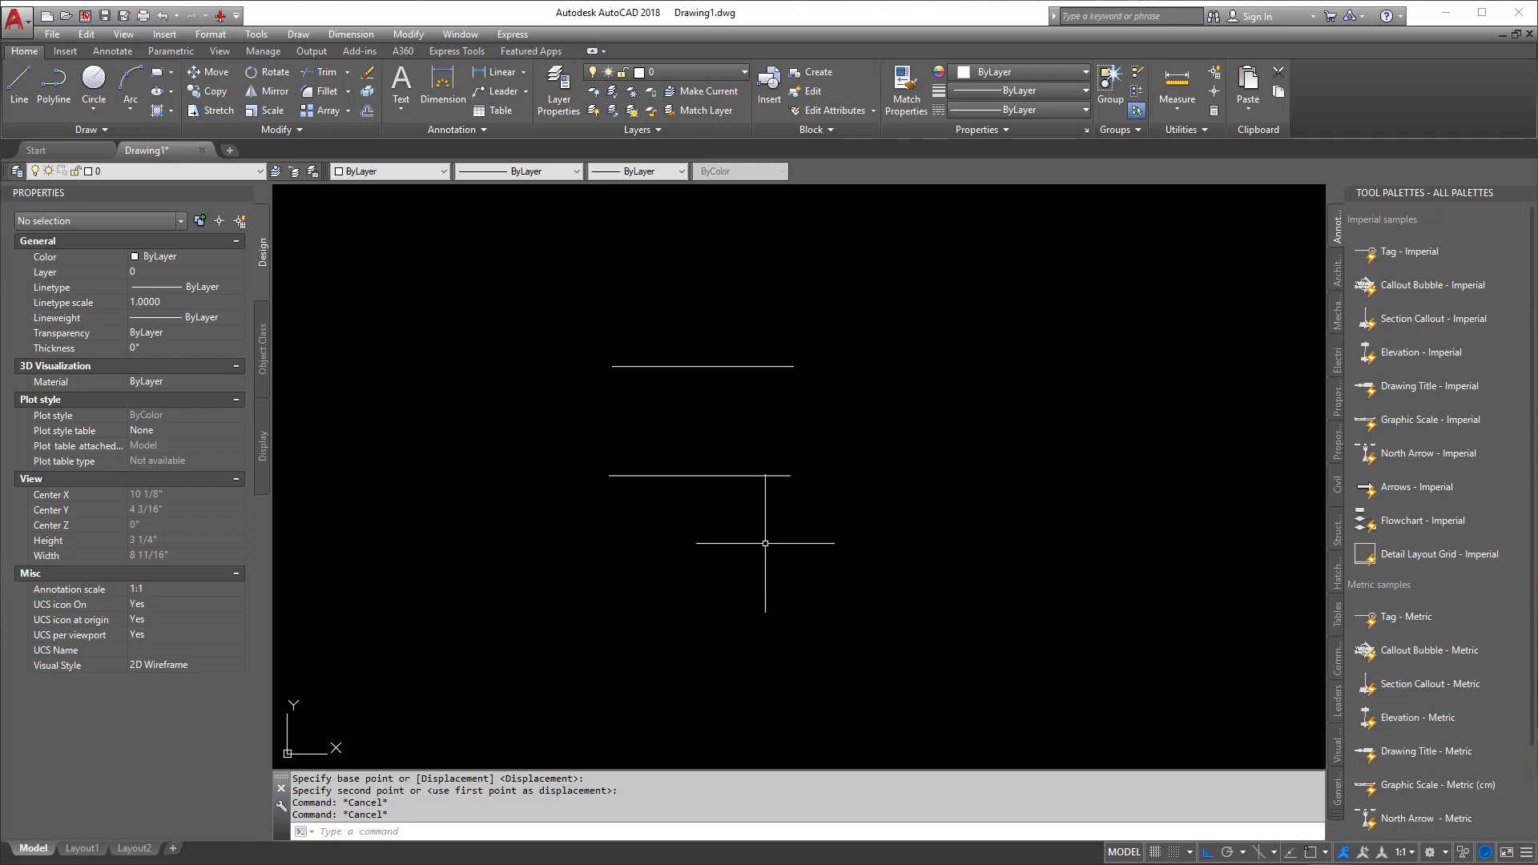
{"action": "left_click", "coordinate": [700, 476]}
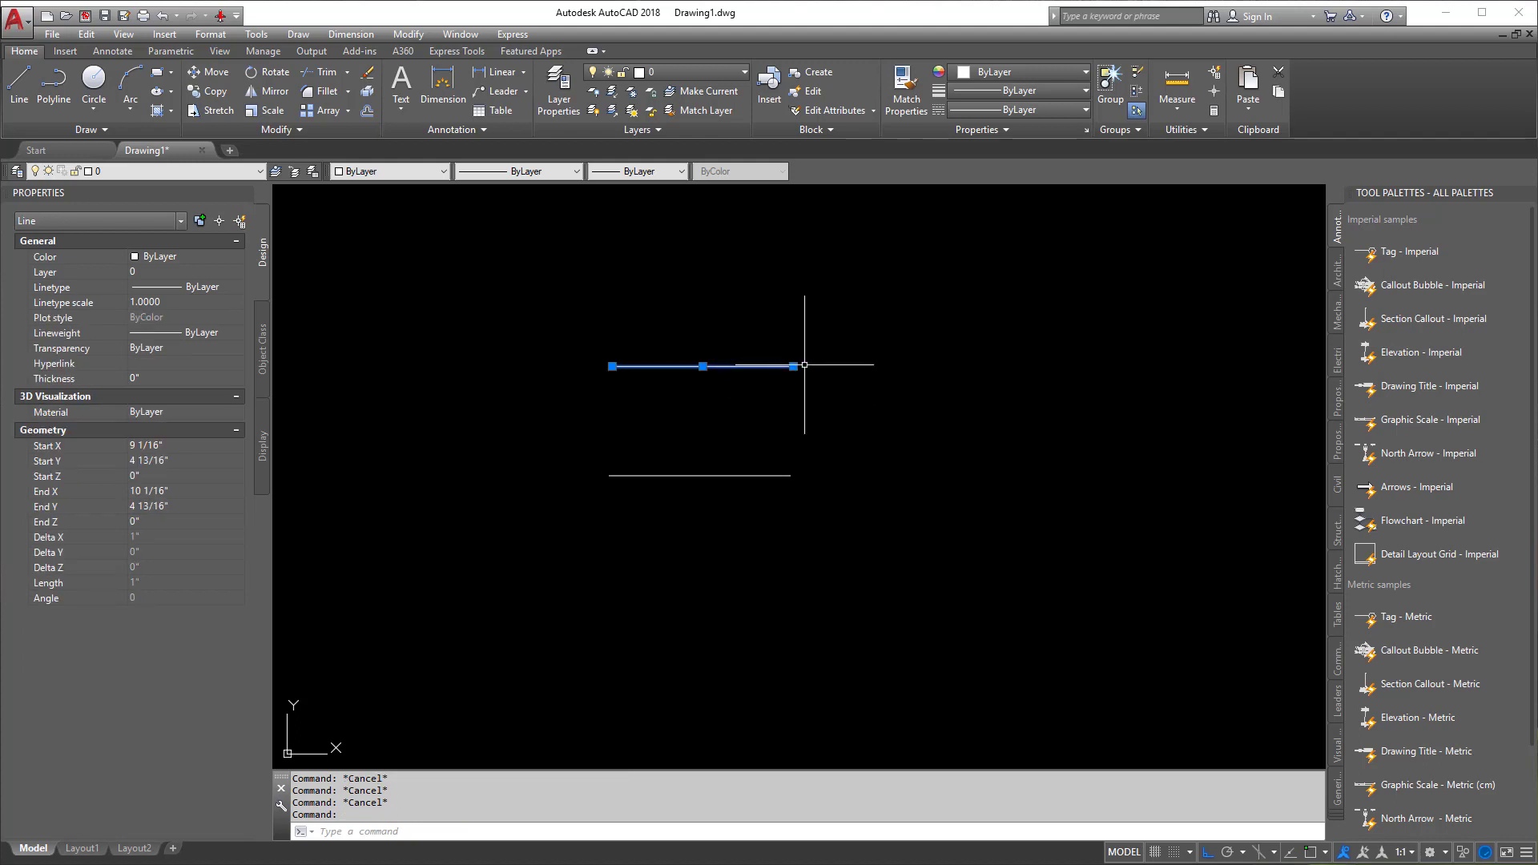
{"action": "left_click", "coordinate": [1175, 90]}
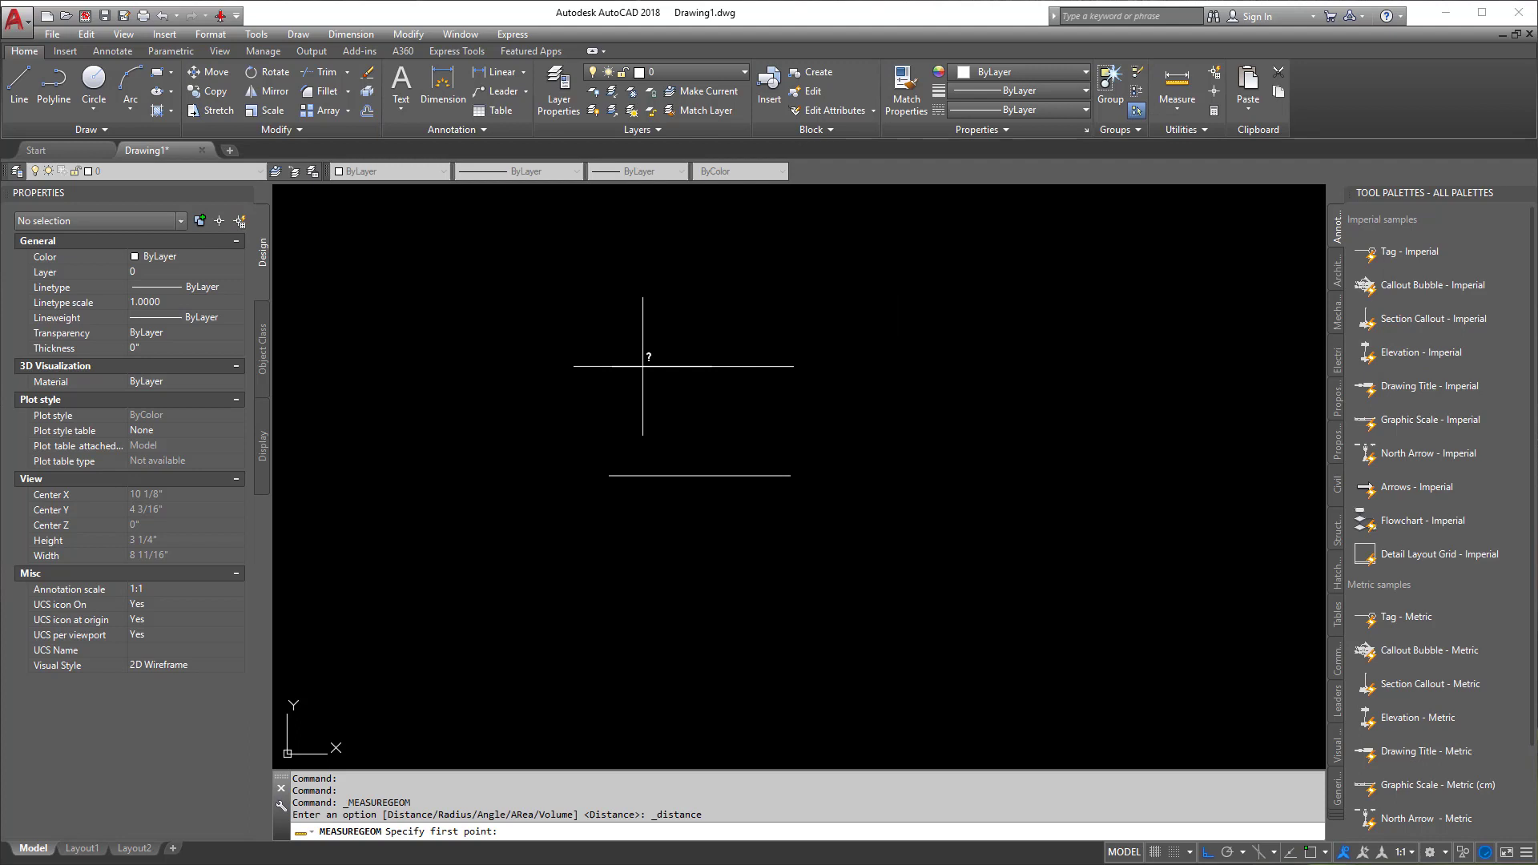
{"action": "left_click", "coordinate": [639, 374]}
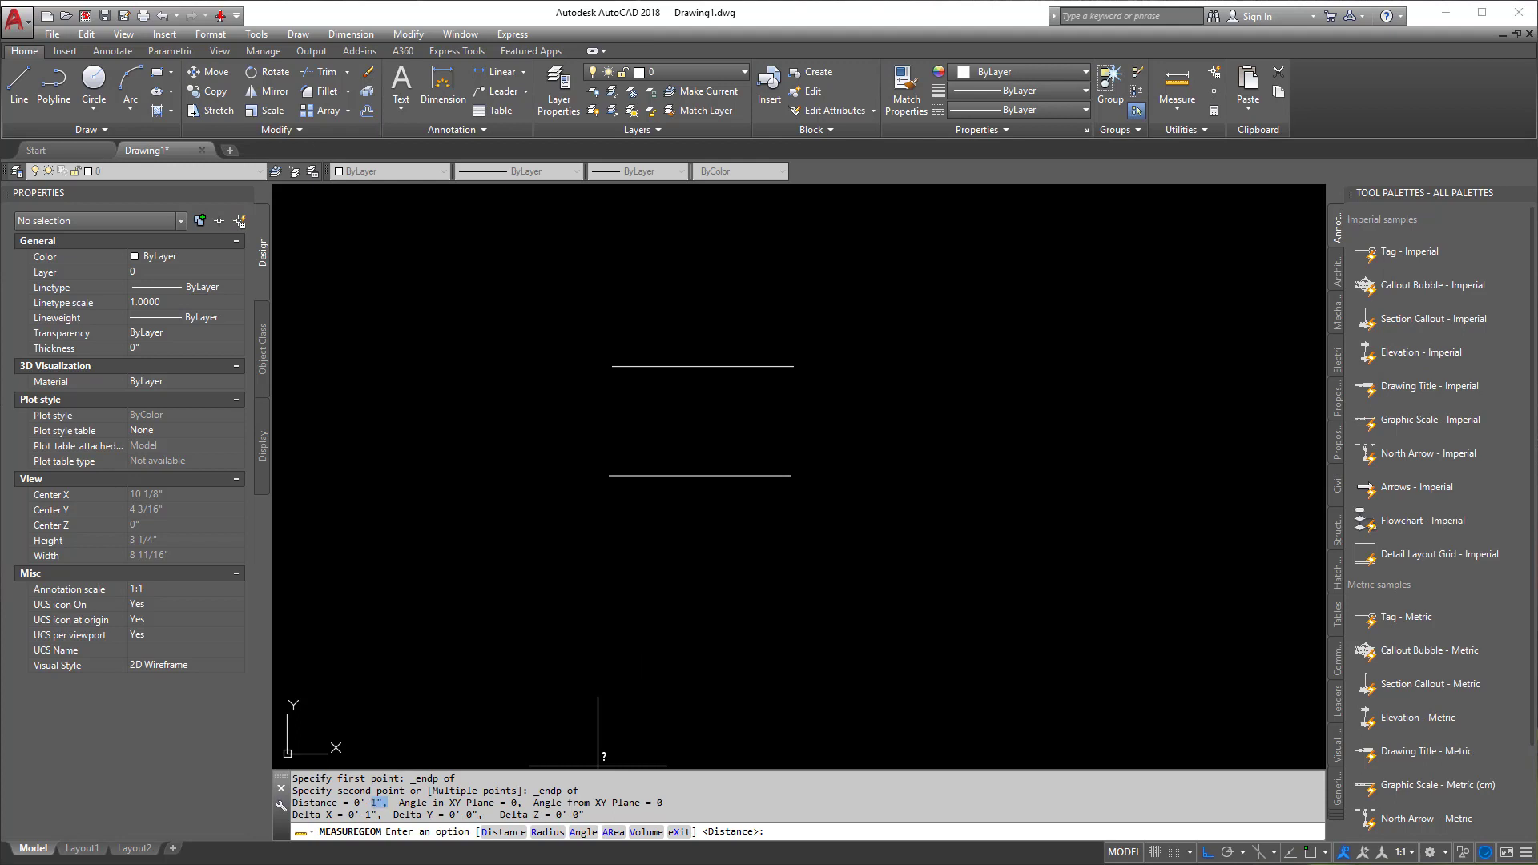
{"action": "type", "text": "unit"}
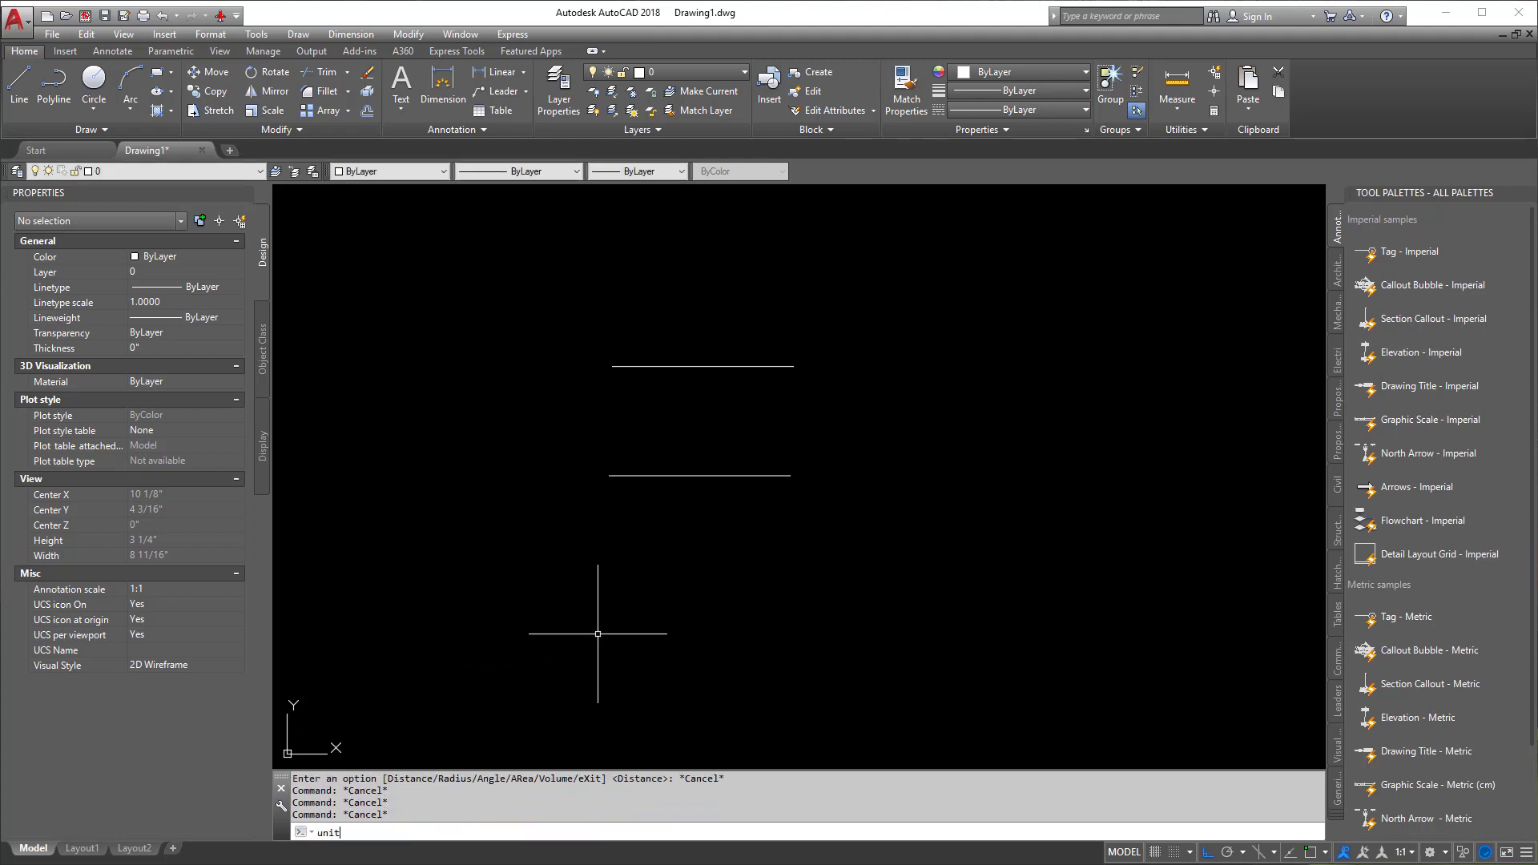
{"action": "key", "text": "Return"}
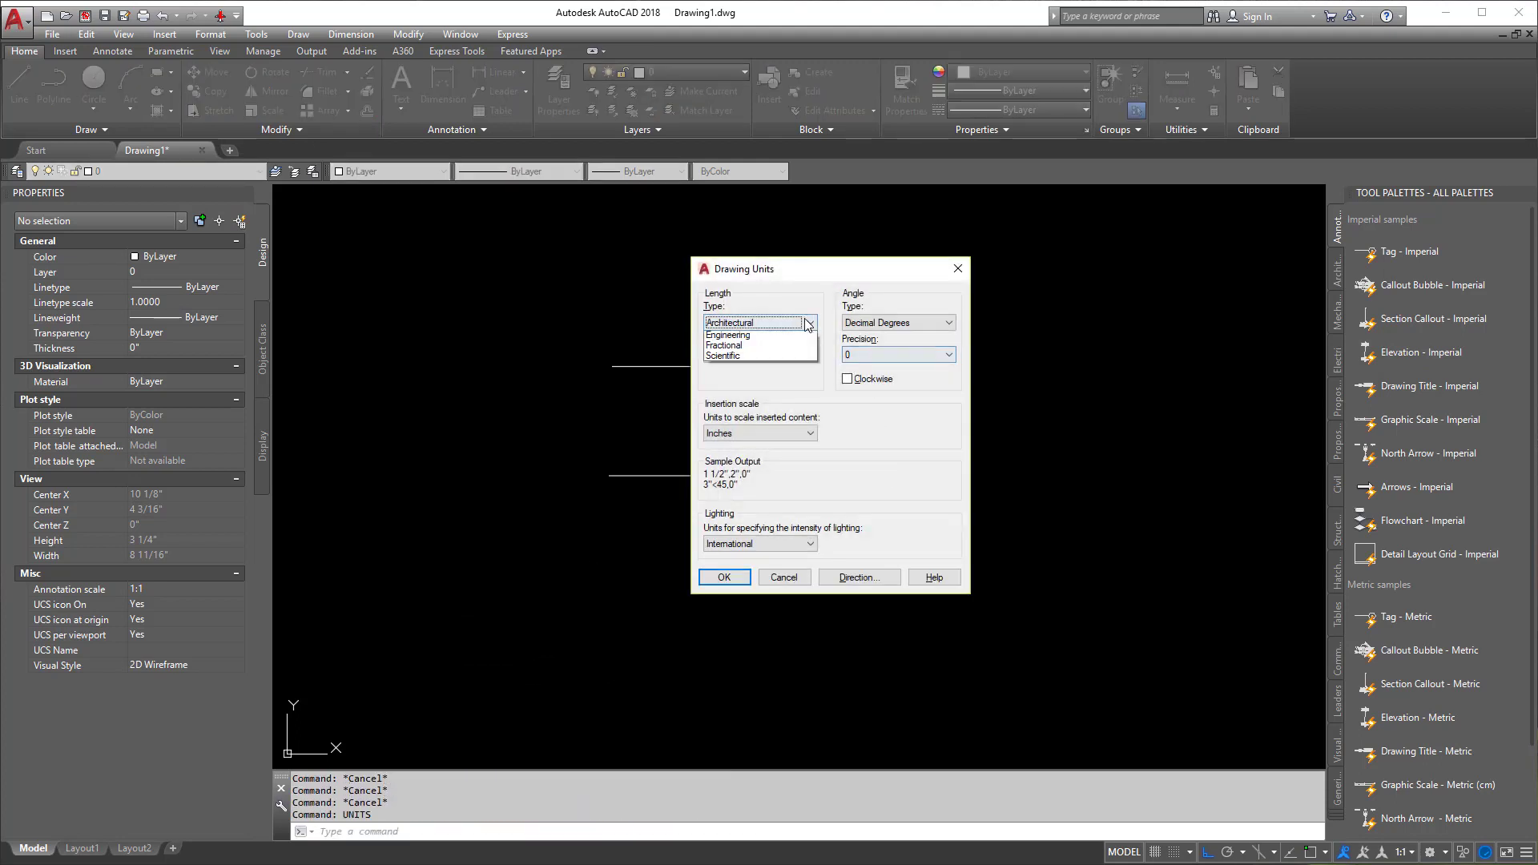
{"action": "left_click", "coordinate": [721, 322]}
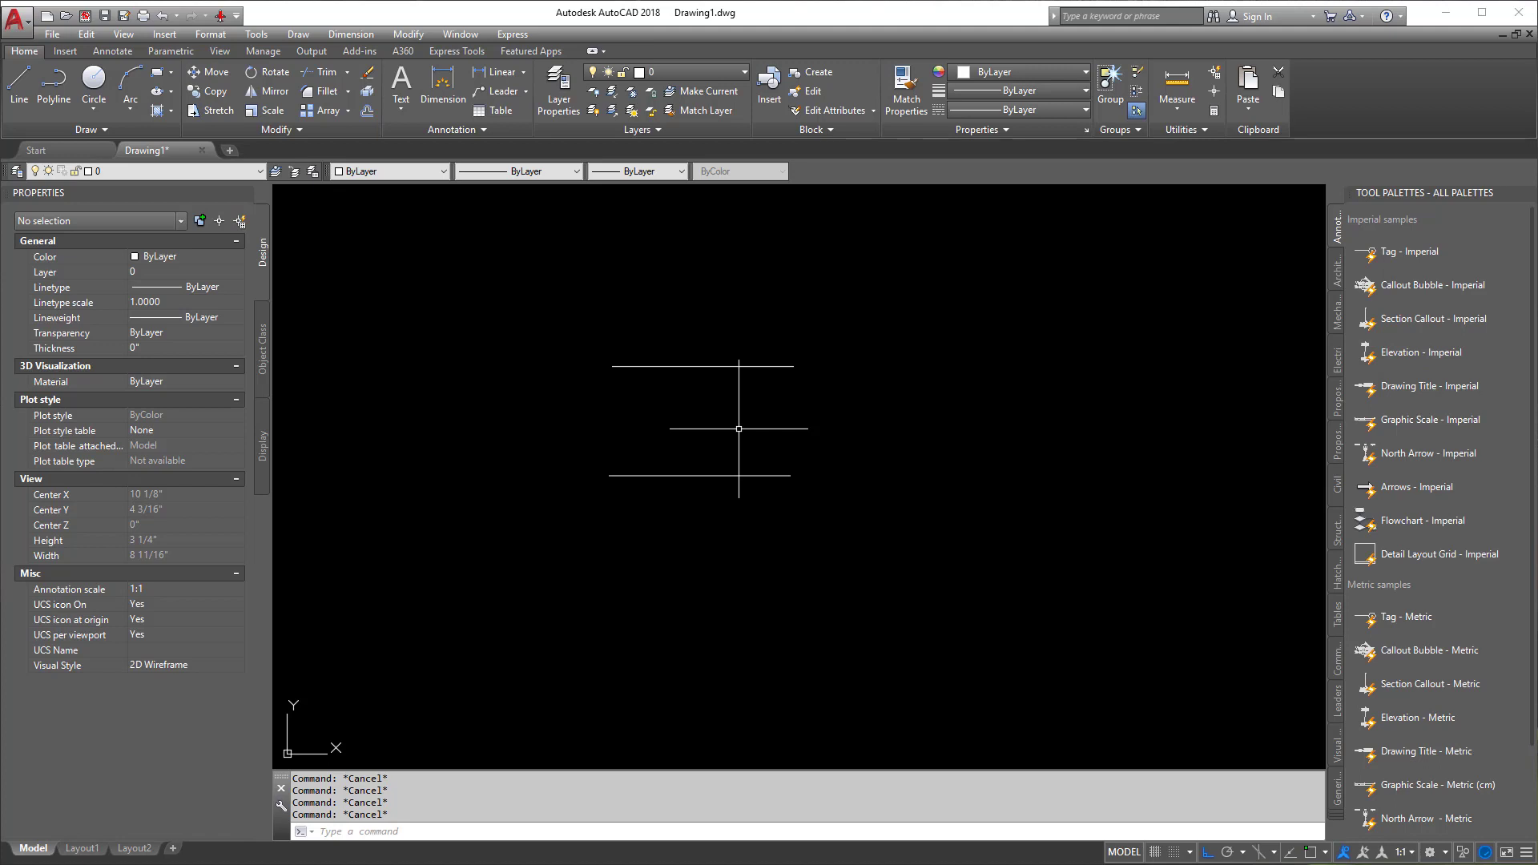
{"action": "left_click", "coordinate": [1176, 94]}
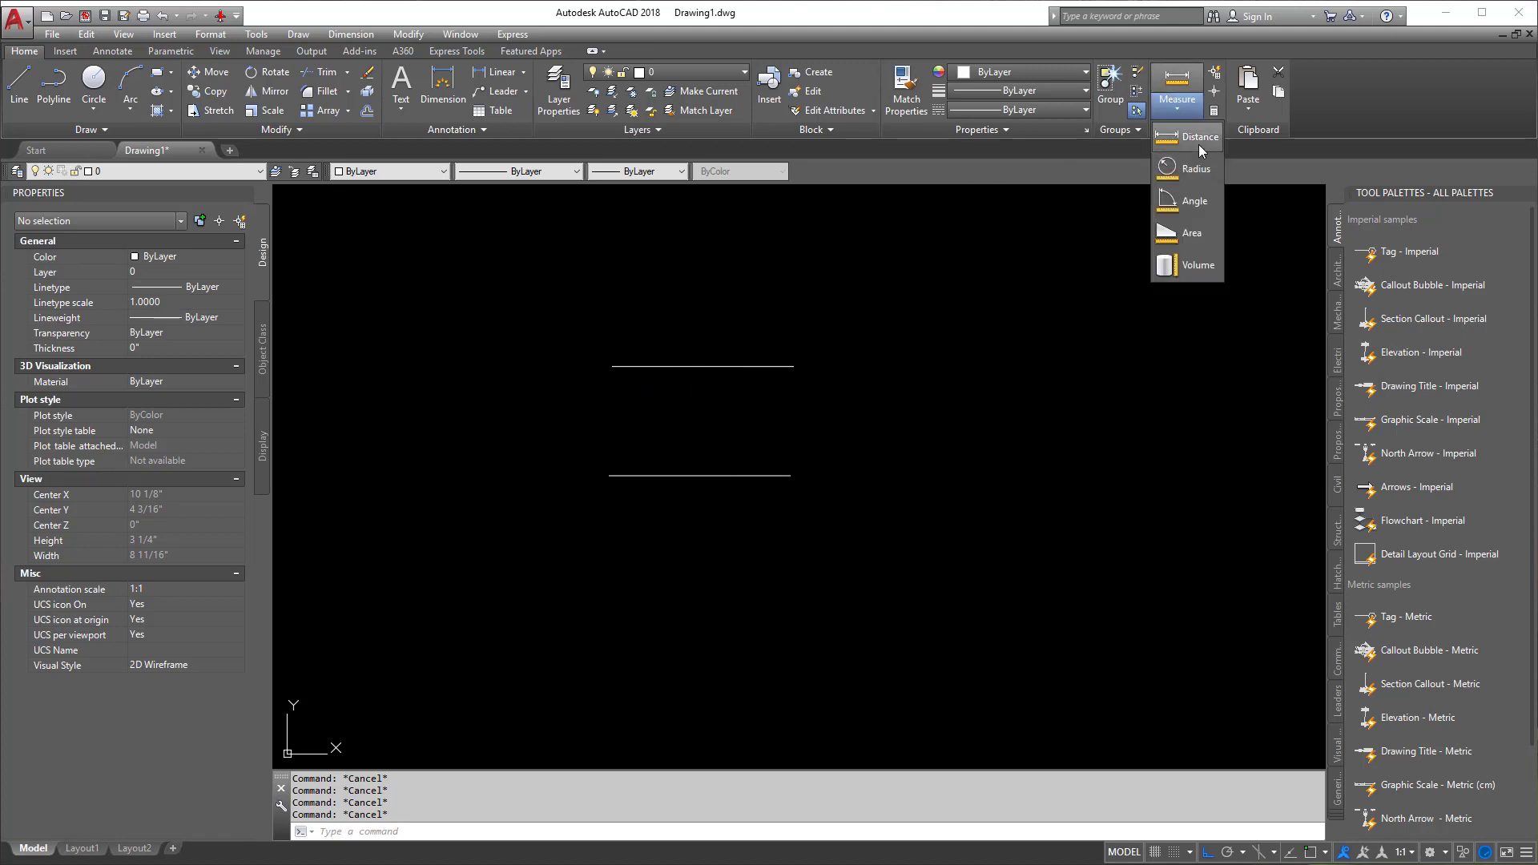
{"action": "left_click", "coordinate": [1200, 136]}
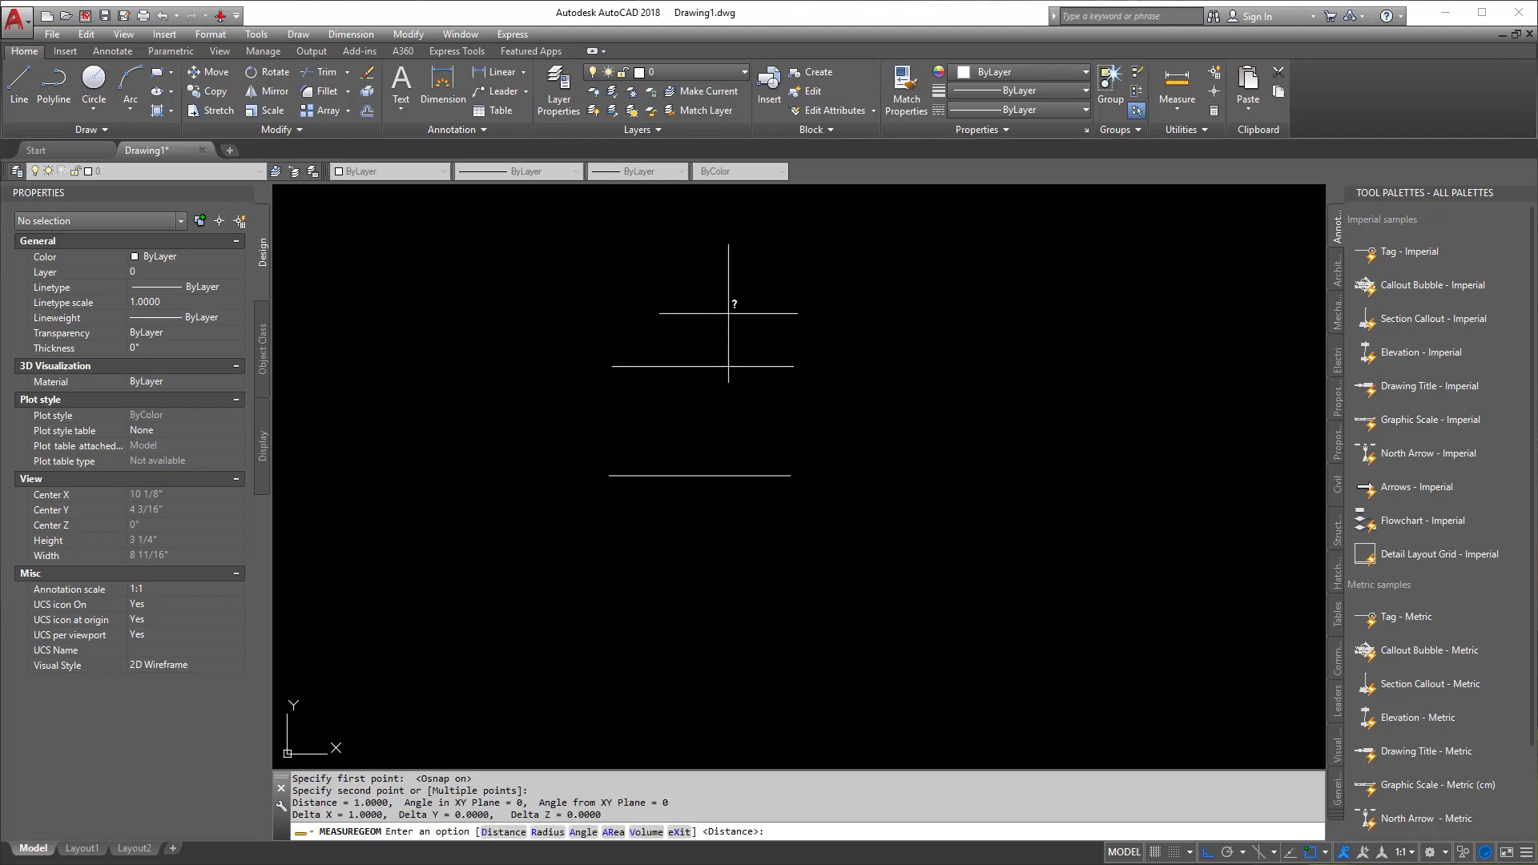
{"action": "mouse_move", "coordinate": [412, 760]}
{"action": "type", "text": "UNITS"}
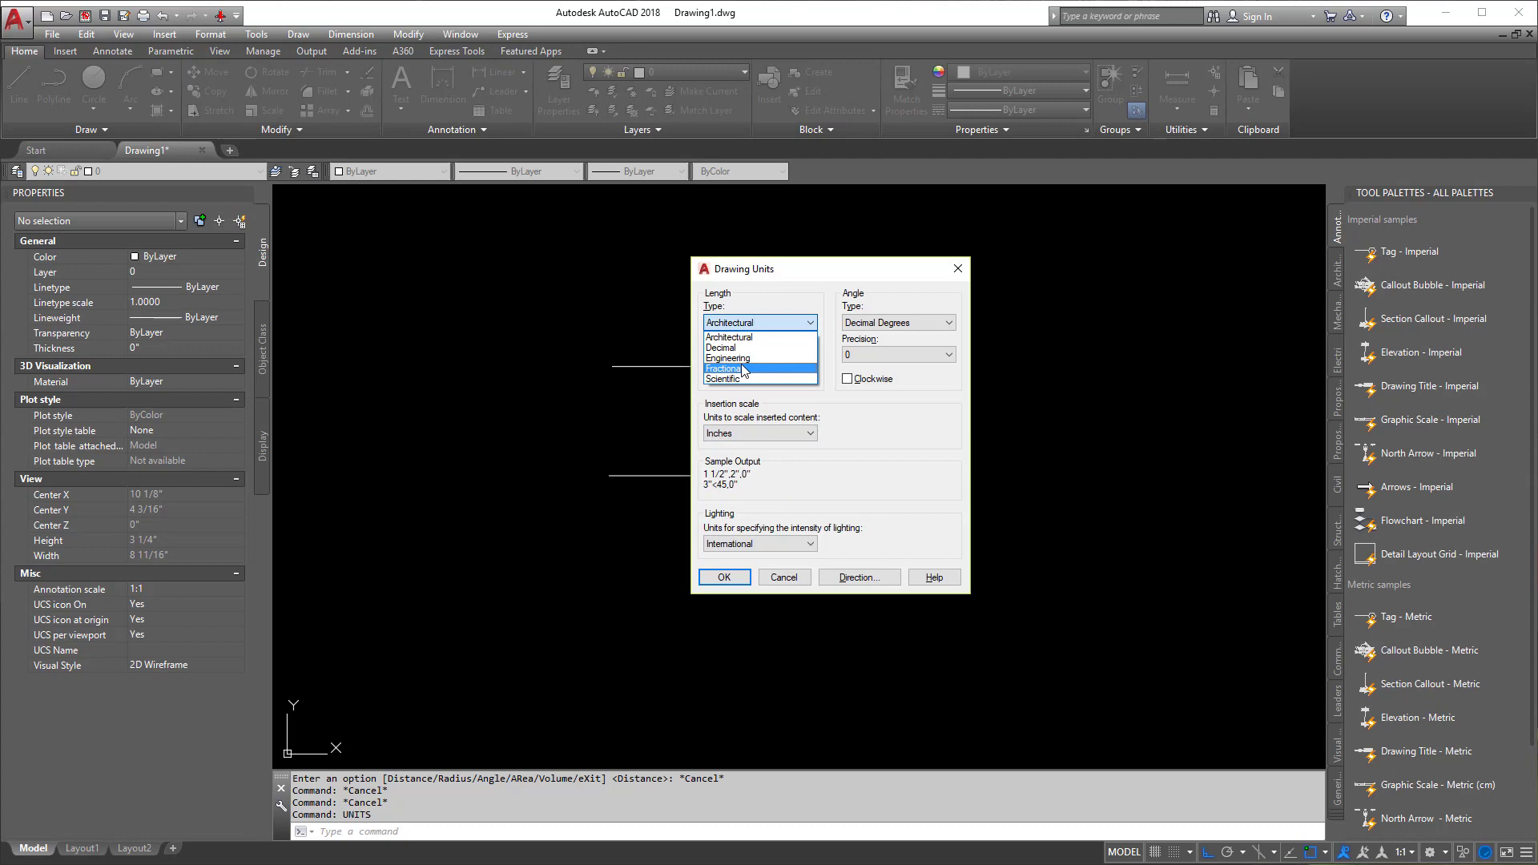
- Cycle Length Type through Engineering, Decimal and Architectural, then close Drawing Units
{"action": "left_click", "coordinate": [728, 346]}
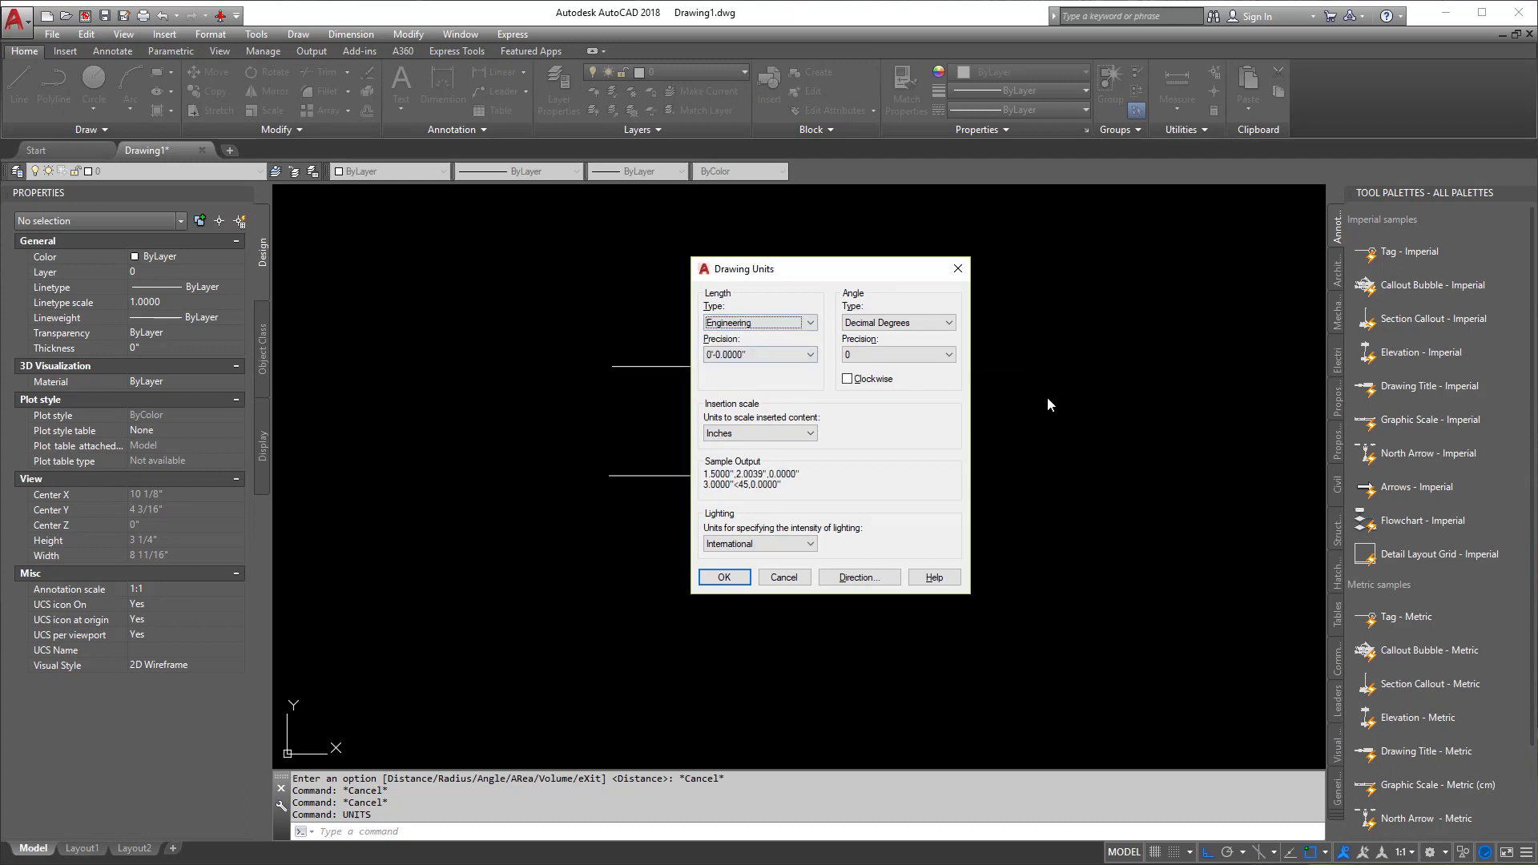
{"action": "mouse_move", "coordinate": [774, 355]}
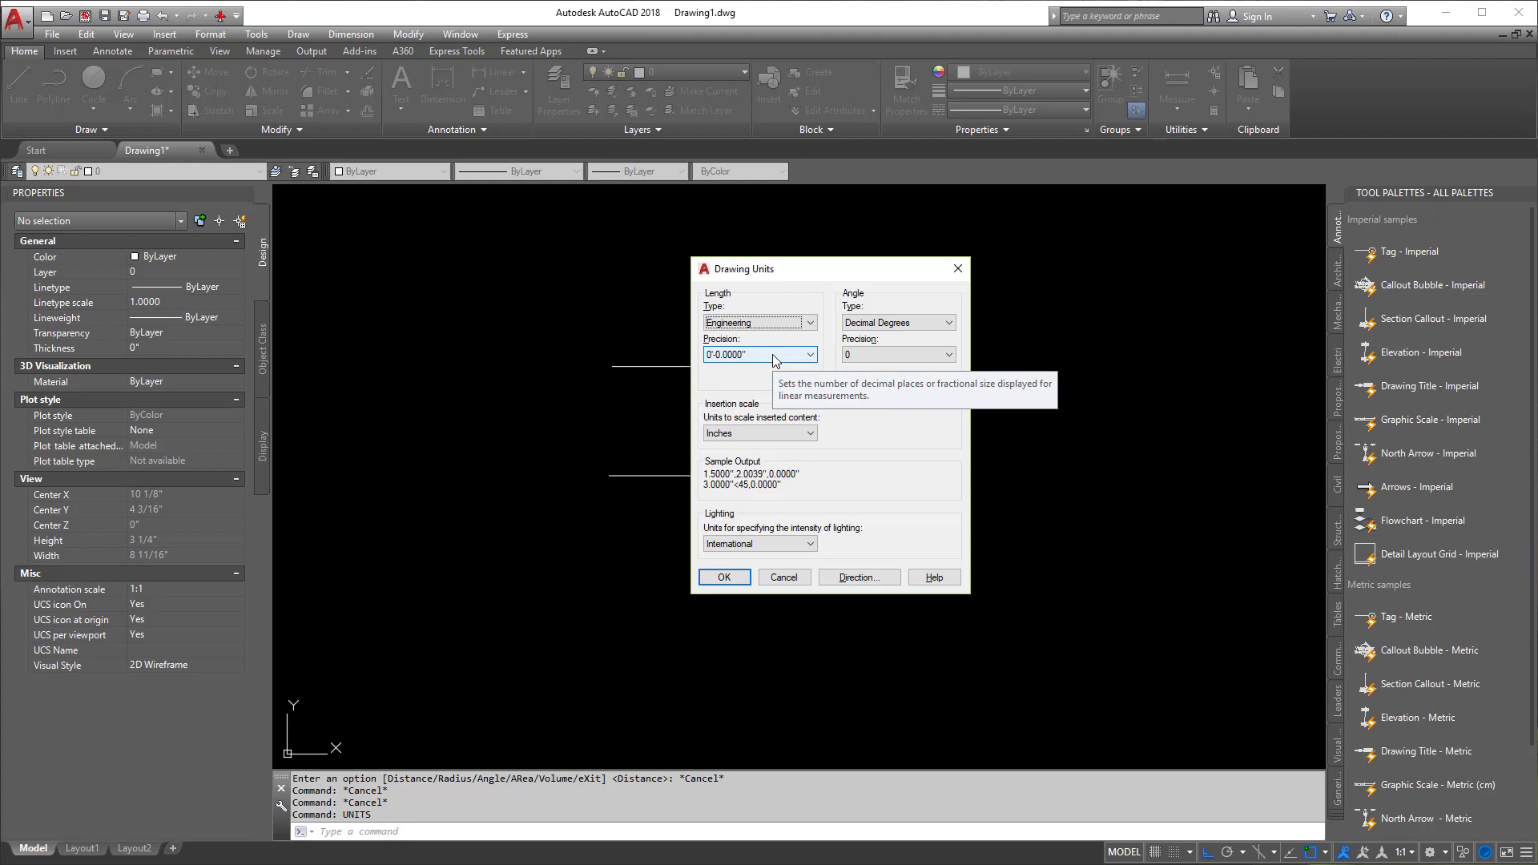
{"action": "left_click", "coordinate": [721, 323]}
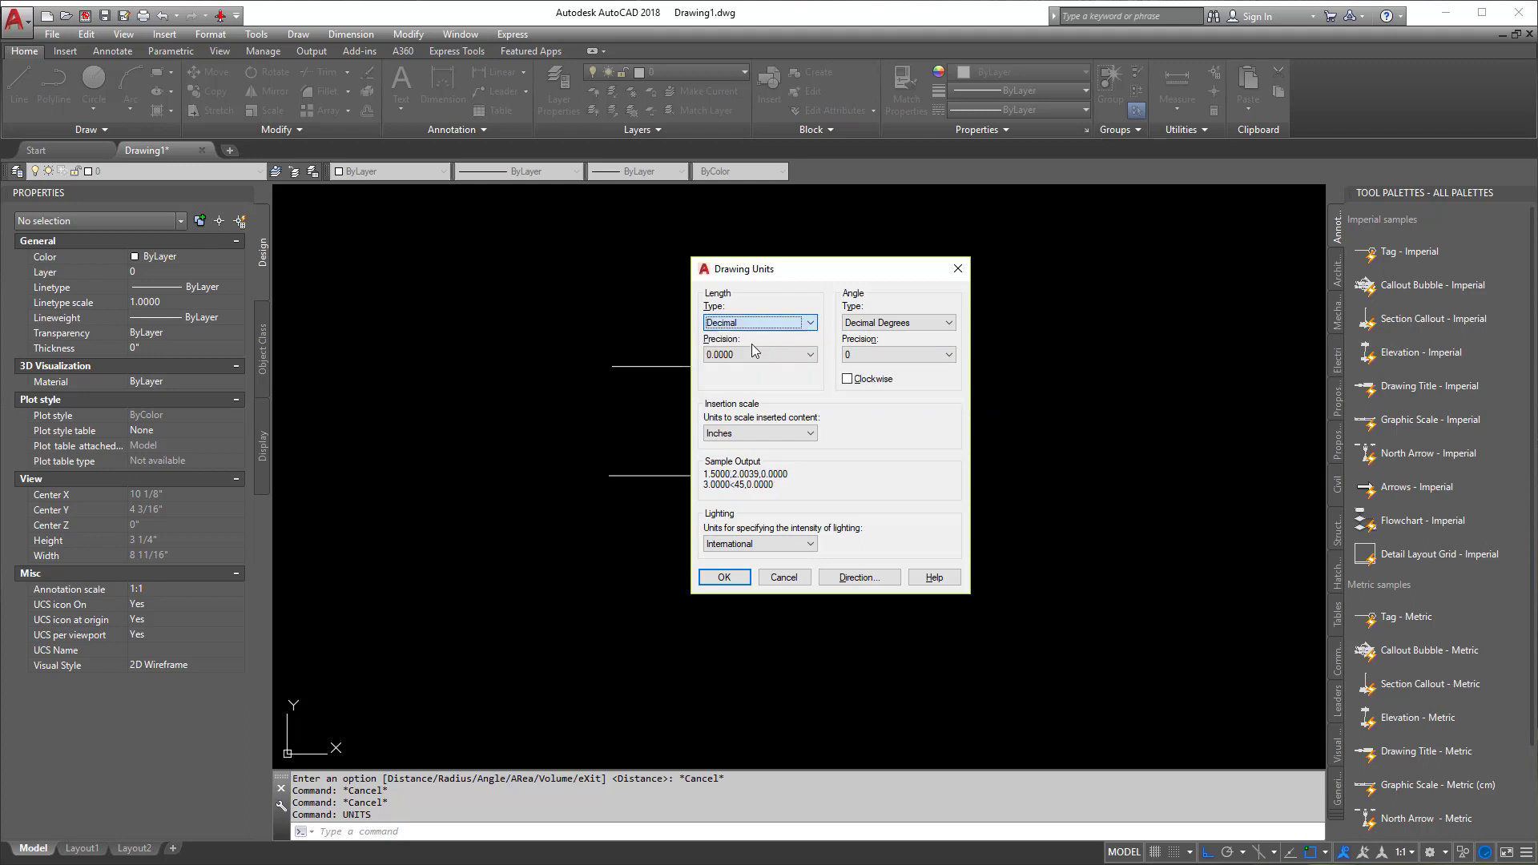
{"action": "left_click", "coordinate": [759, 322]}
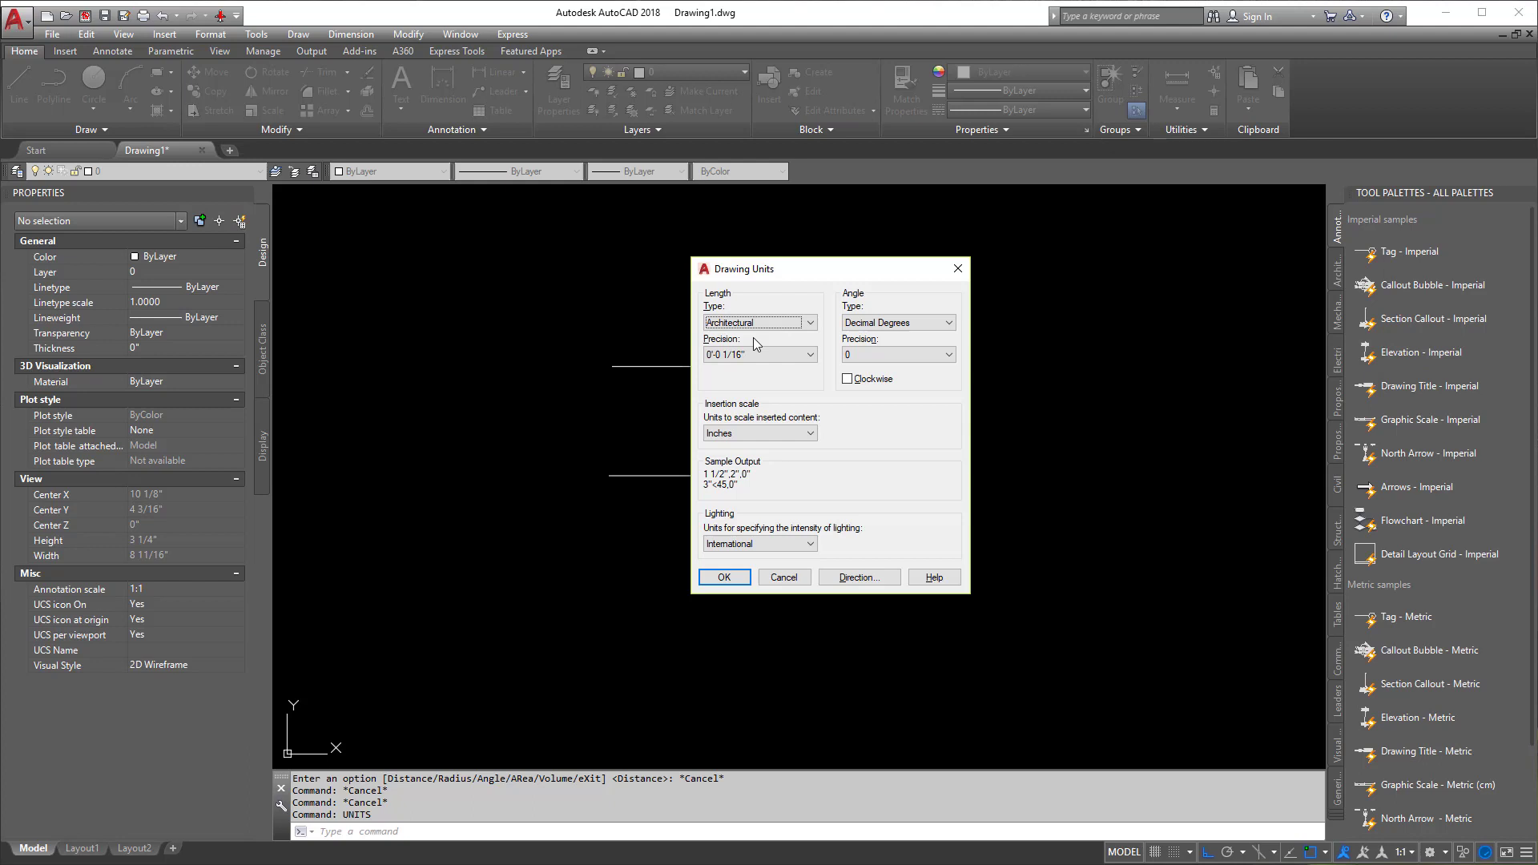
{"action": "left_click", "coordinate": [722, 576]}
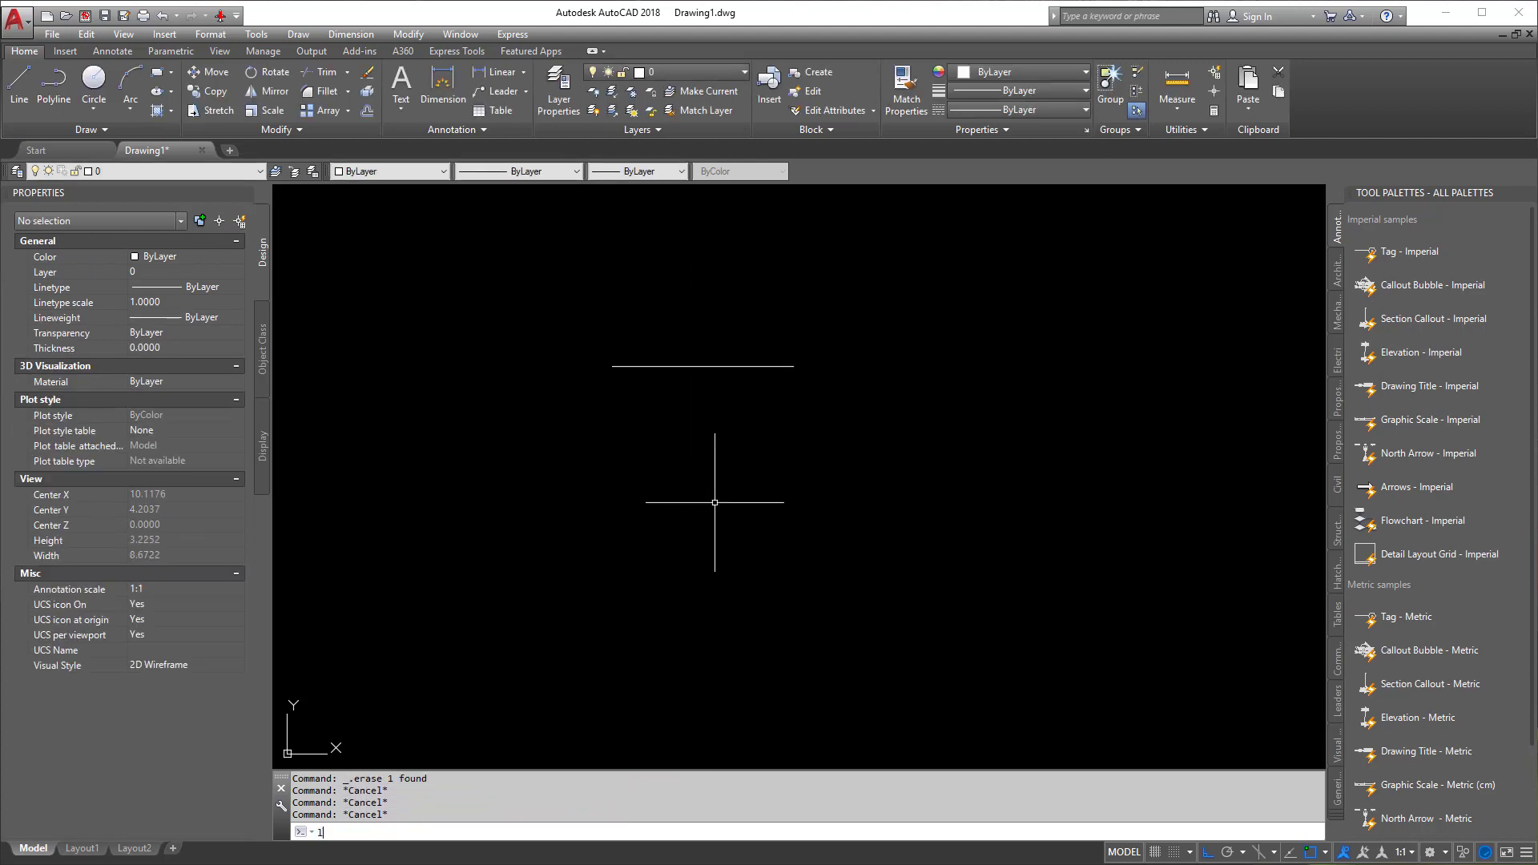
- Set length units back to Decimal and measure the long line at 12.0000
{"action": "type", "text": "units"}
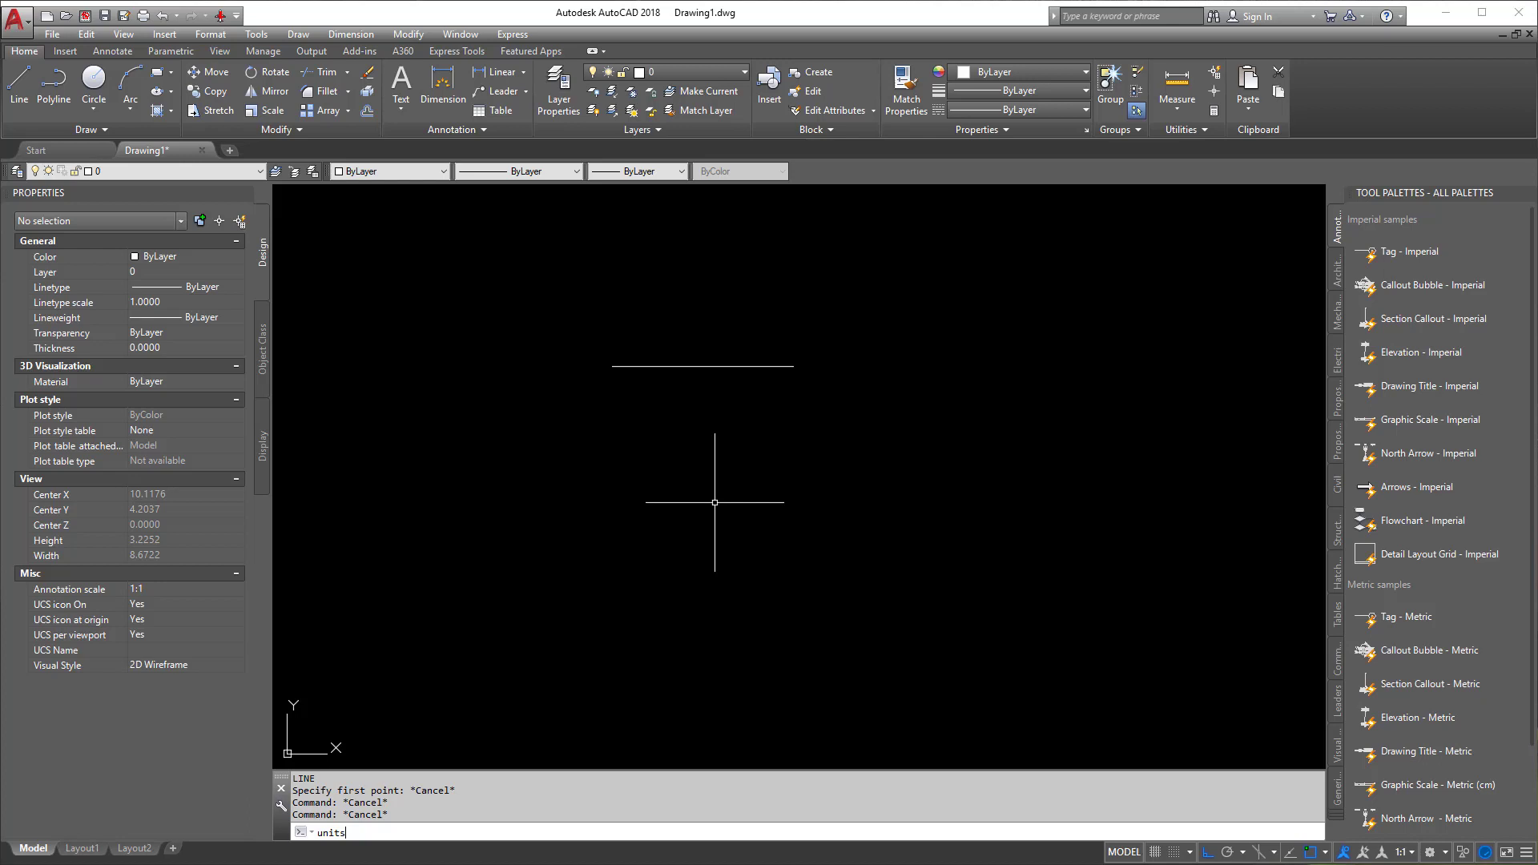
{"action": "left_click", "coordinate": [759, 323]}
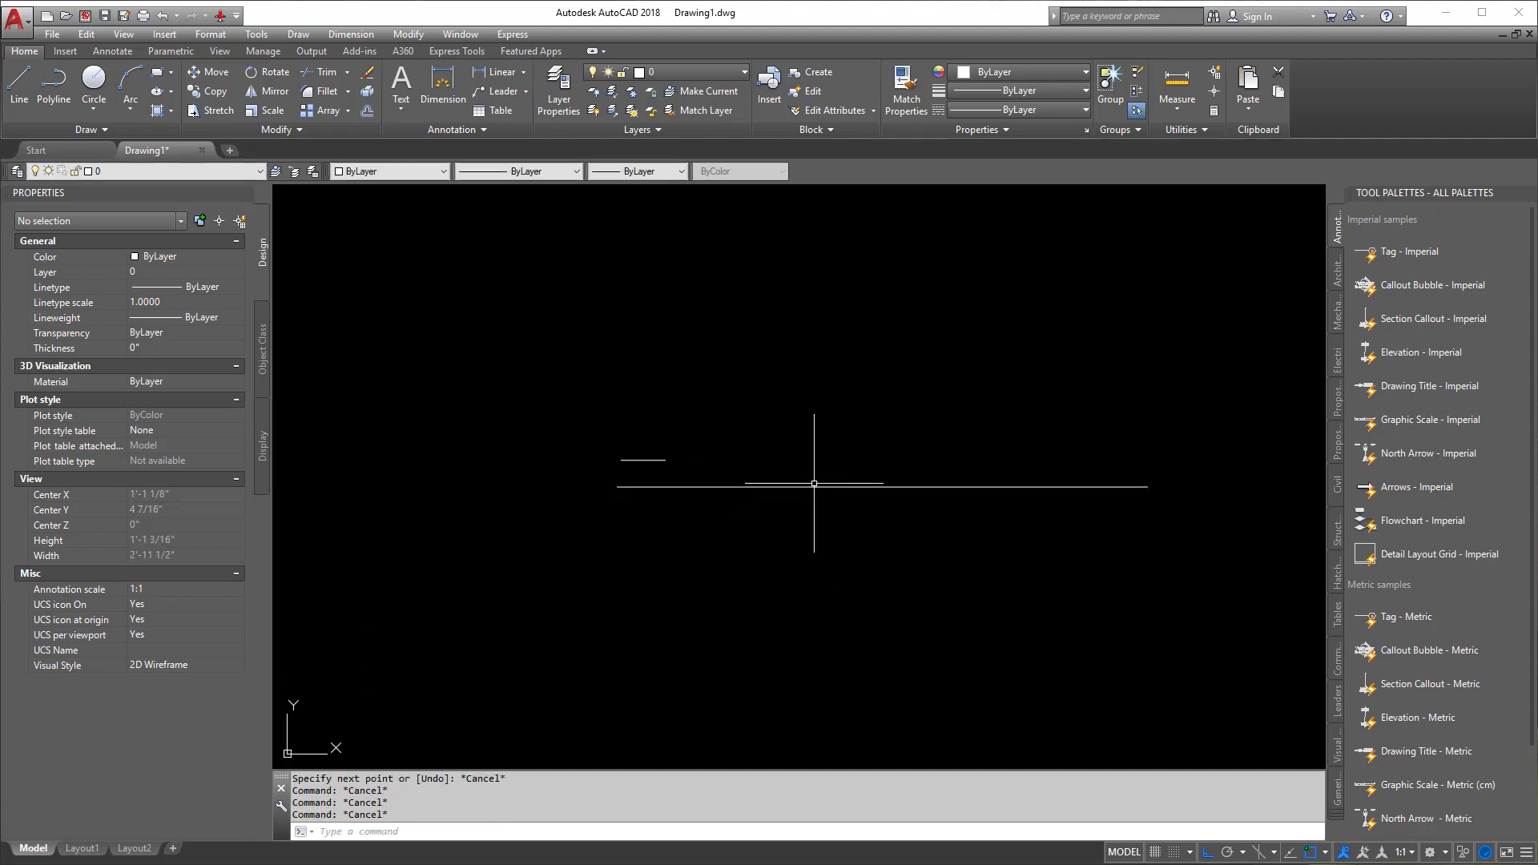
{"action": "mouse_move", "coordinate": [952, 460]}
{"action": "type", "text": "UNITS"}
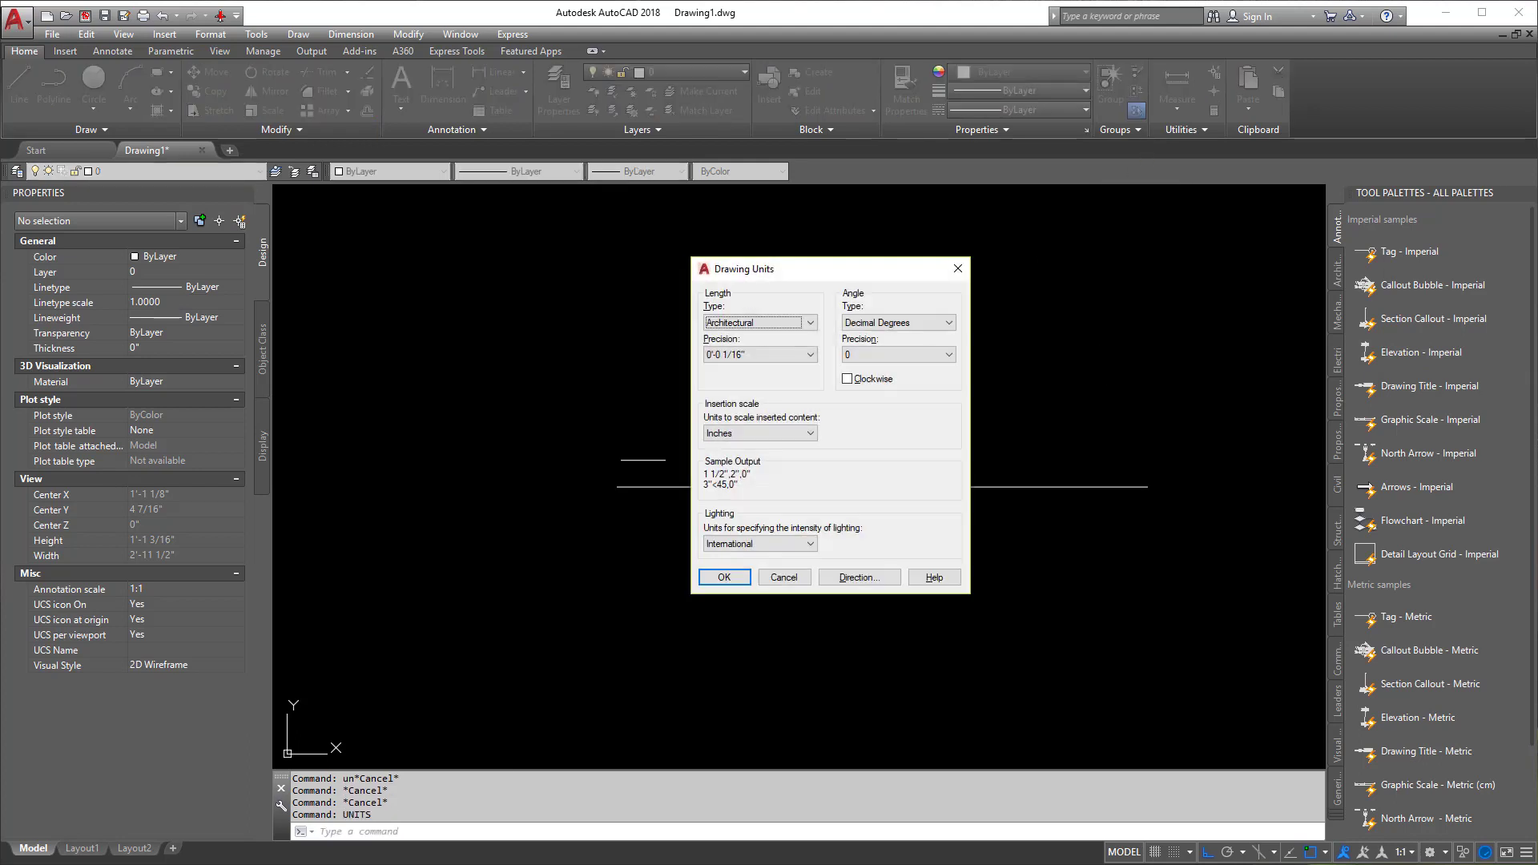
{"action": "left_click", "coordinate": [758, 322]}
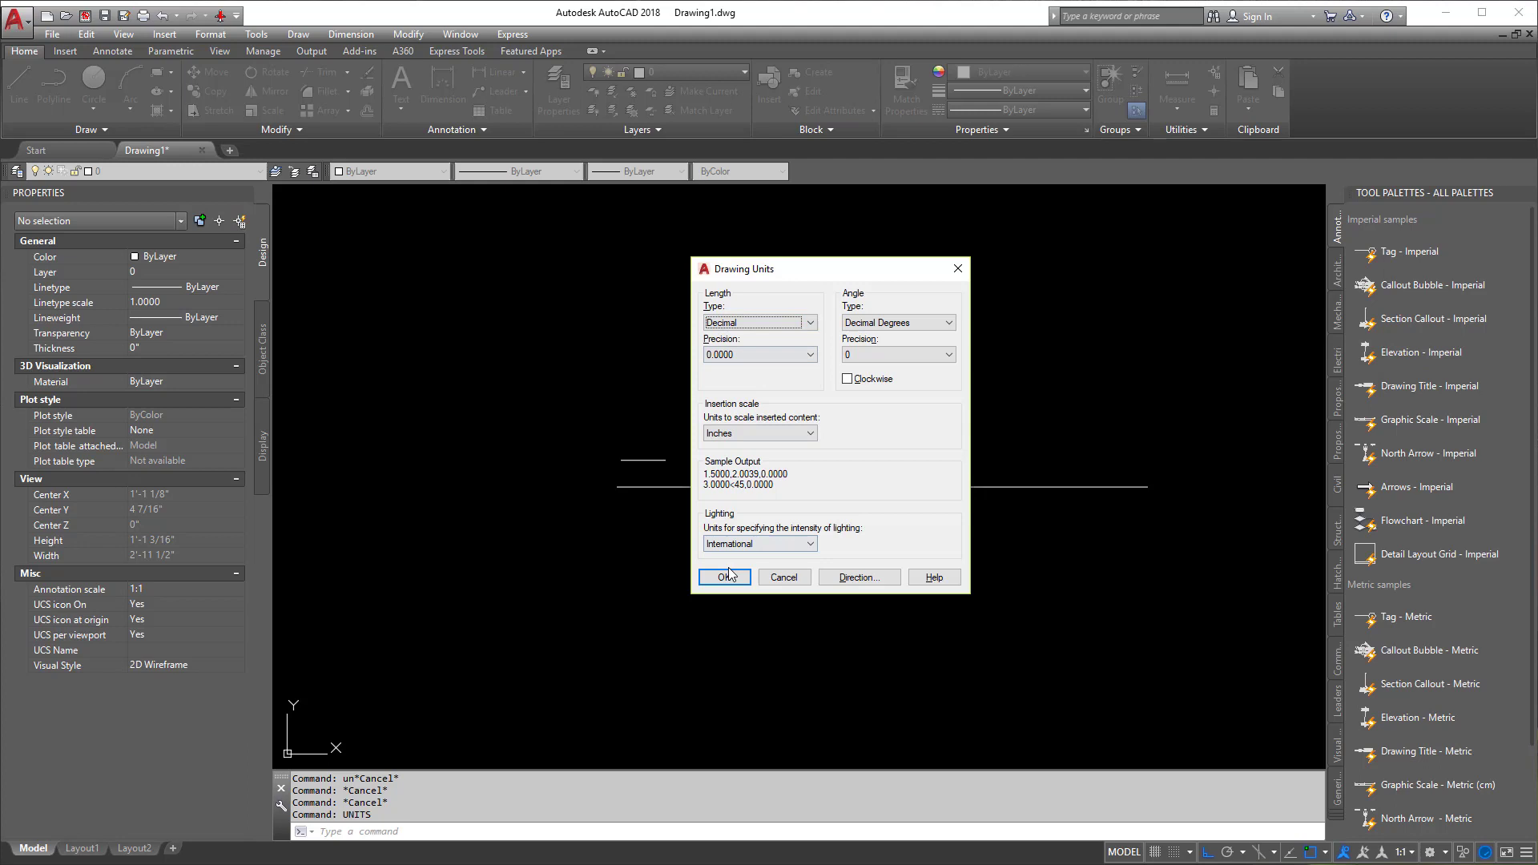
{"action": "left_click", "coordinate": [724, 577]}
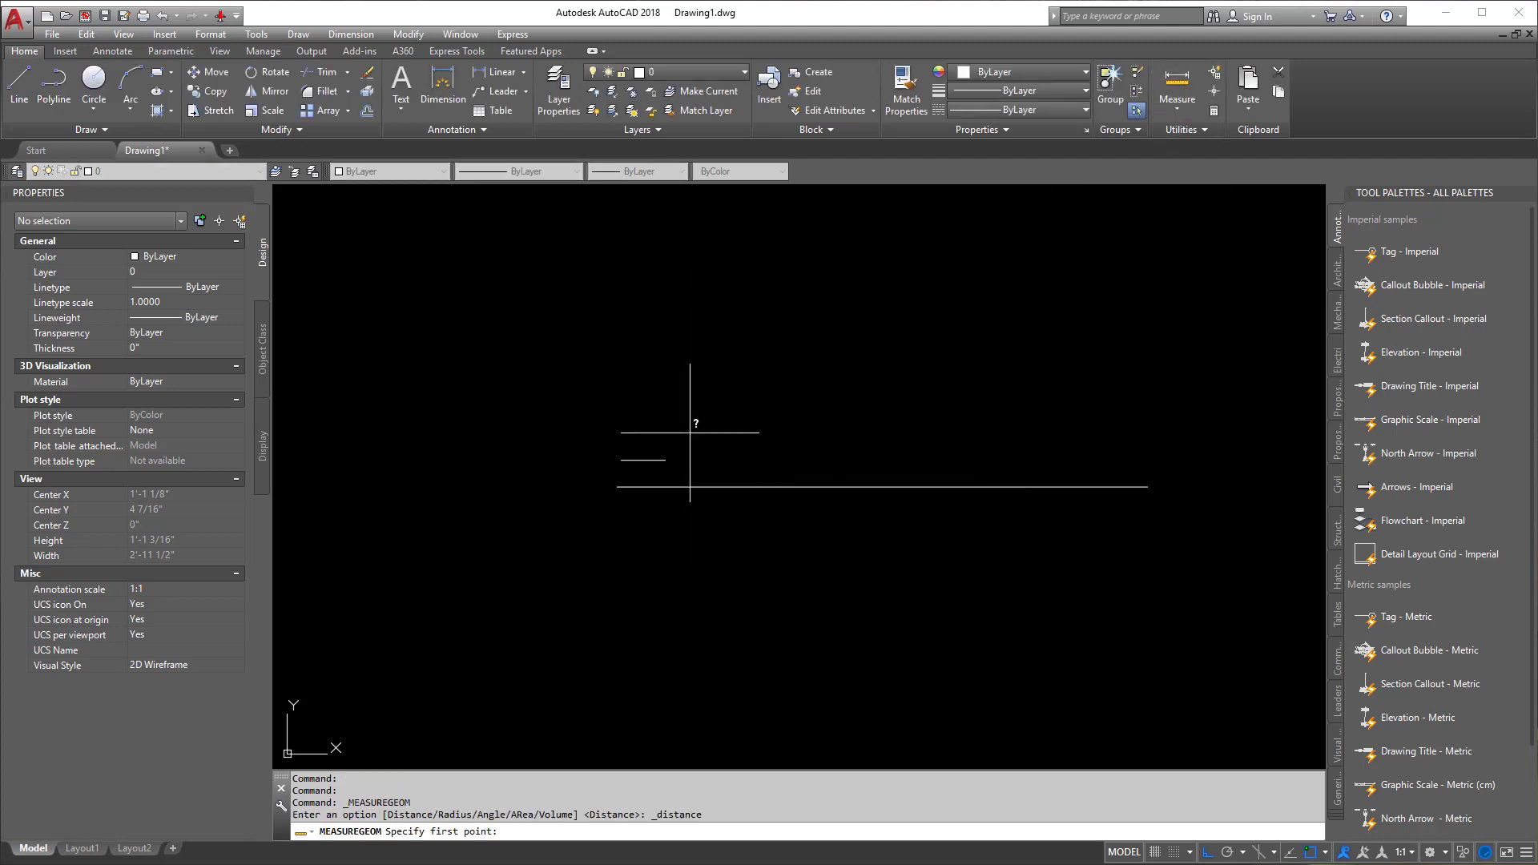
{"action": "left_click", "coordinate": [690, 429]}
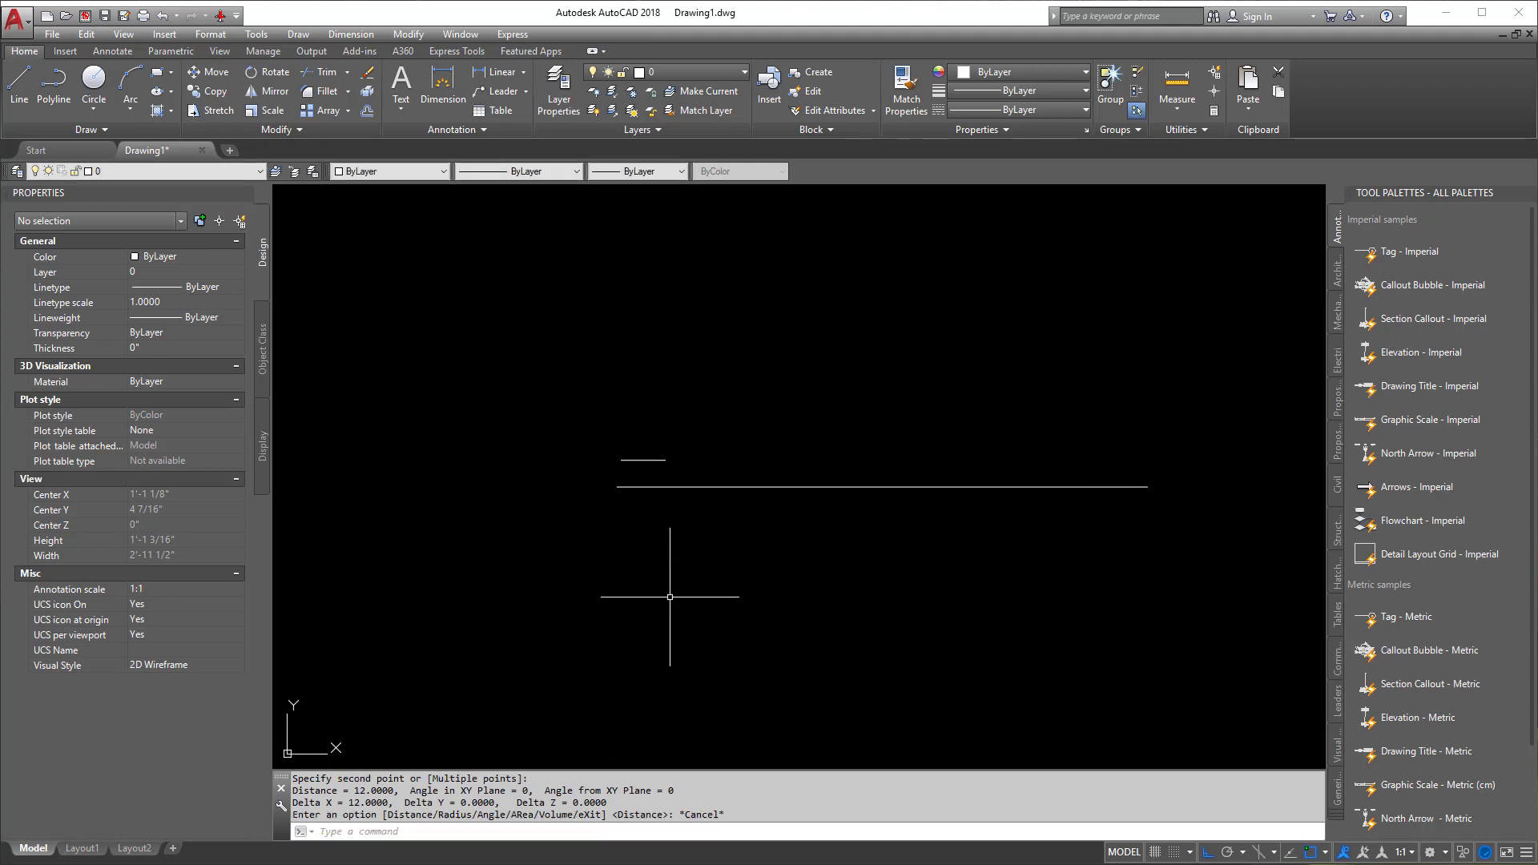
{"action": "mouse_move", "coordinate": [721, 485]}
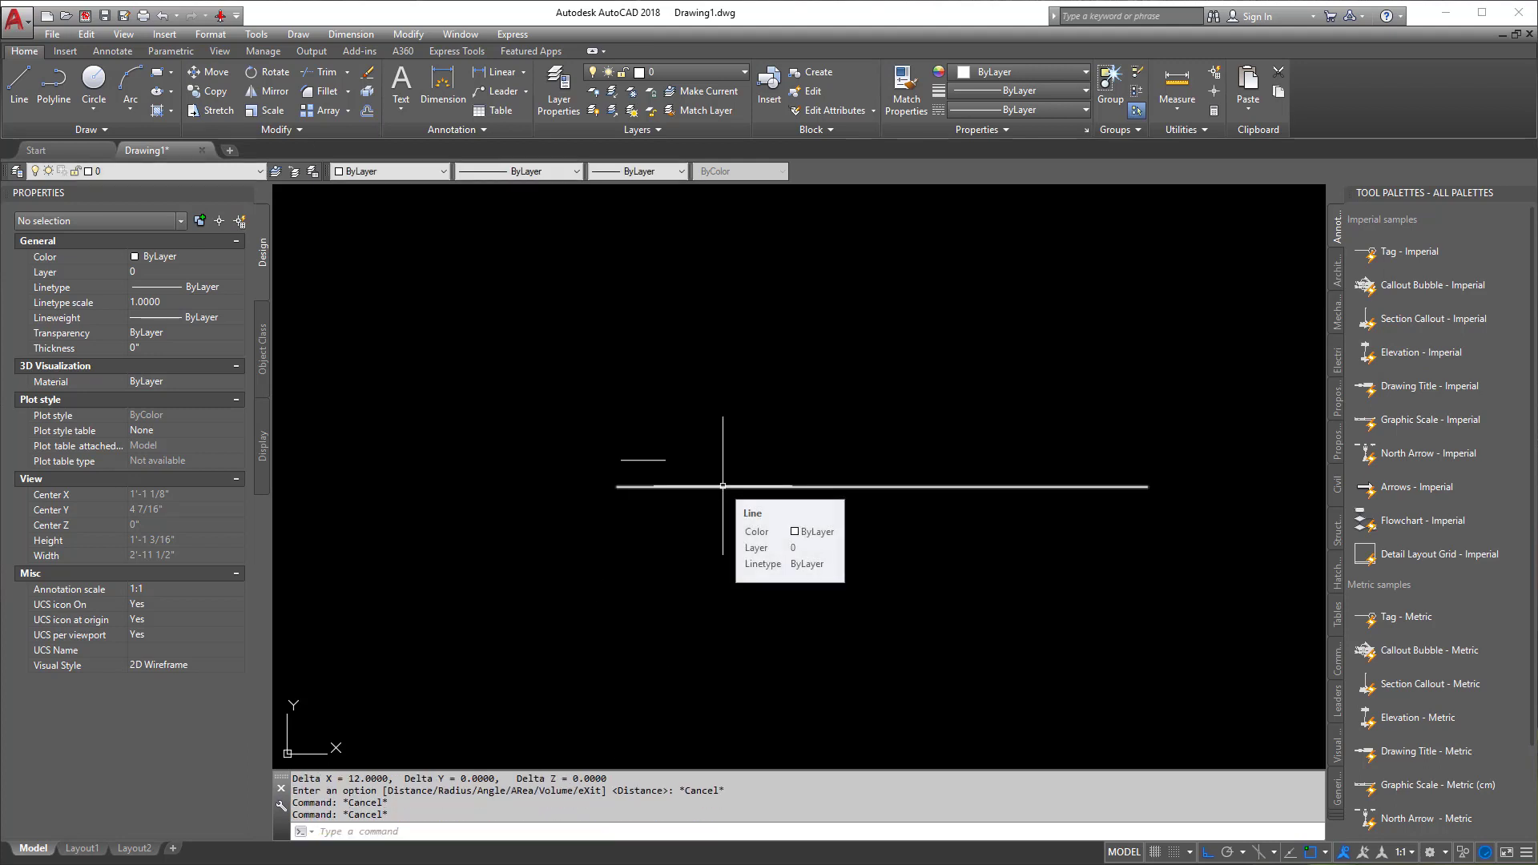
{"action": "mouse_move", "coordinate": [659, 458]}
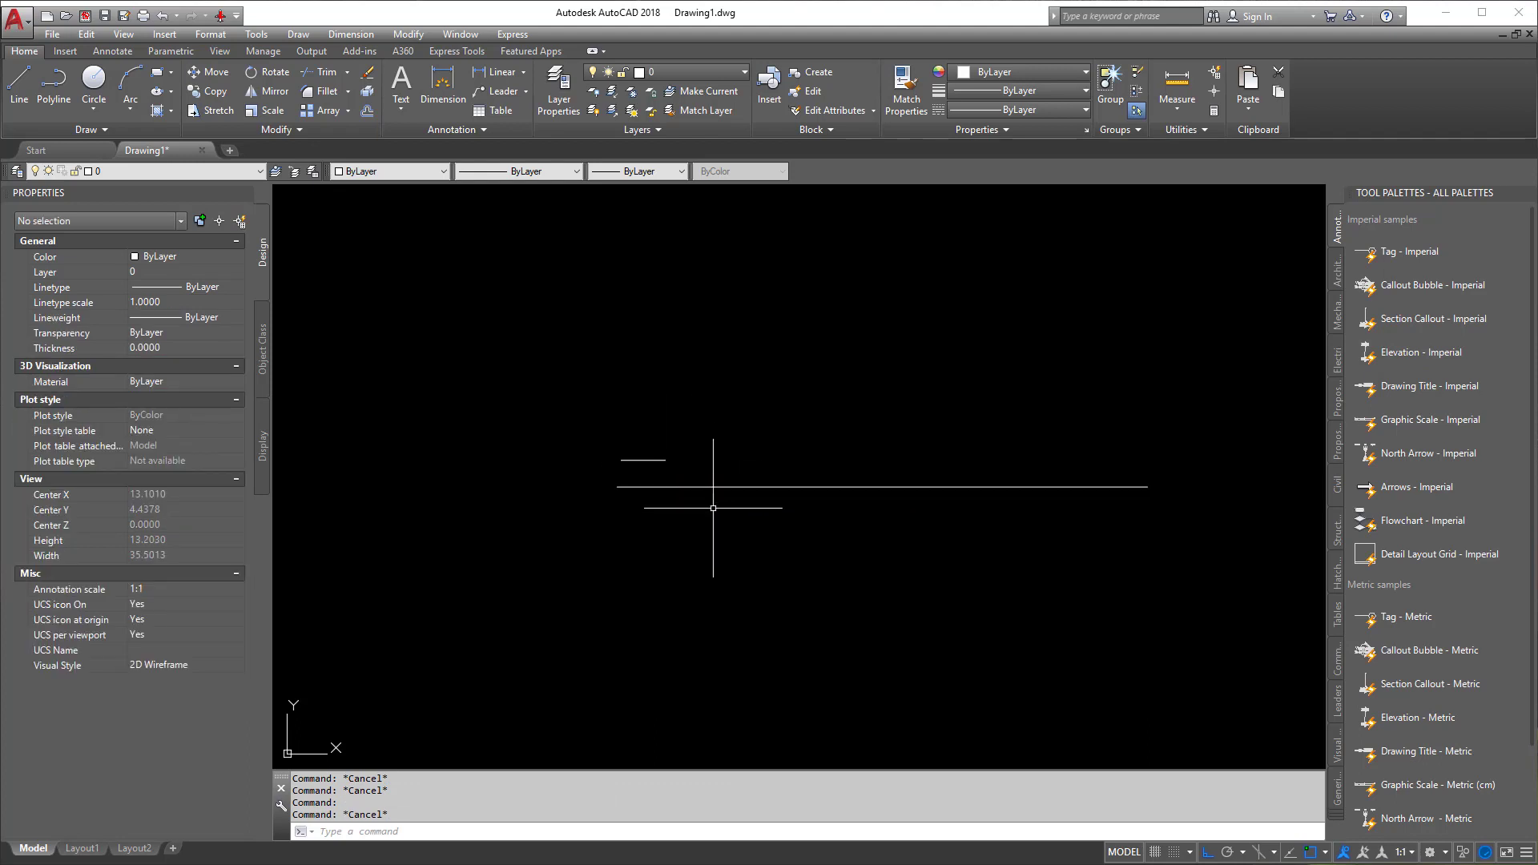
{"action": "type", "text": "scale"}
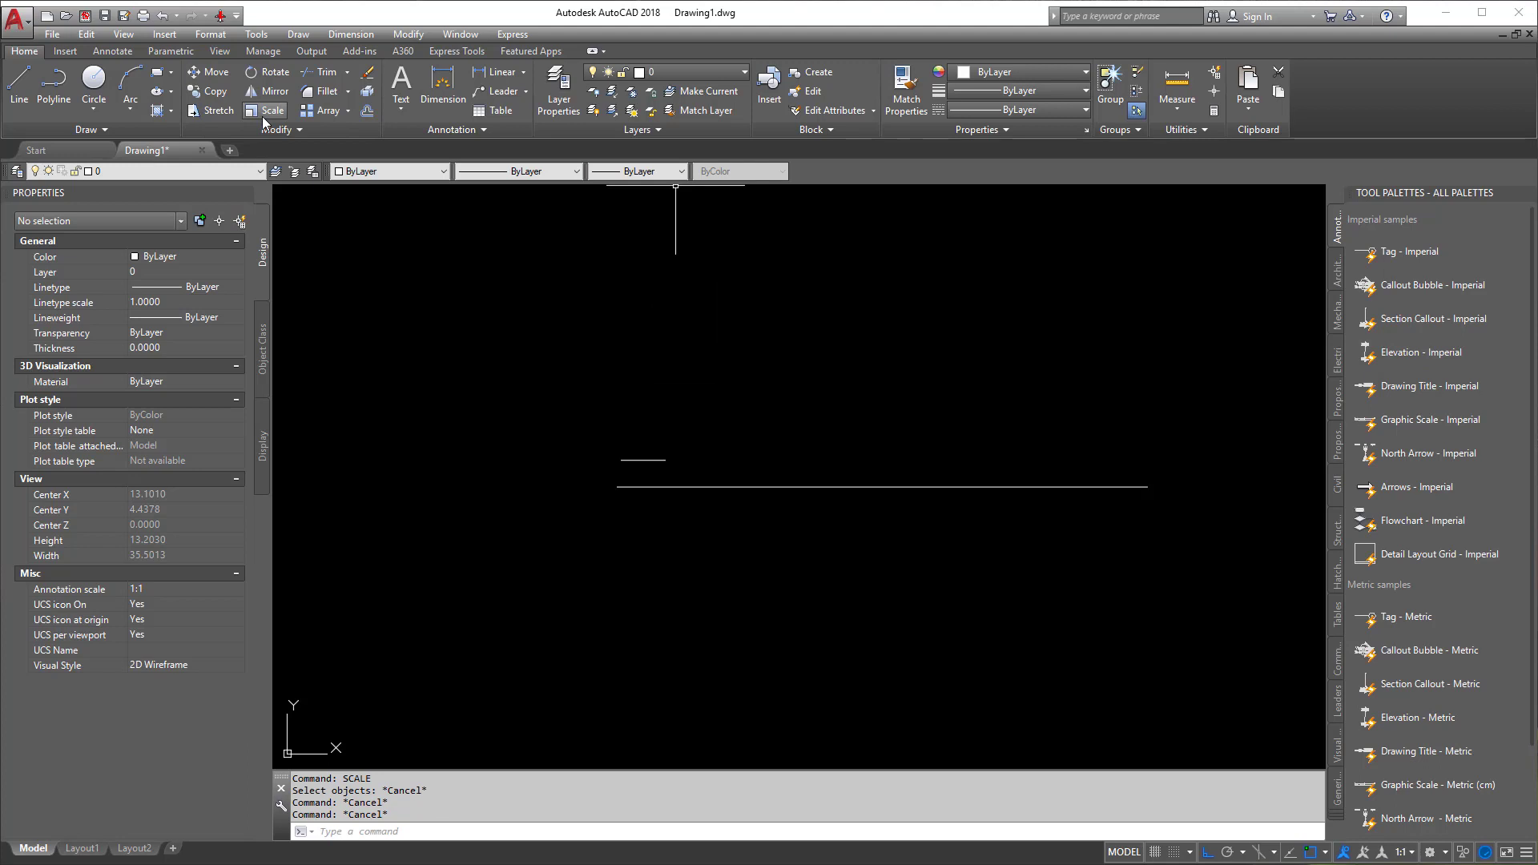
- Scale the long line by 1/12 from its left endpoint
{"action": "left_click", "coordinate": [265, 110]}
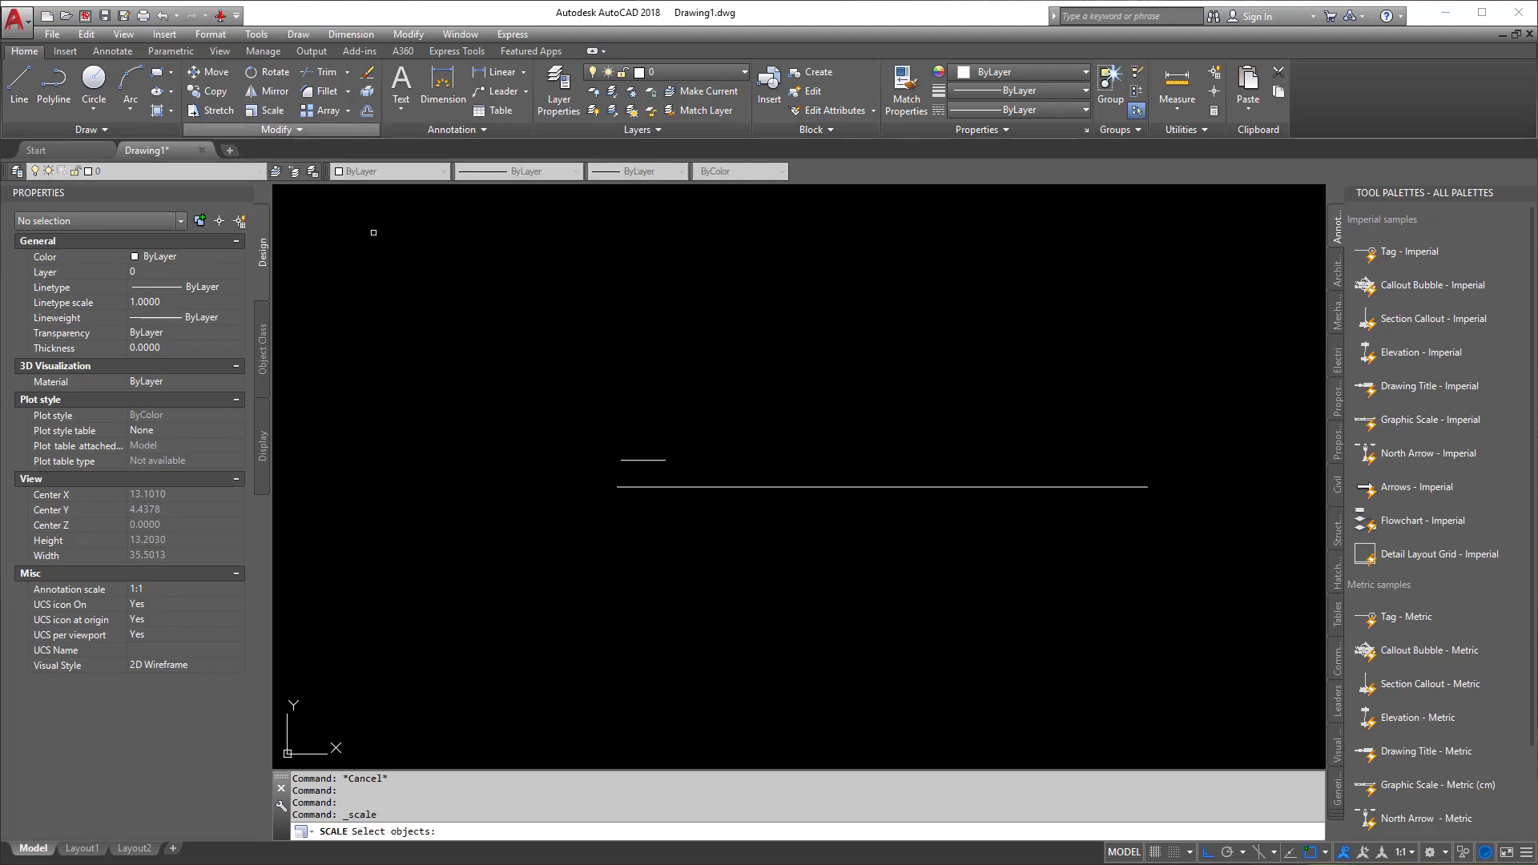
{"action": "left_click", "coordinate": [879, 486]}
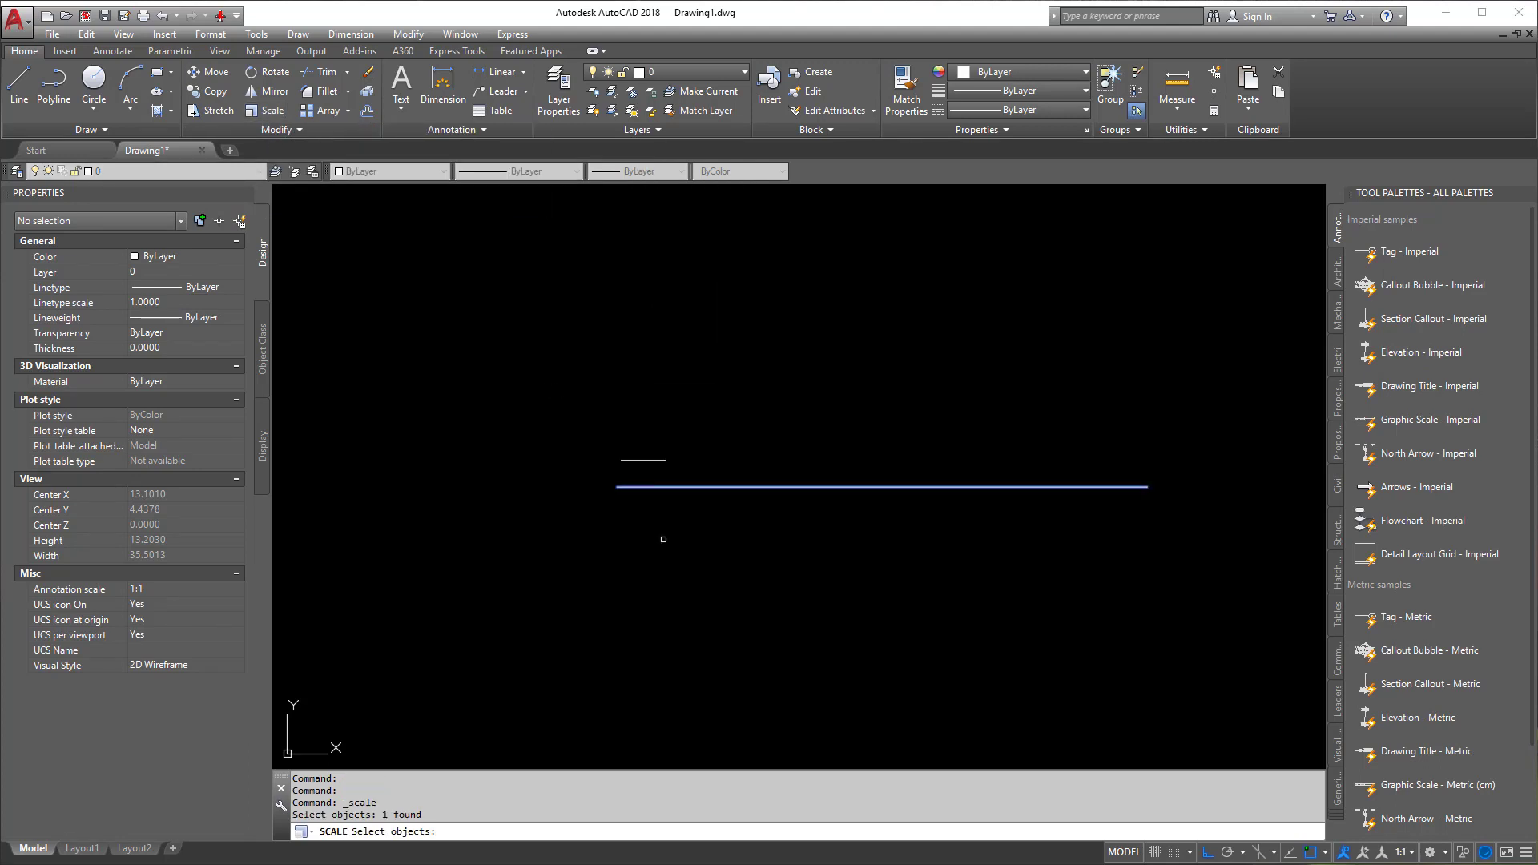
{"action": "right_click", "coordinate": [662, 539]}
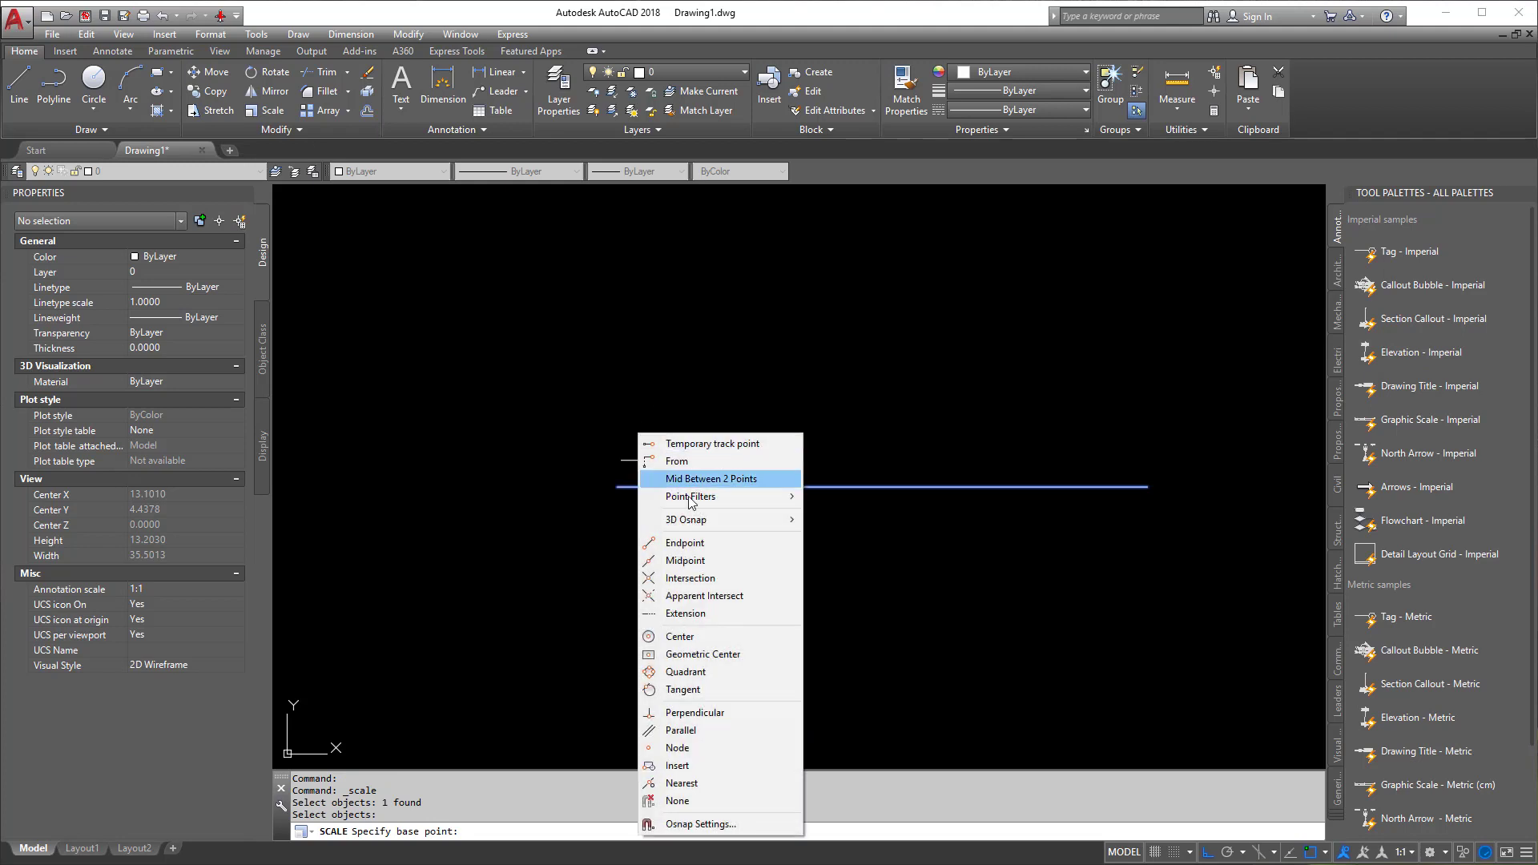
{"action": "left_click", "coordinate": [685, 542]}
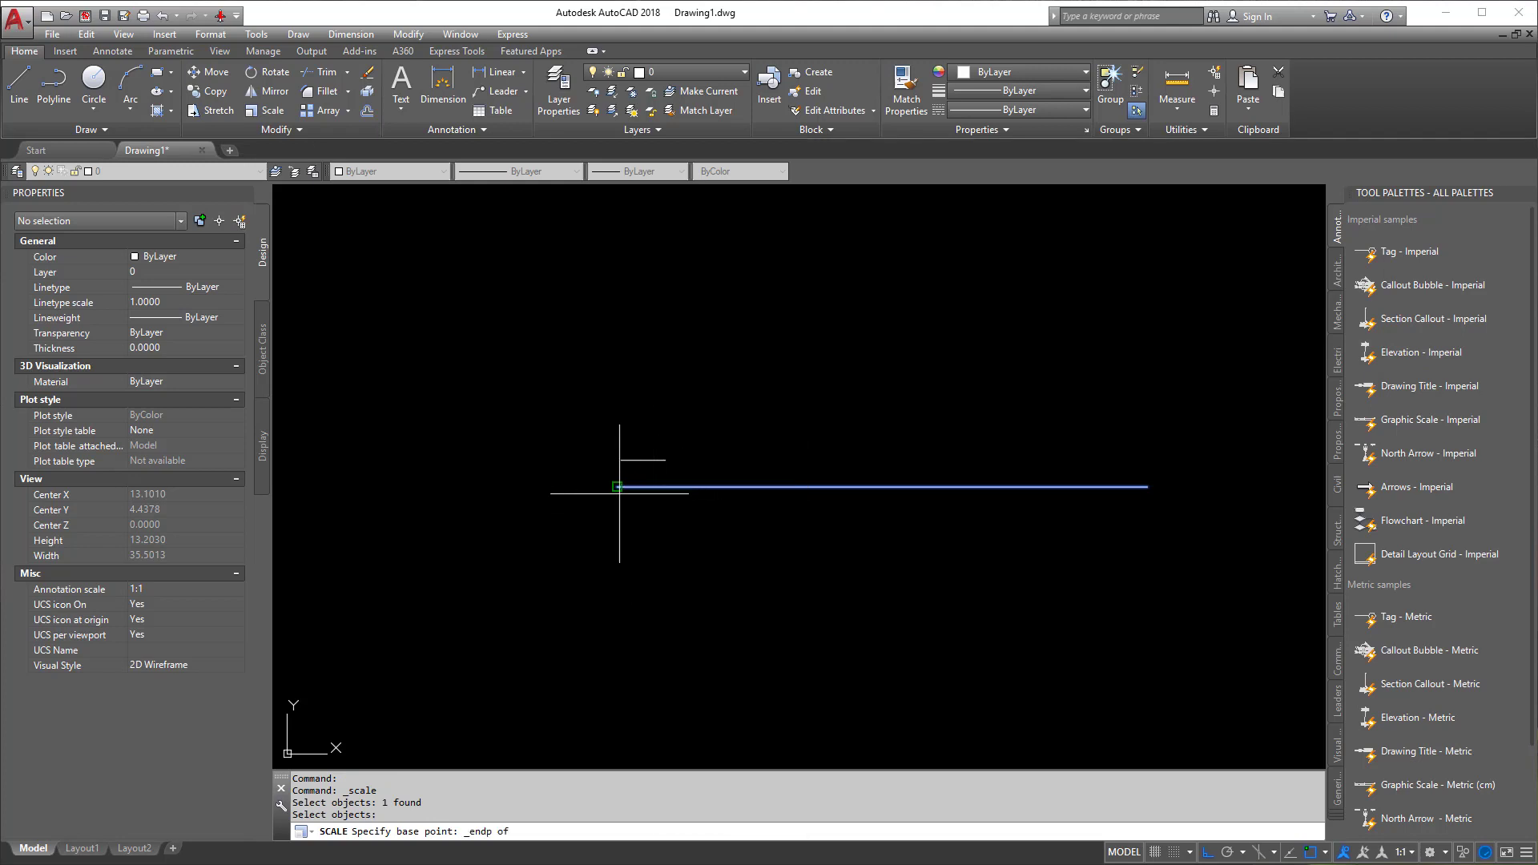
{"action": "left_click", "coordinate": [615, 488]}
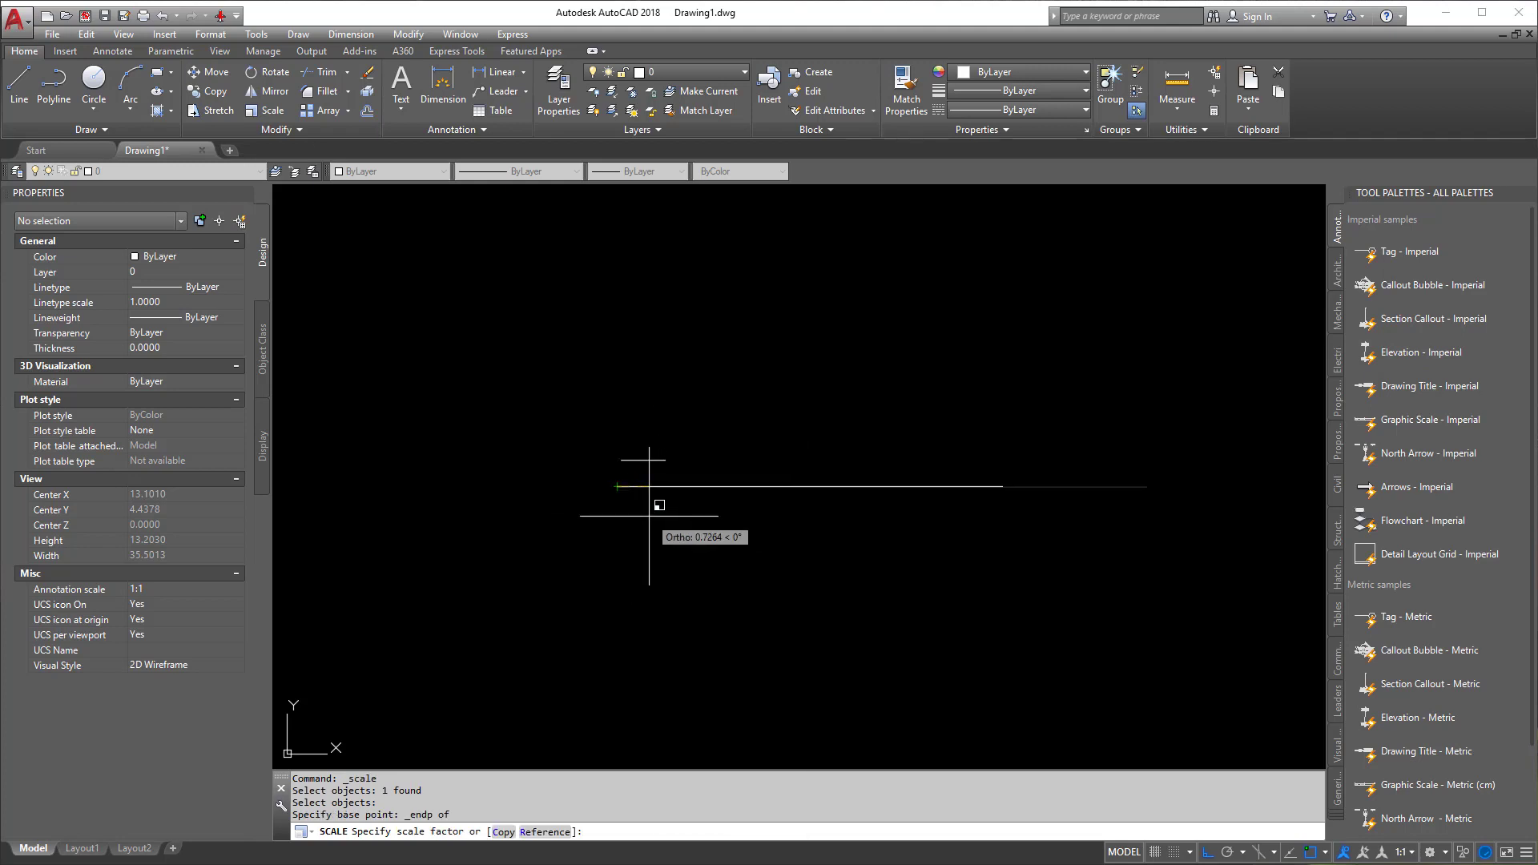
{"action": "type", "text": "1/12"}
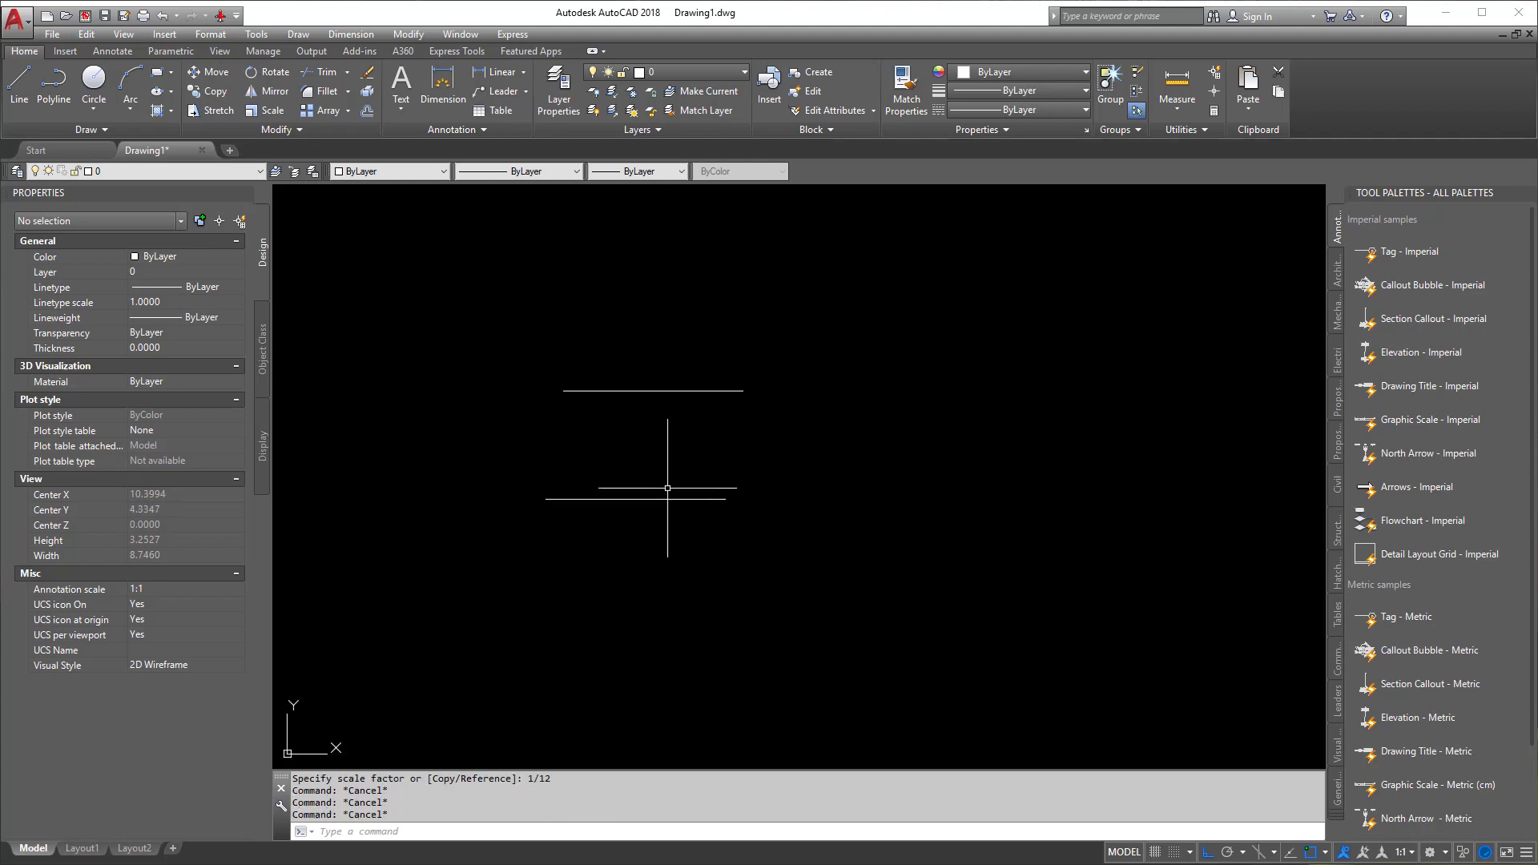
{"action": "type", "text": "UNITS"}
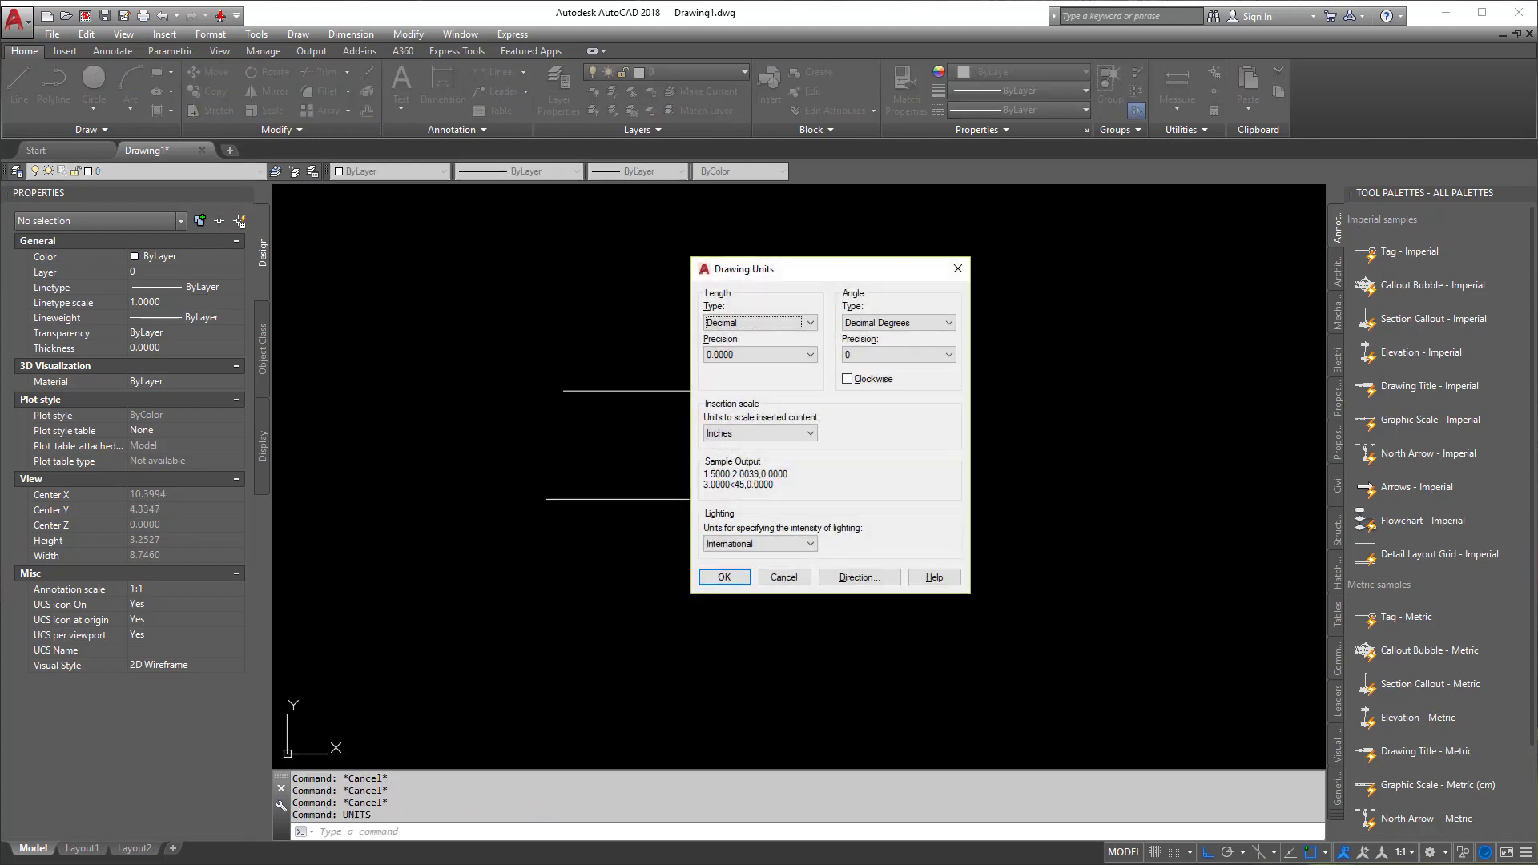
- Pick a length unit type, close Drawing Units, and abandon moving the upper line
{"action": "left_click", "coordinate": [804, 322]}
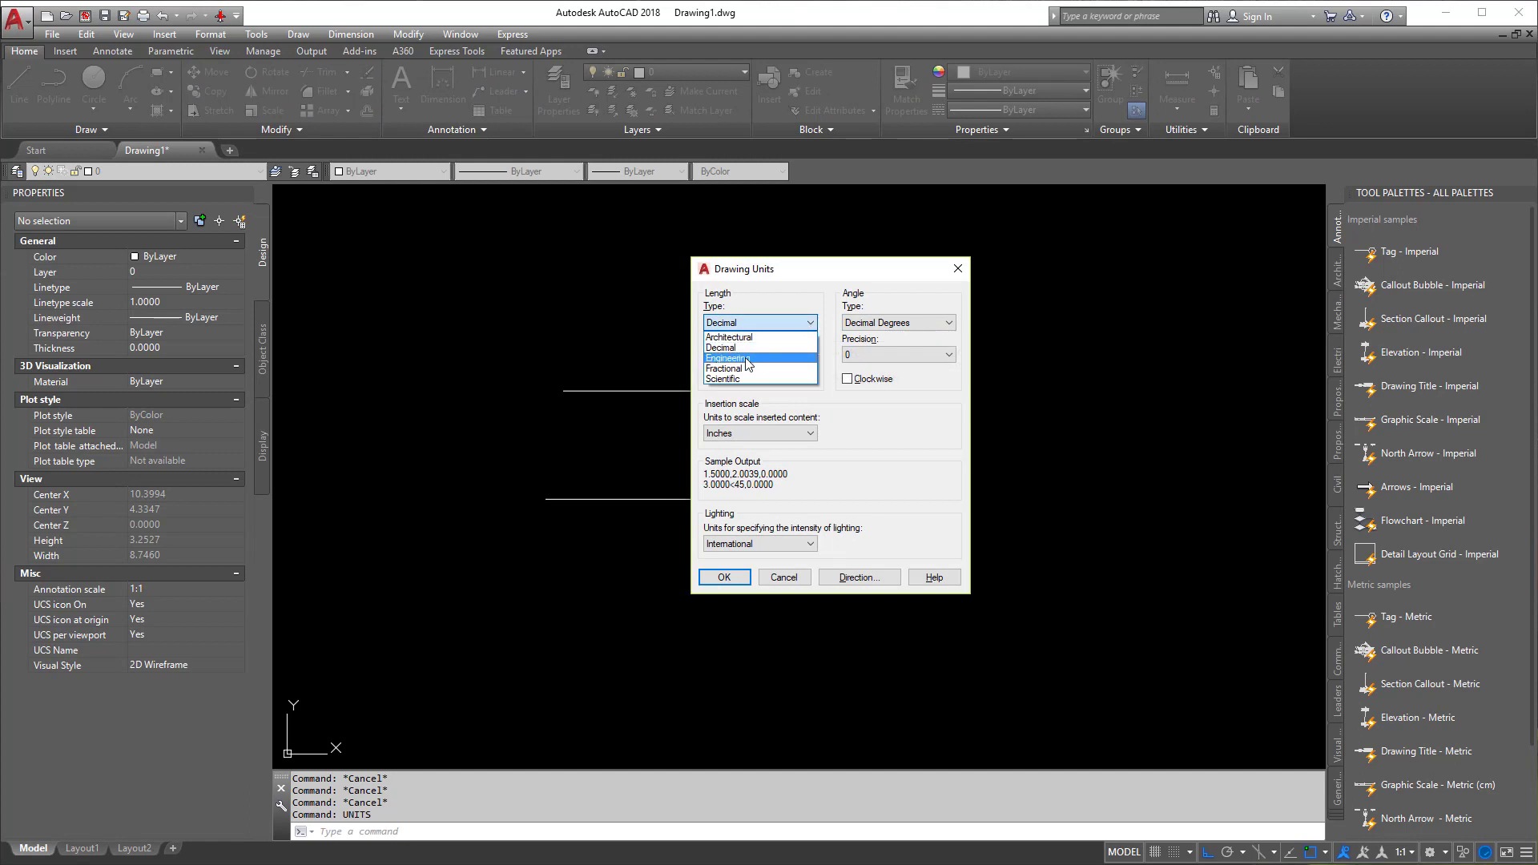
{"action": "left_click", "coordinate": [782, 577]}
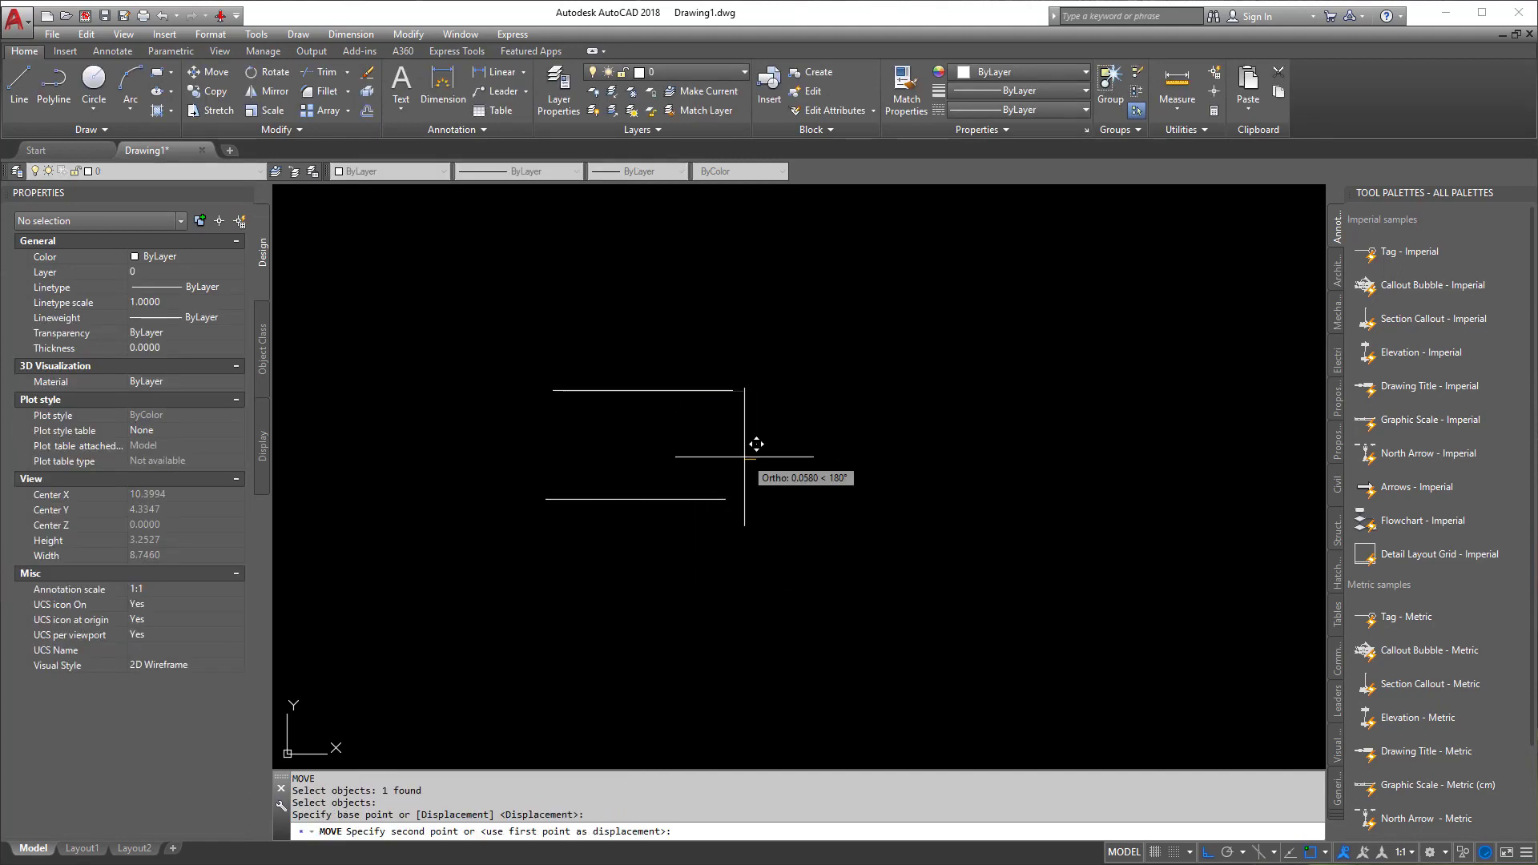
{"action": "key", "text": "Escape"}
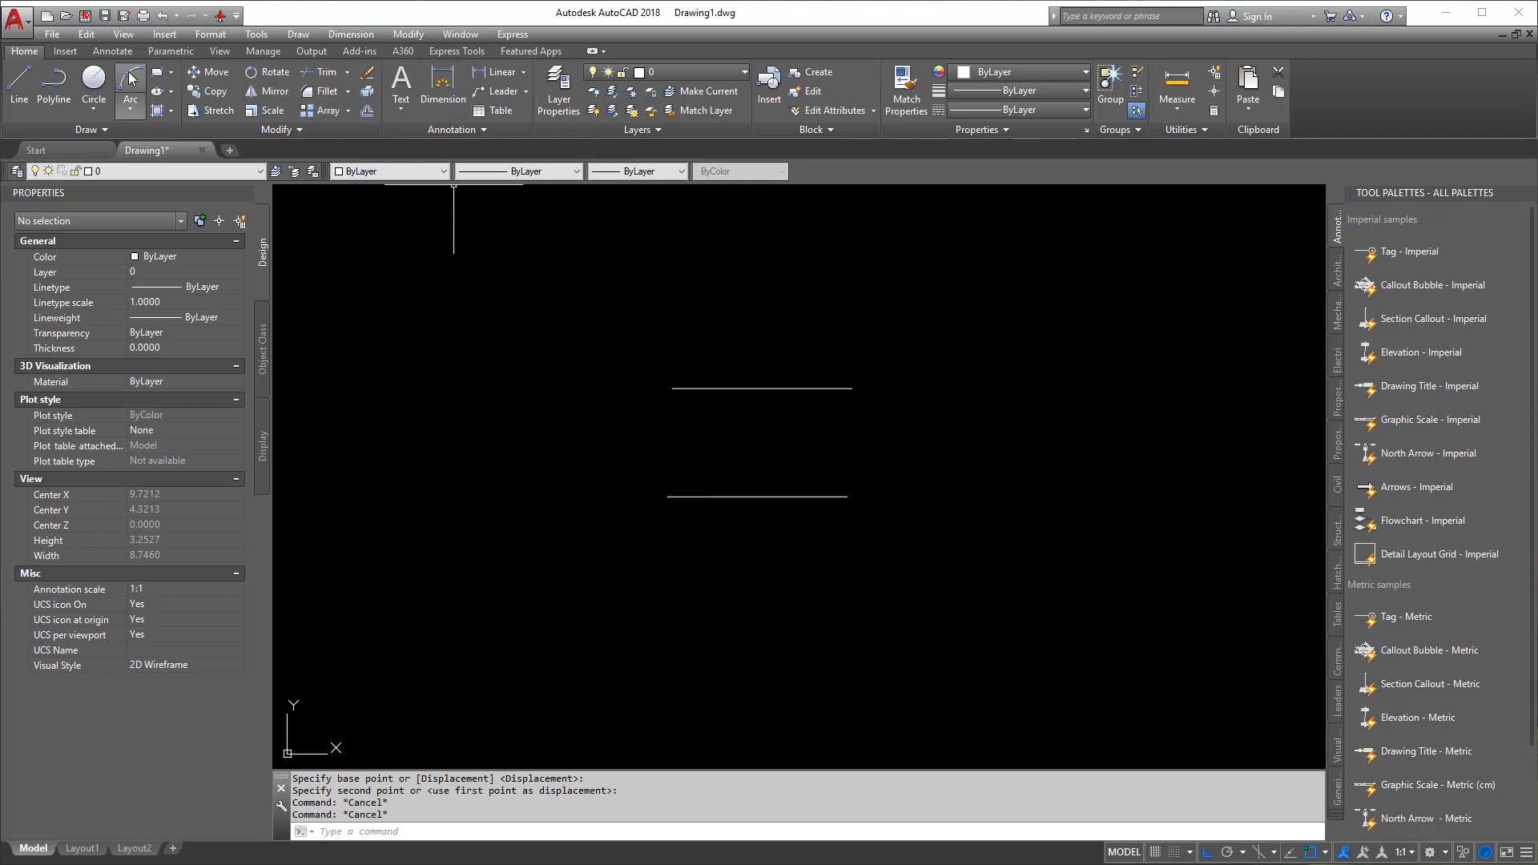
{"action": "left_click", "coordinate": [112, 52]}
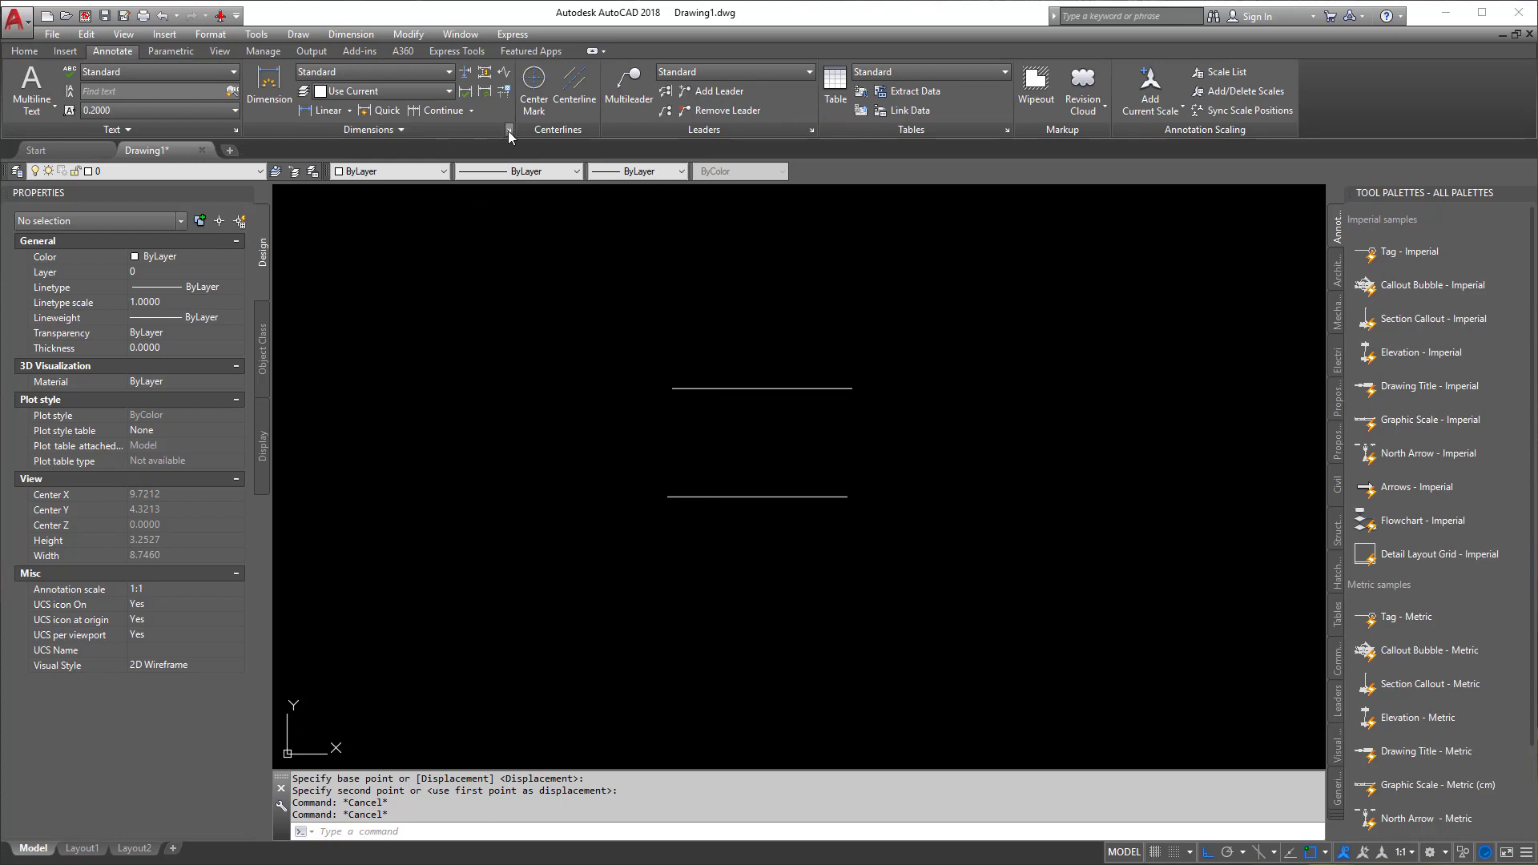
- Make Annotative the current dimension style, edit it, and close the style manager
{"action": "left_click", "coordinate": [508, 128]}
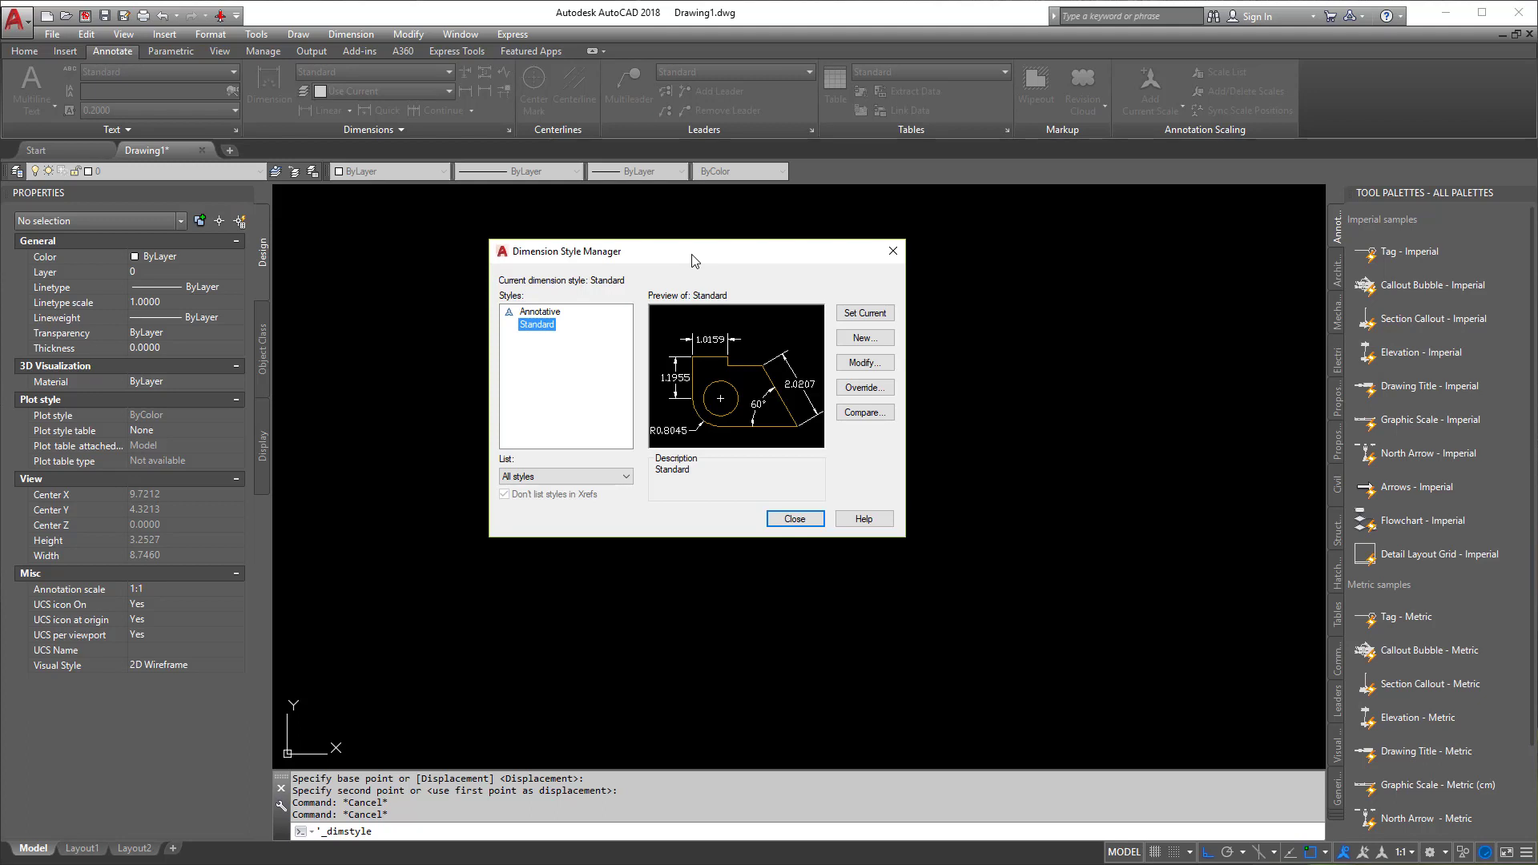
{"action": "mouse_move", "coordinate": [552, 312]}
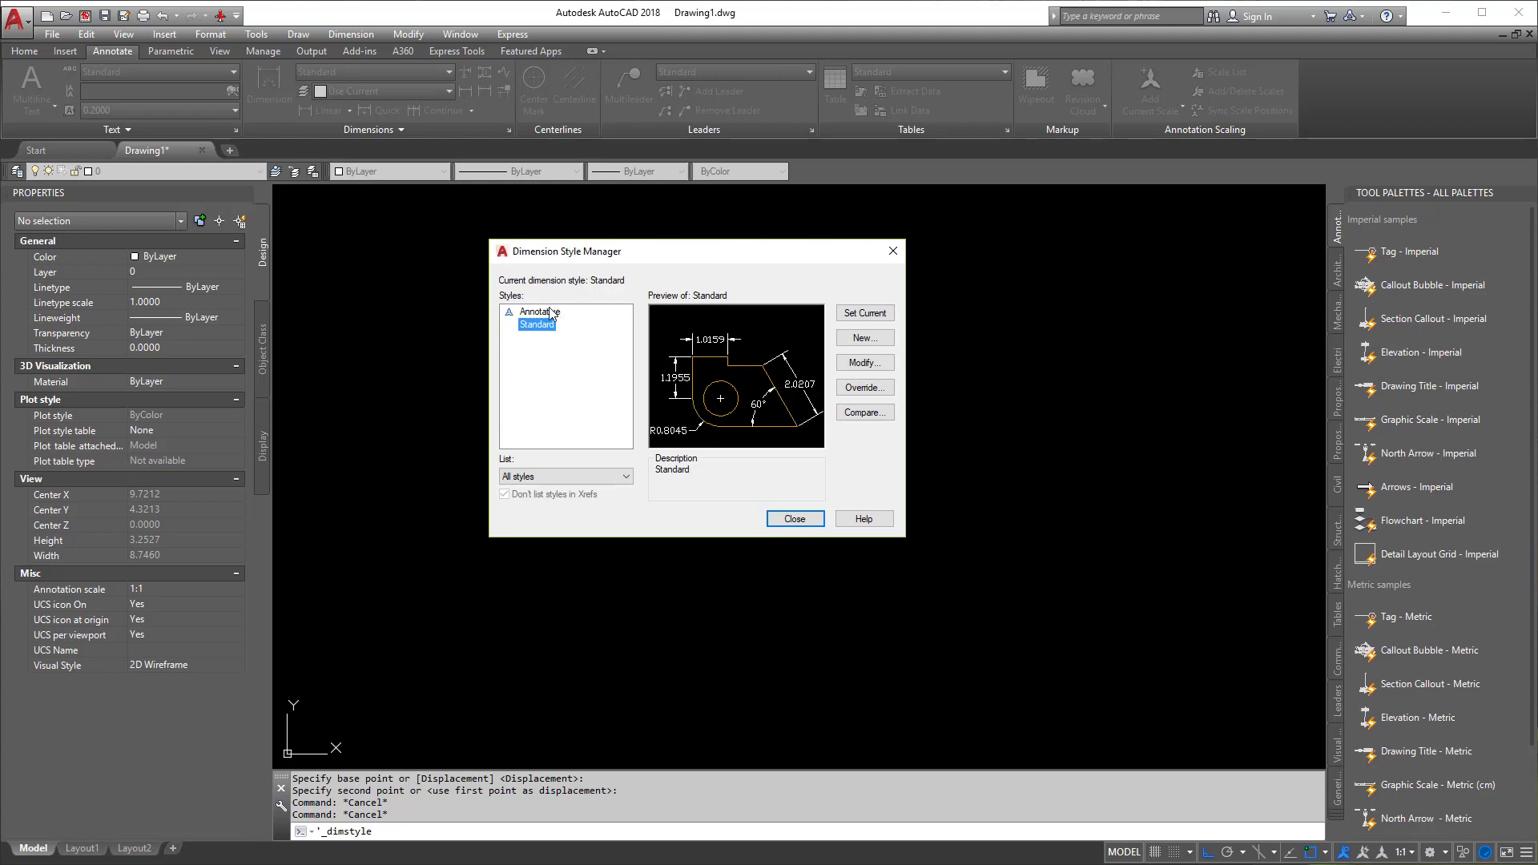
{"action": "left_click", "coordinate": [538, 311]}
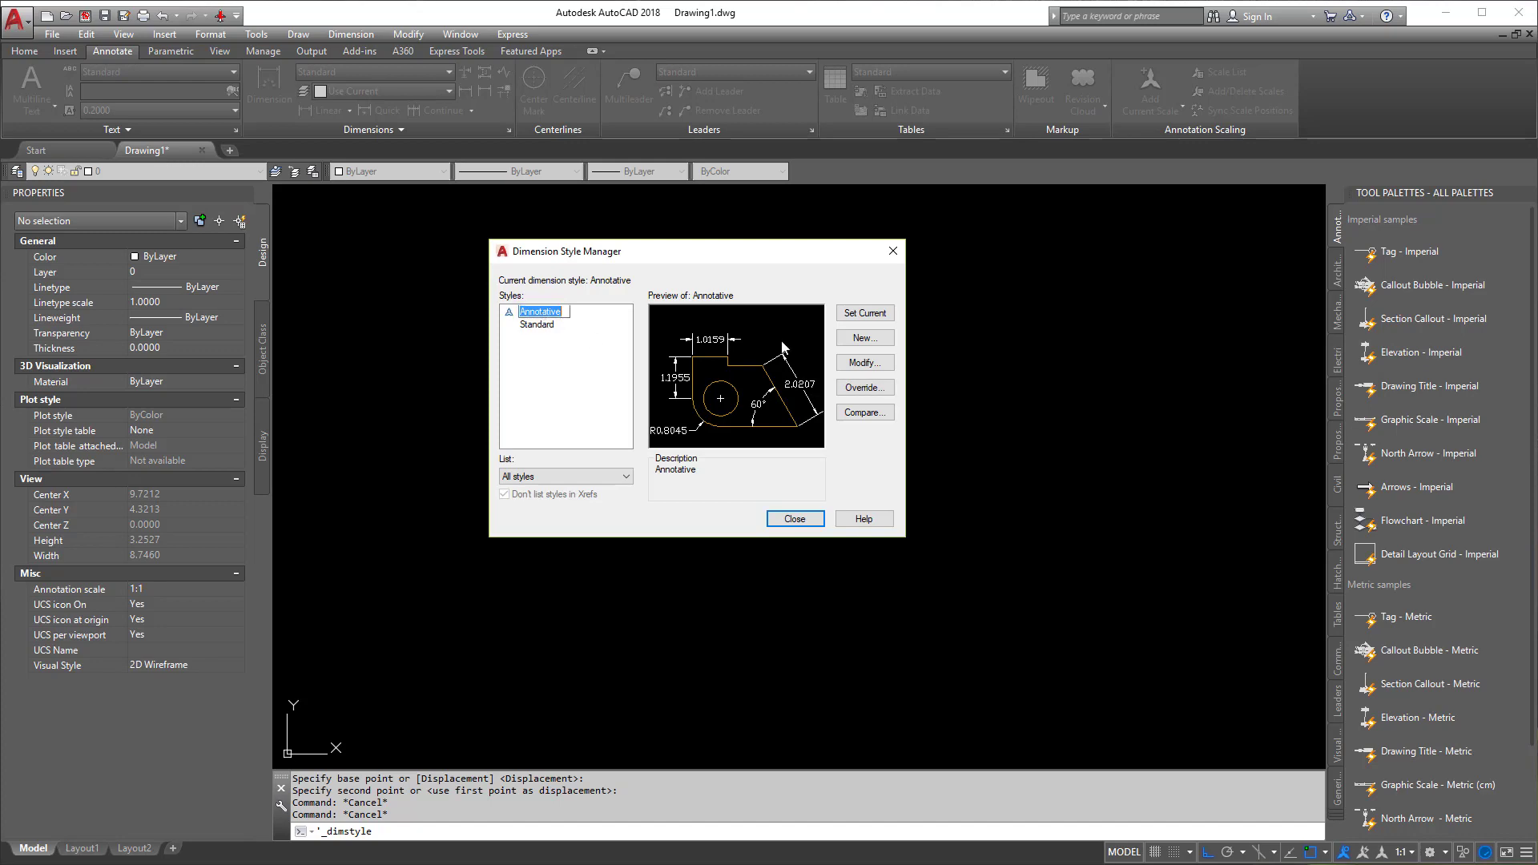
{"action": "mouse_move", "coordinate": [607, 340]}
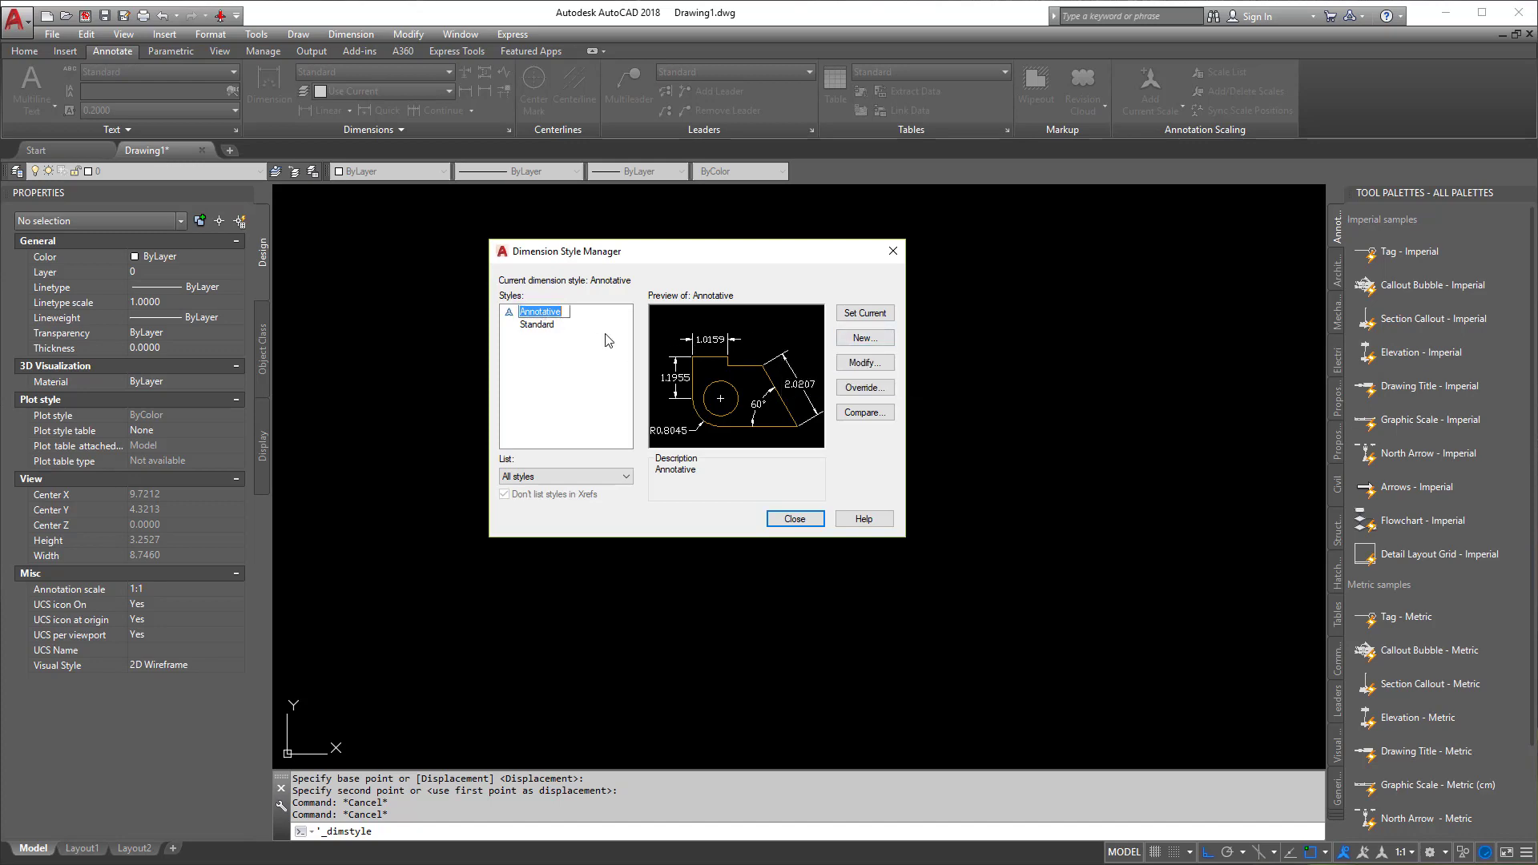
{"action": "left_click", "coordinate": [863, 362]}
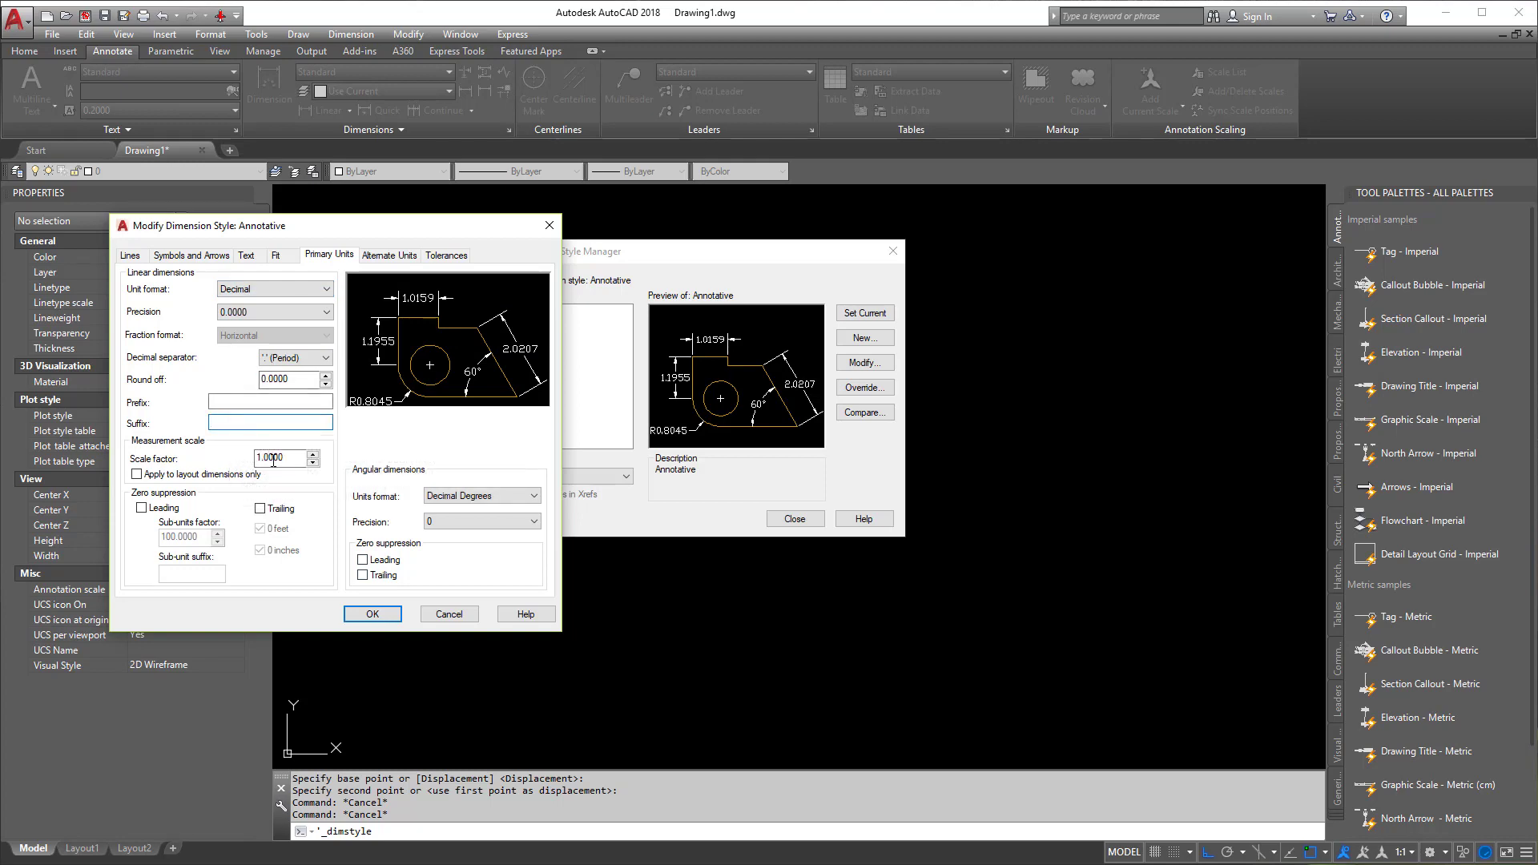
{"action": "left_click", "coordinate": [372, 613]}
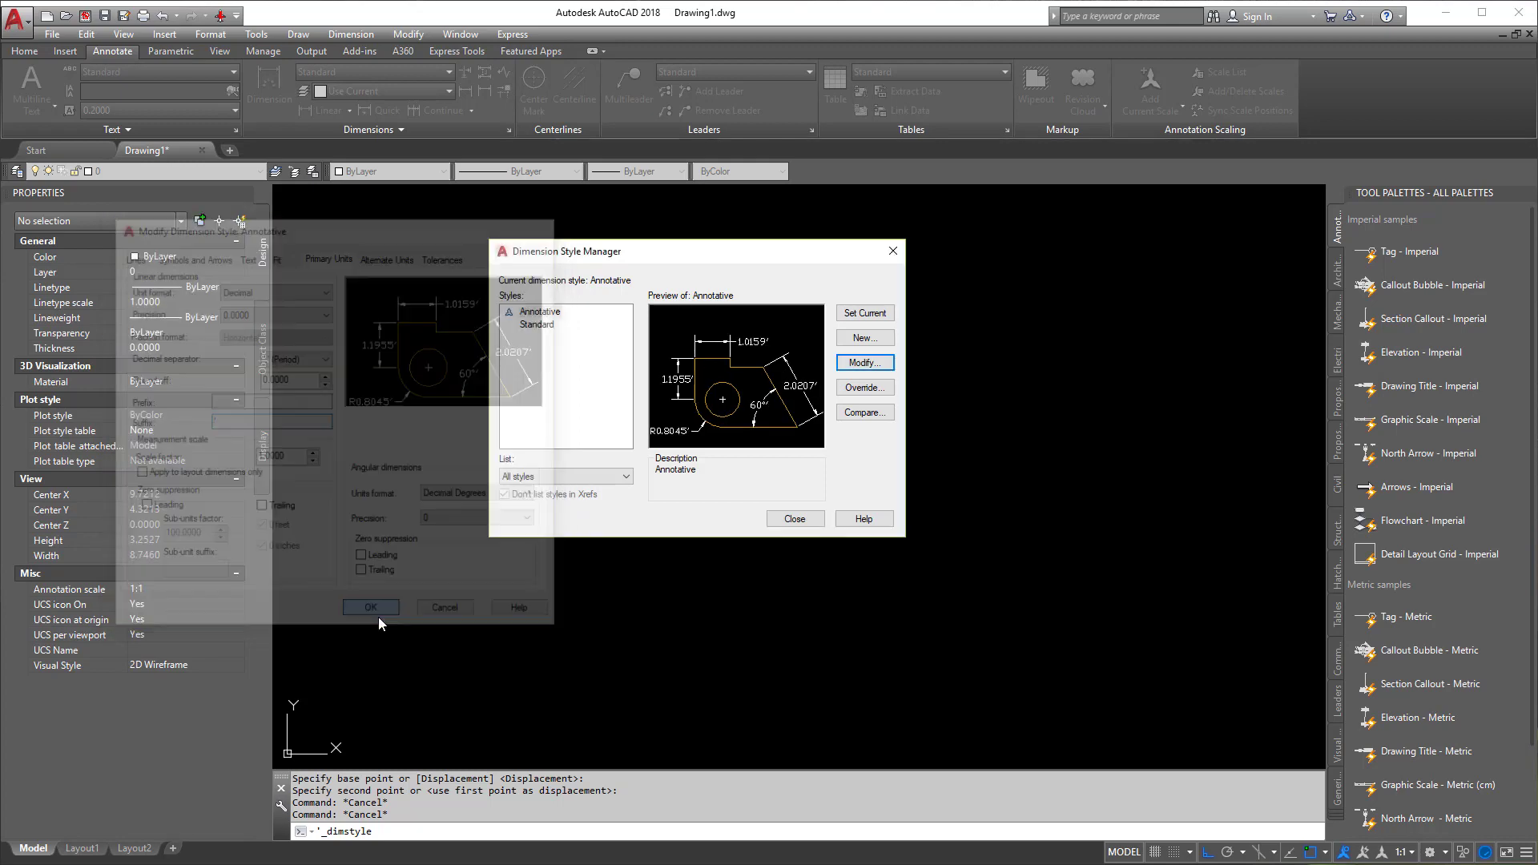
{"action": "left_click", "coordinate": [794, 518]}
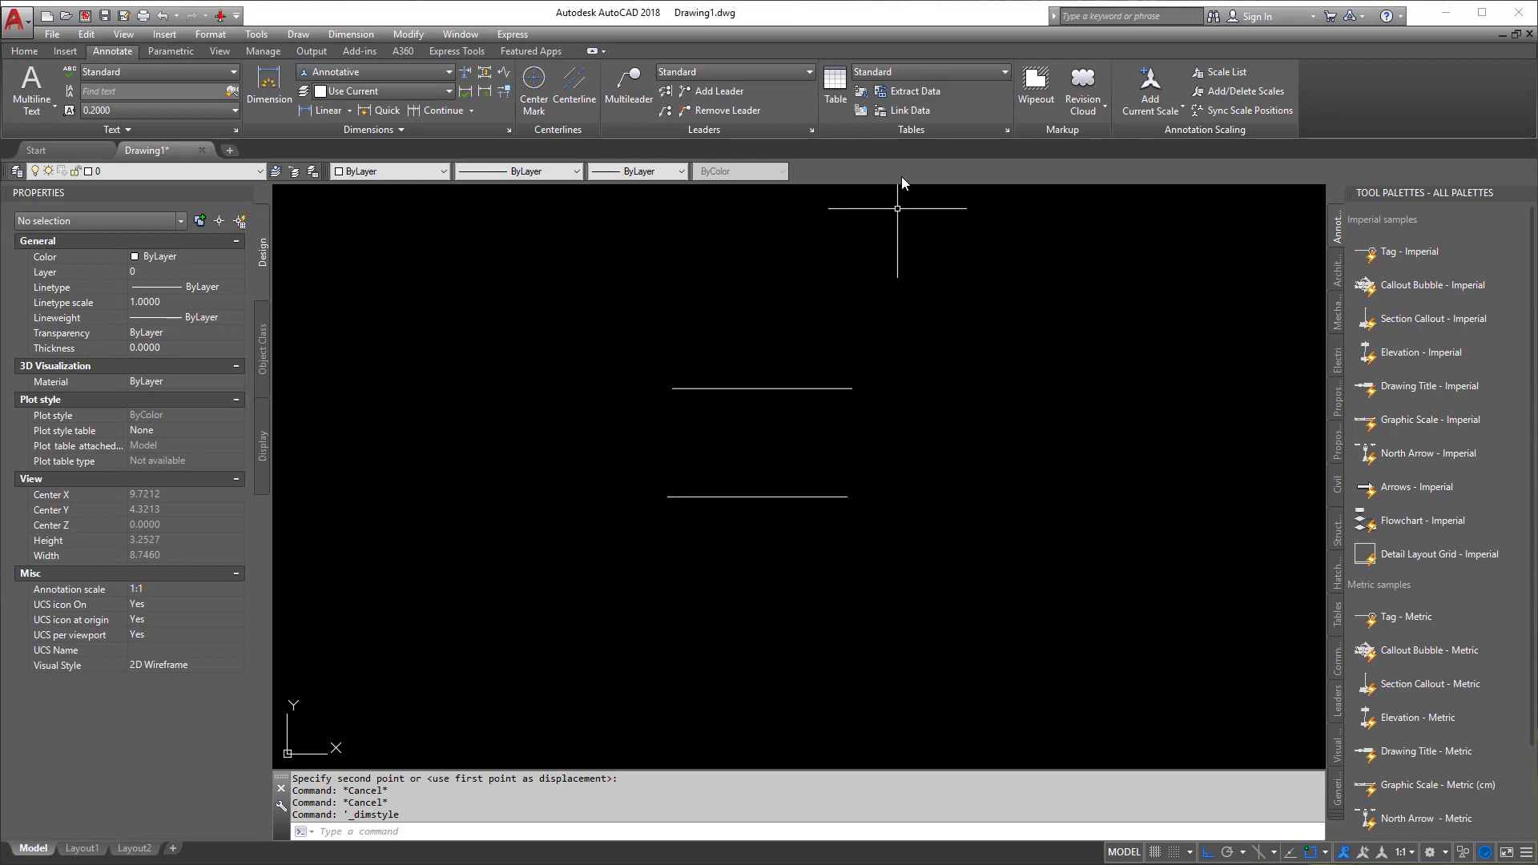
- Add a linear dimension of 1.0000' to the upper line at 1:1 scale
{"action": "left_click", "coordinate": [23, 51]}
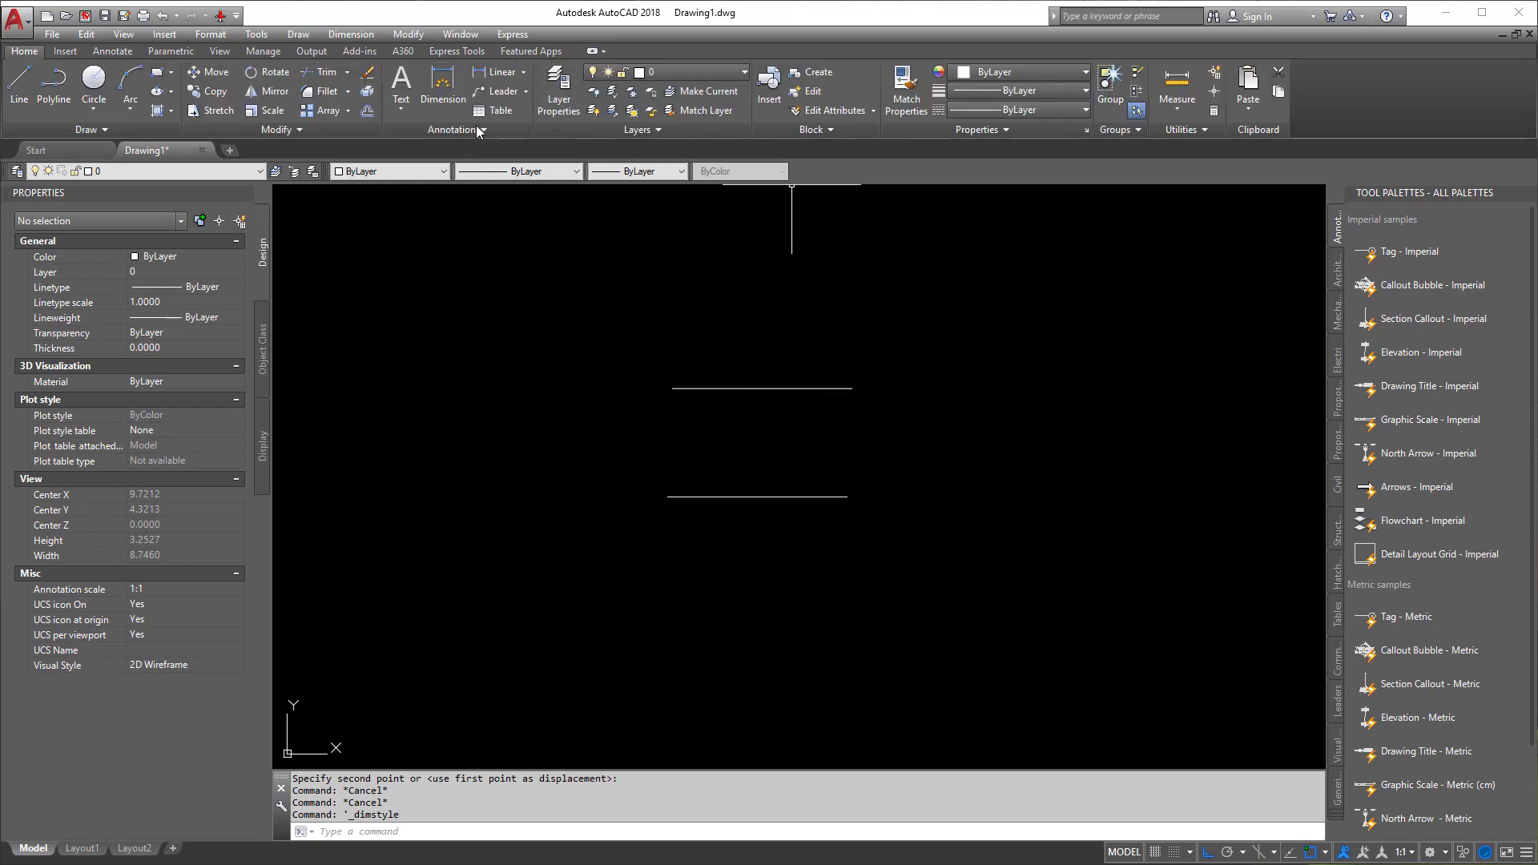
{"action": "left_click", "coordinate": [112, 51]}
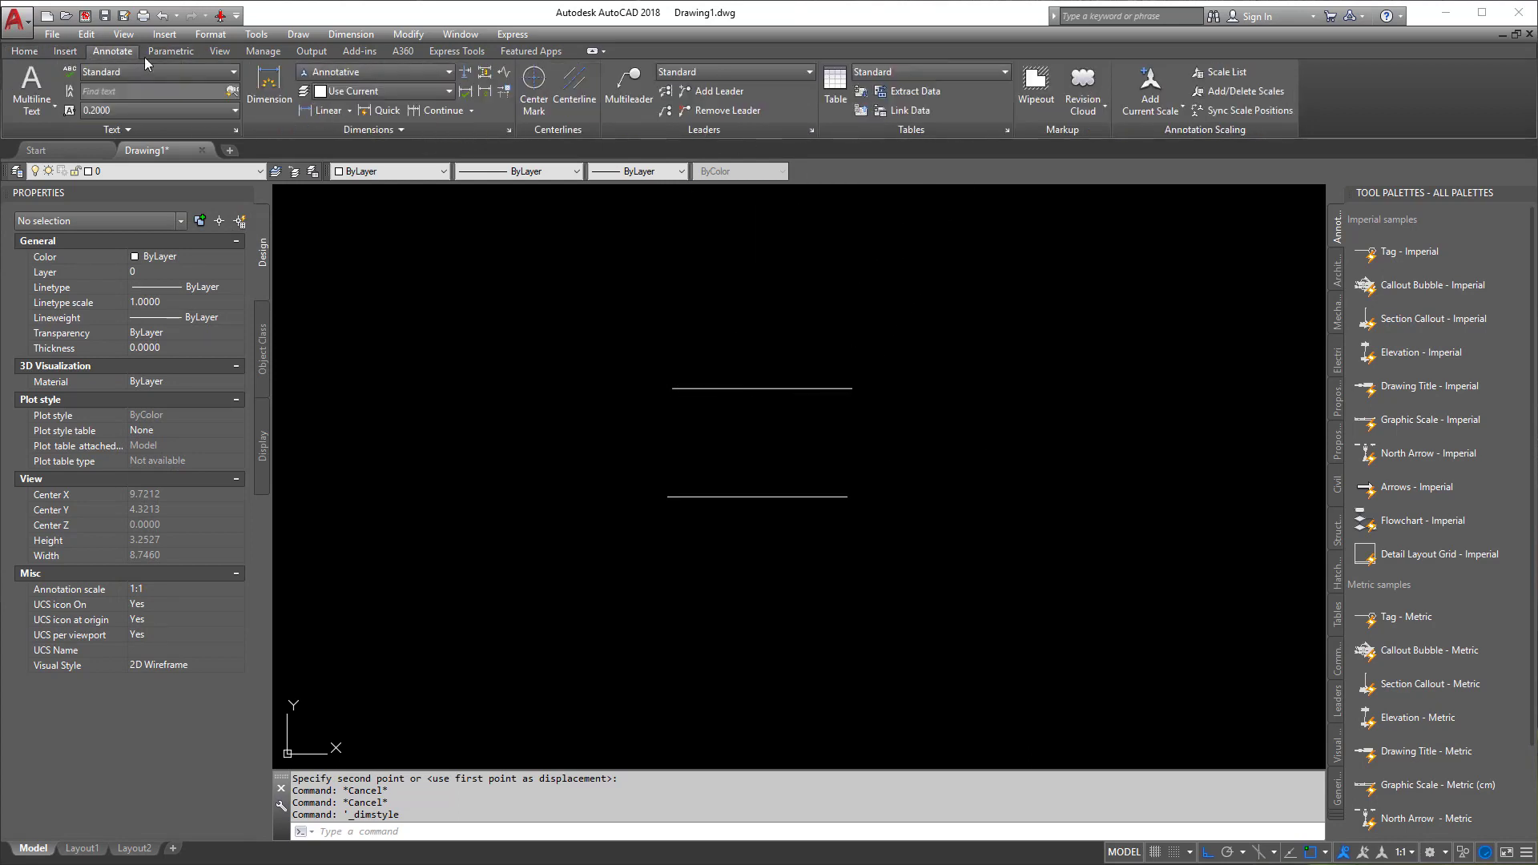
{"action": "left_click", "coordinate": [328, 110]}
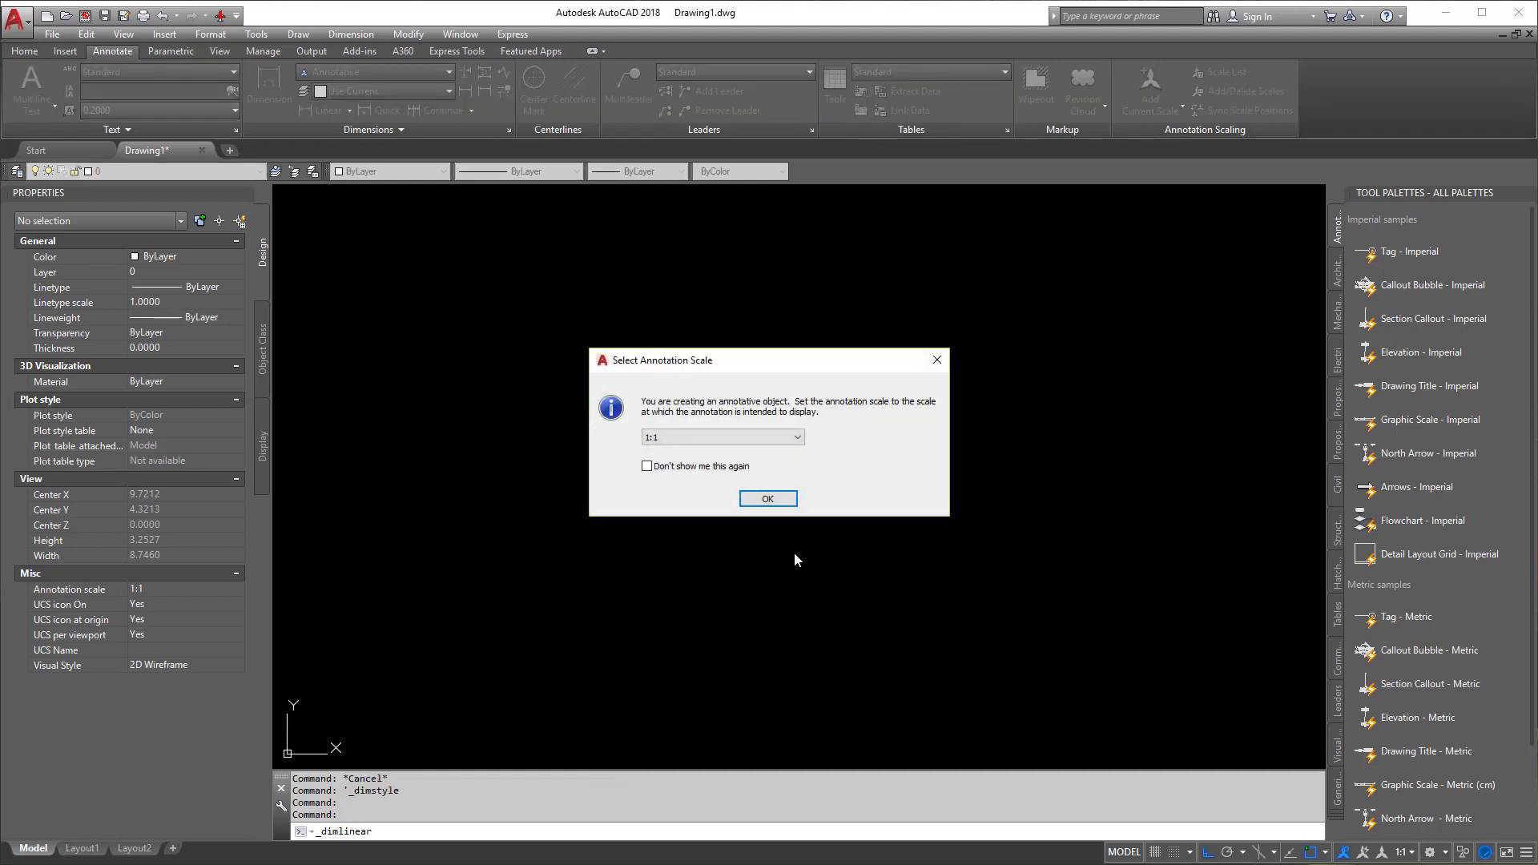
{"action": "left_click", "coordinate": [767, 498]}
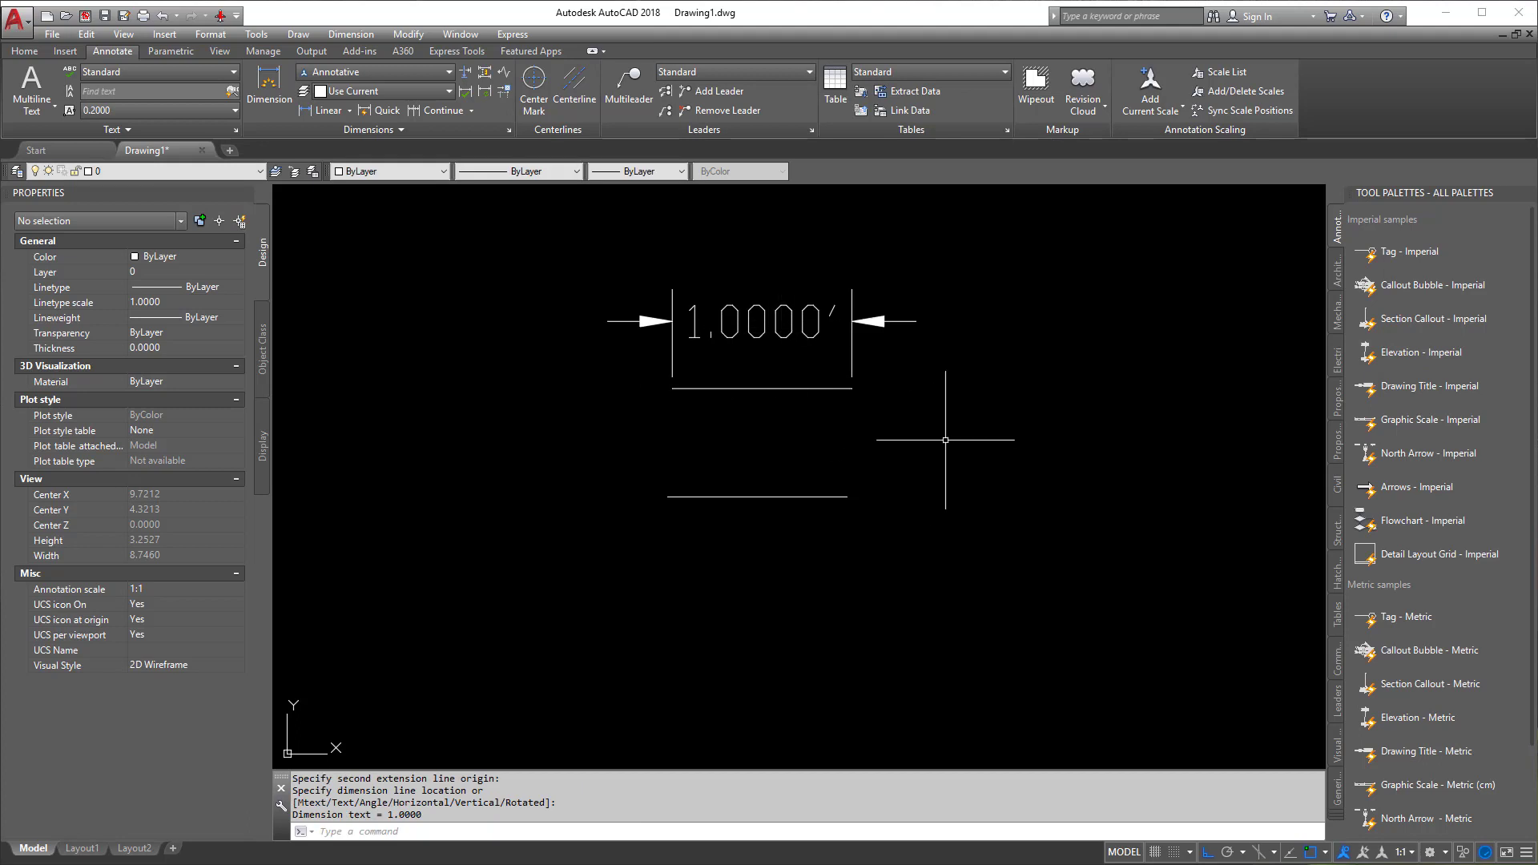
{"action": "key", "text": "Escape"}
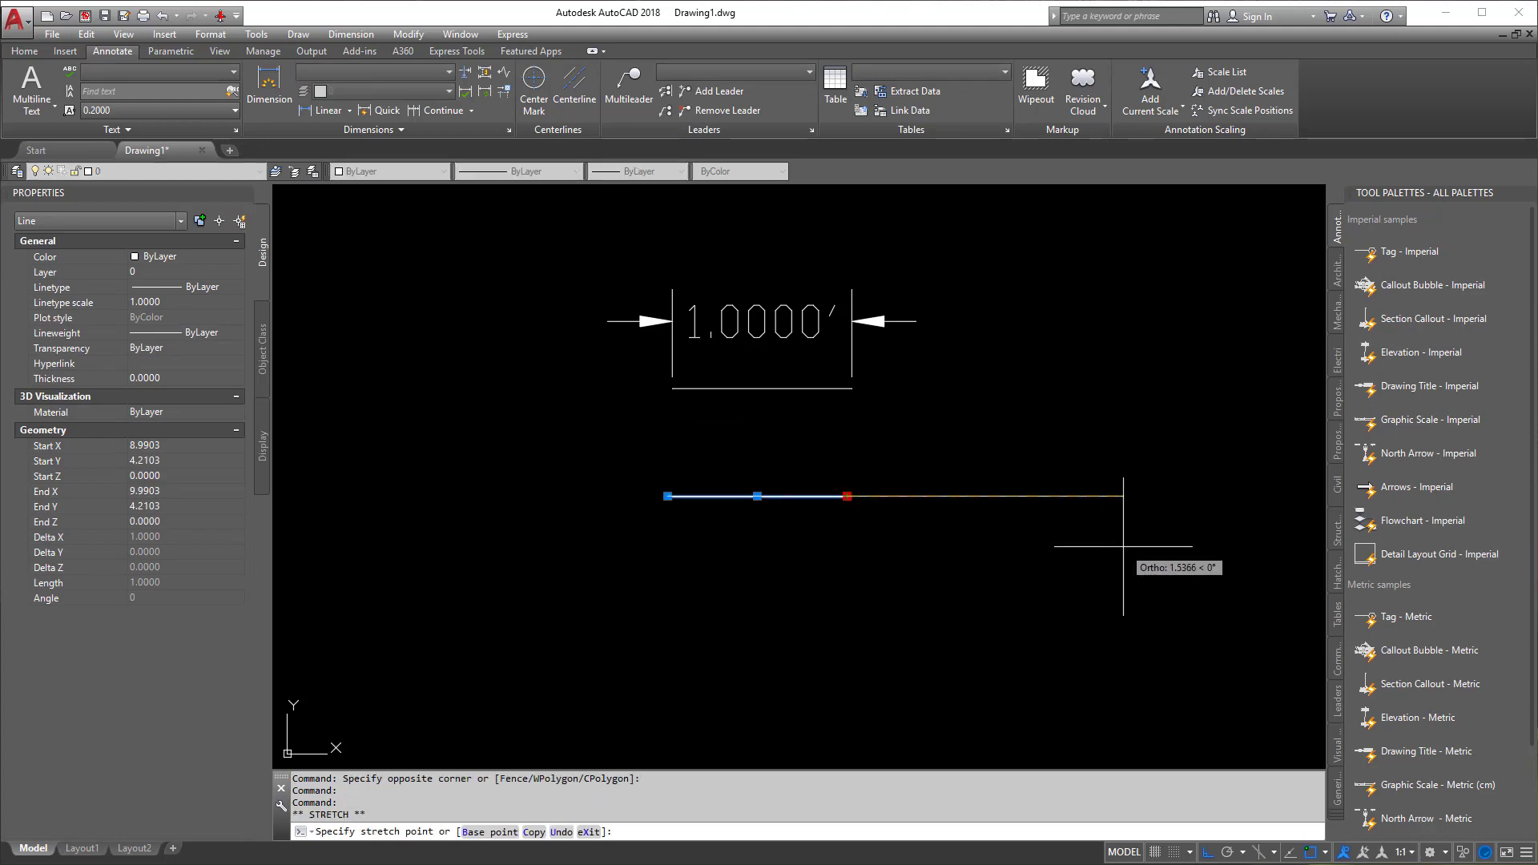
- Stretch the lower line to 12 units and dimension it at 12.0000'
{"action": "key", "text": "Escape"}
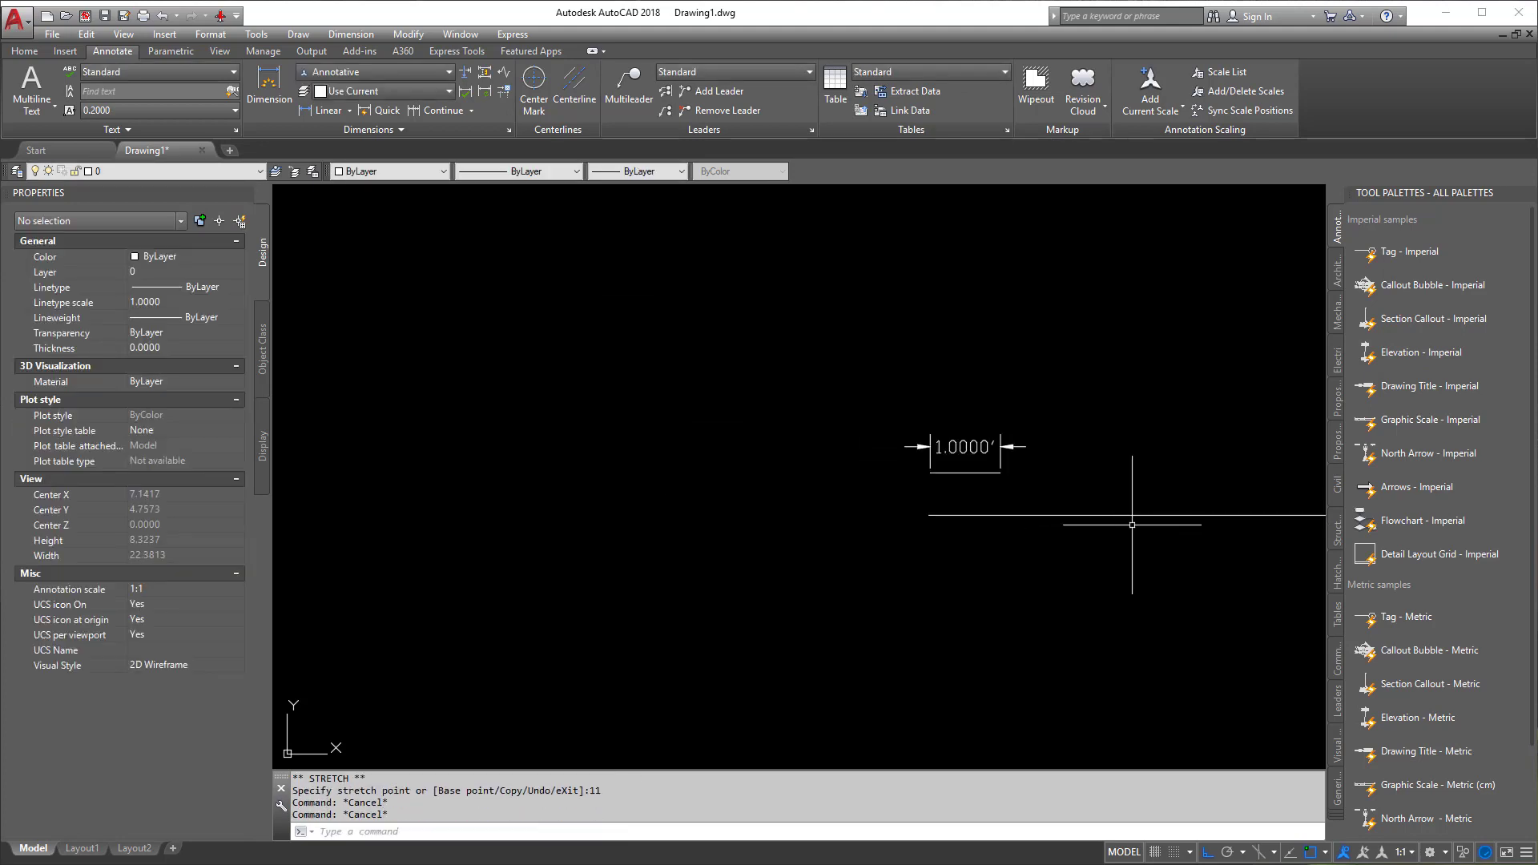
{"action": "scroll", "scroll_direction": "down", "scroll_amount": 3}
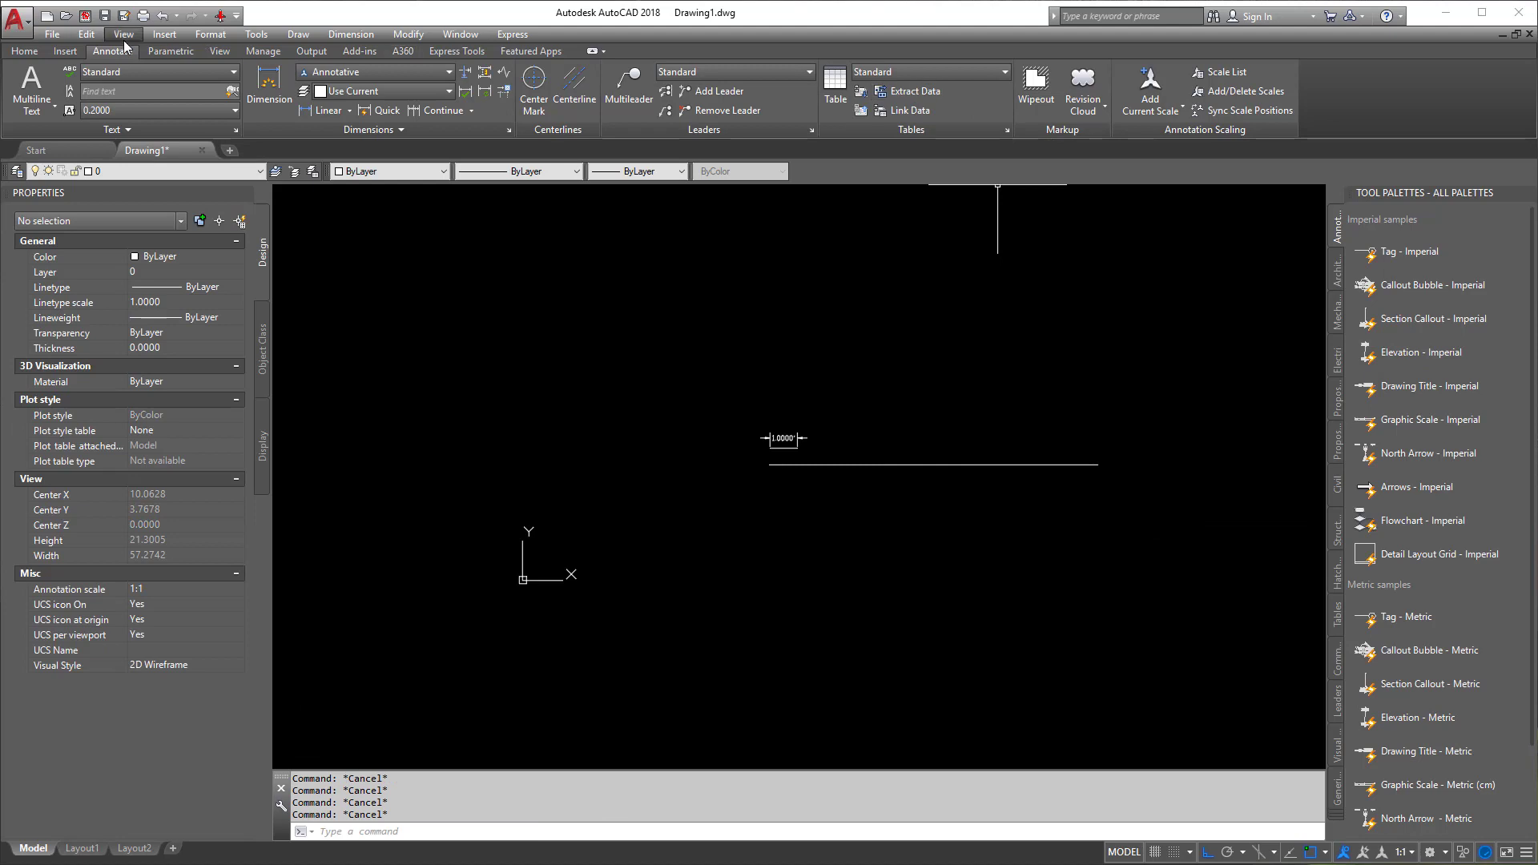
{"action": "left_click", "coordinate": [23, 51]}
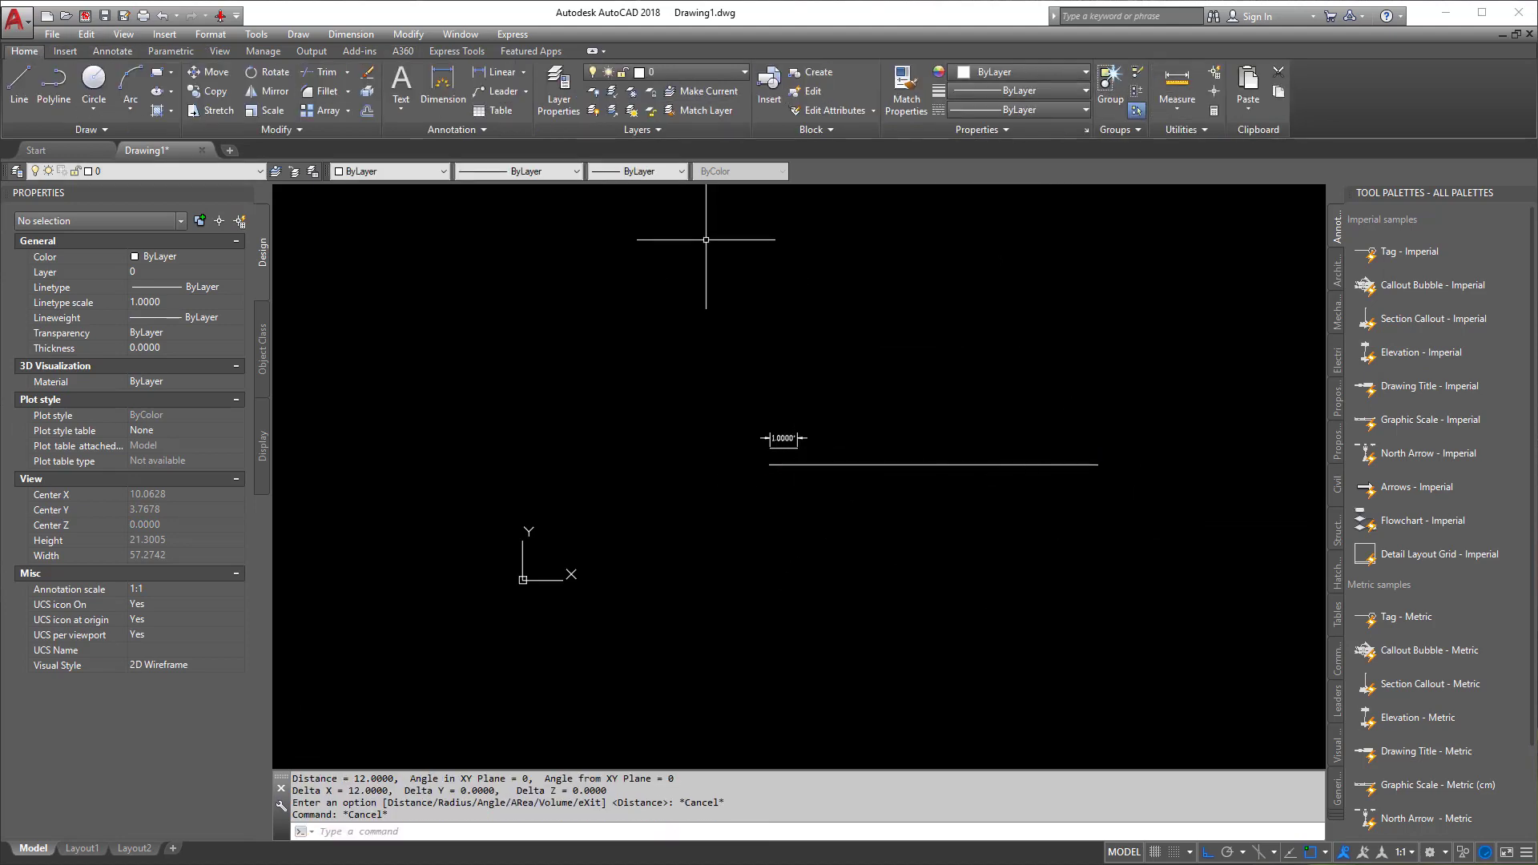
{"action": "left_click", "coordinate": [112, 51]}
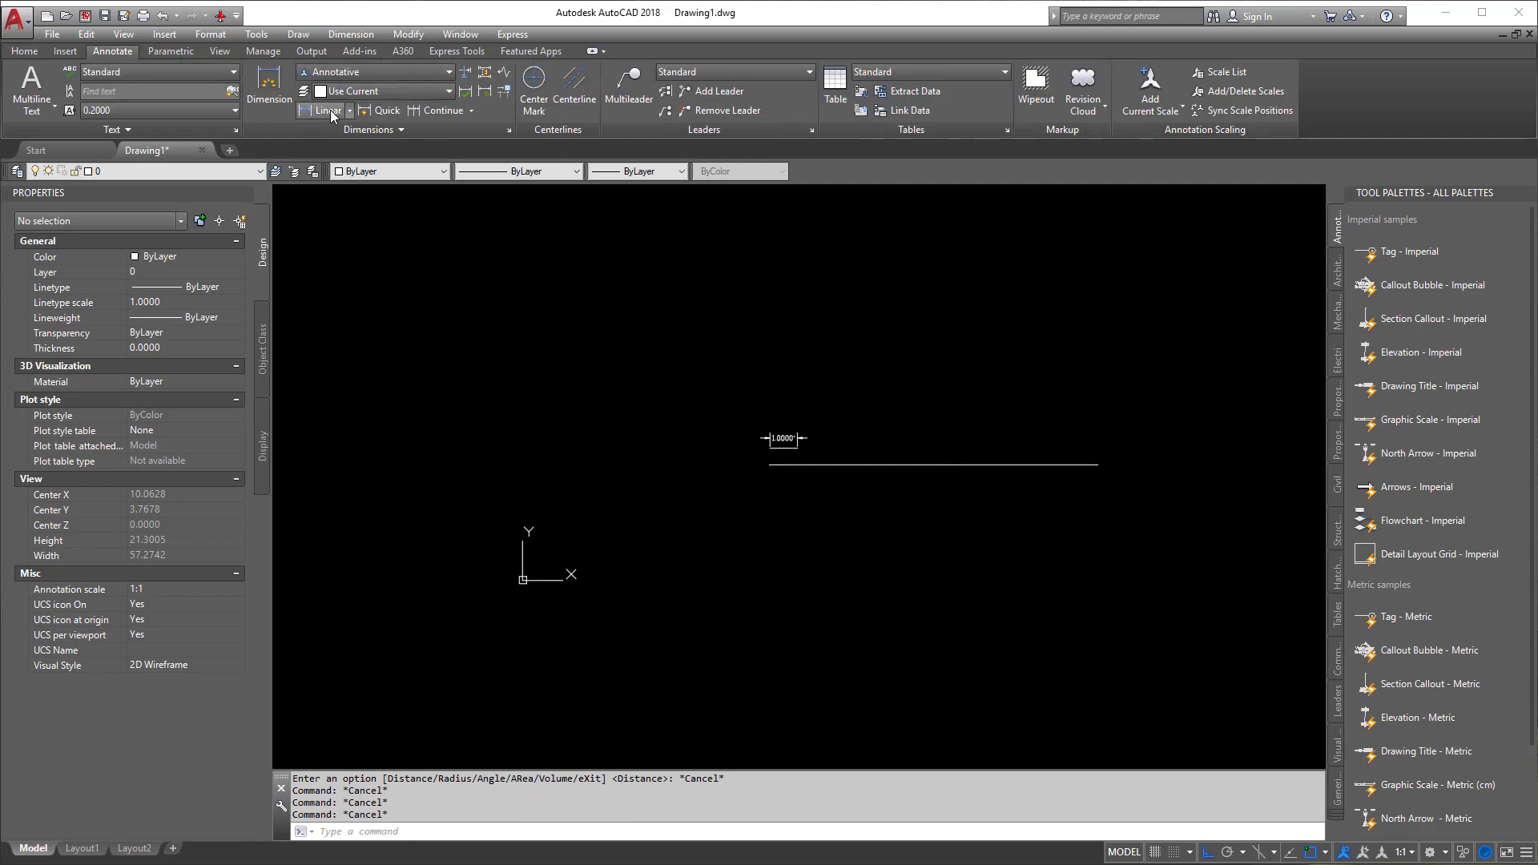
{"action": "left_click", "coordinate": [328, 110]}
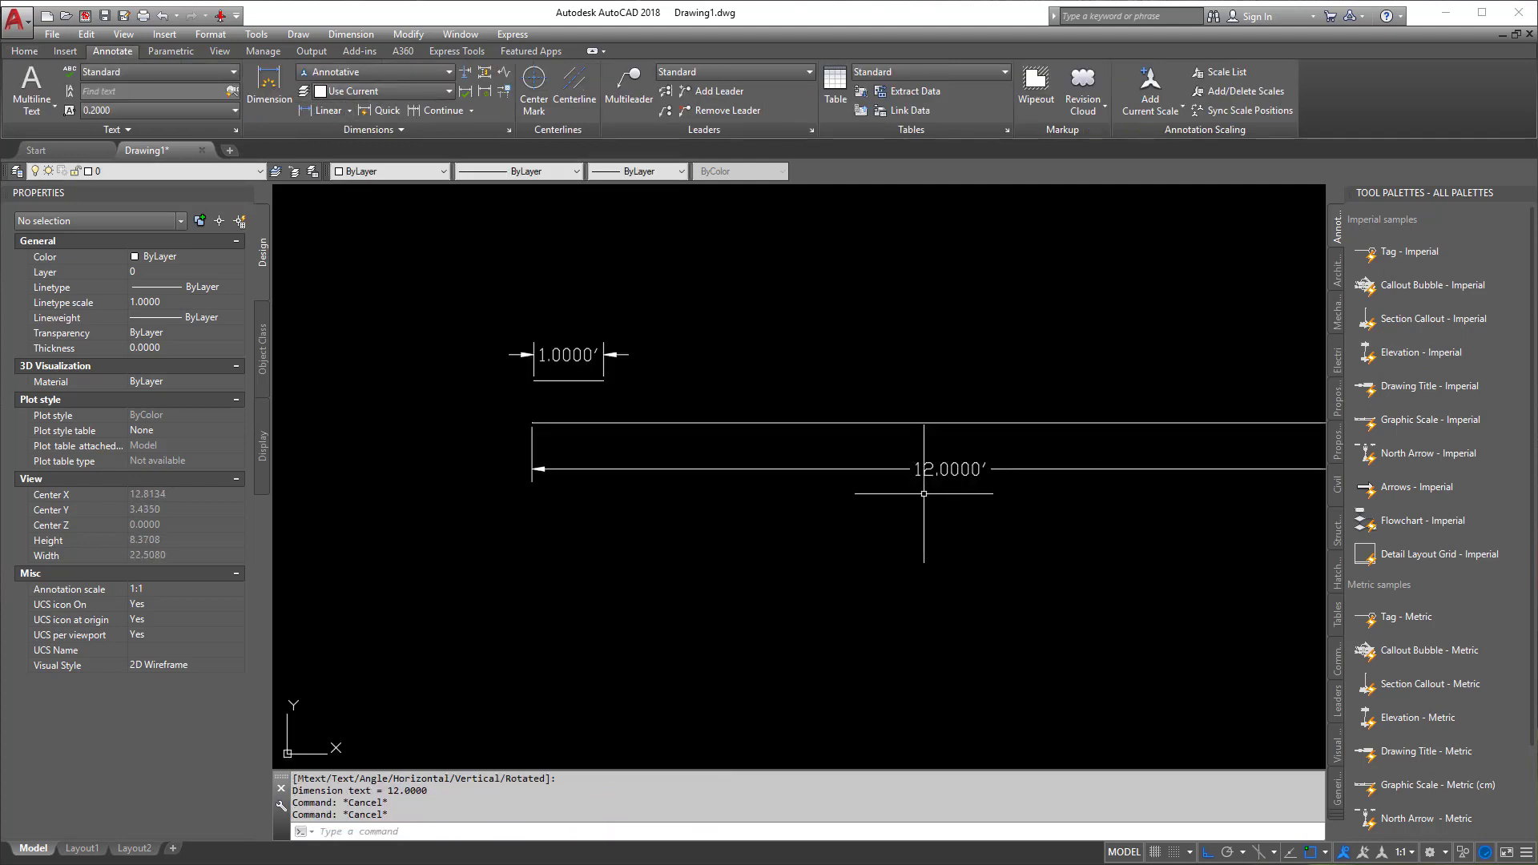
{"action": "scroll", "scroll_direction": "down", "scroll_amount": 3}
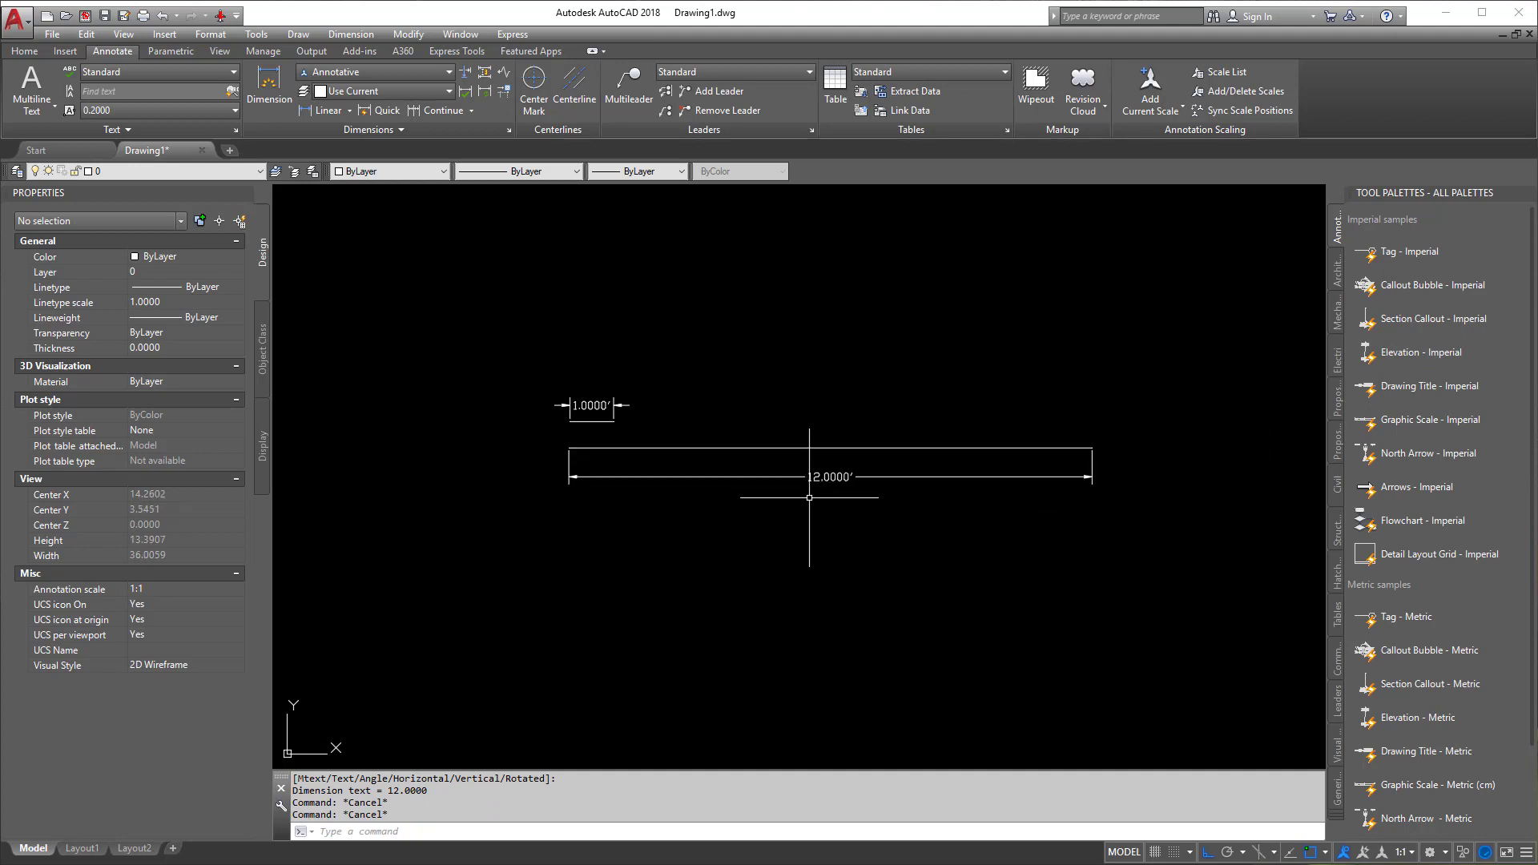
- Open Drawing Units with UNI and close it unchanged
{"action": "type", "text": "uni"}
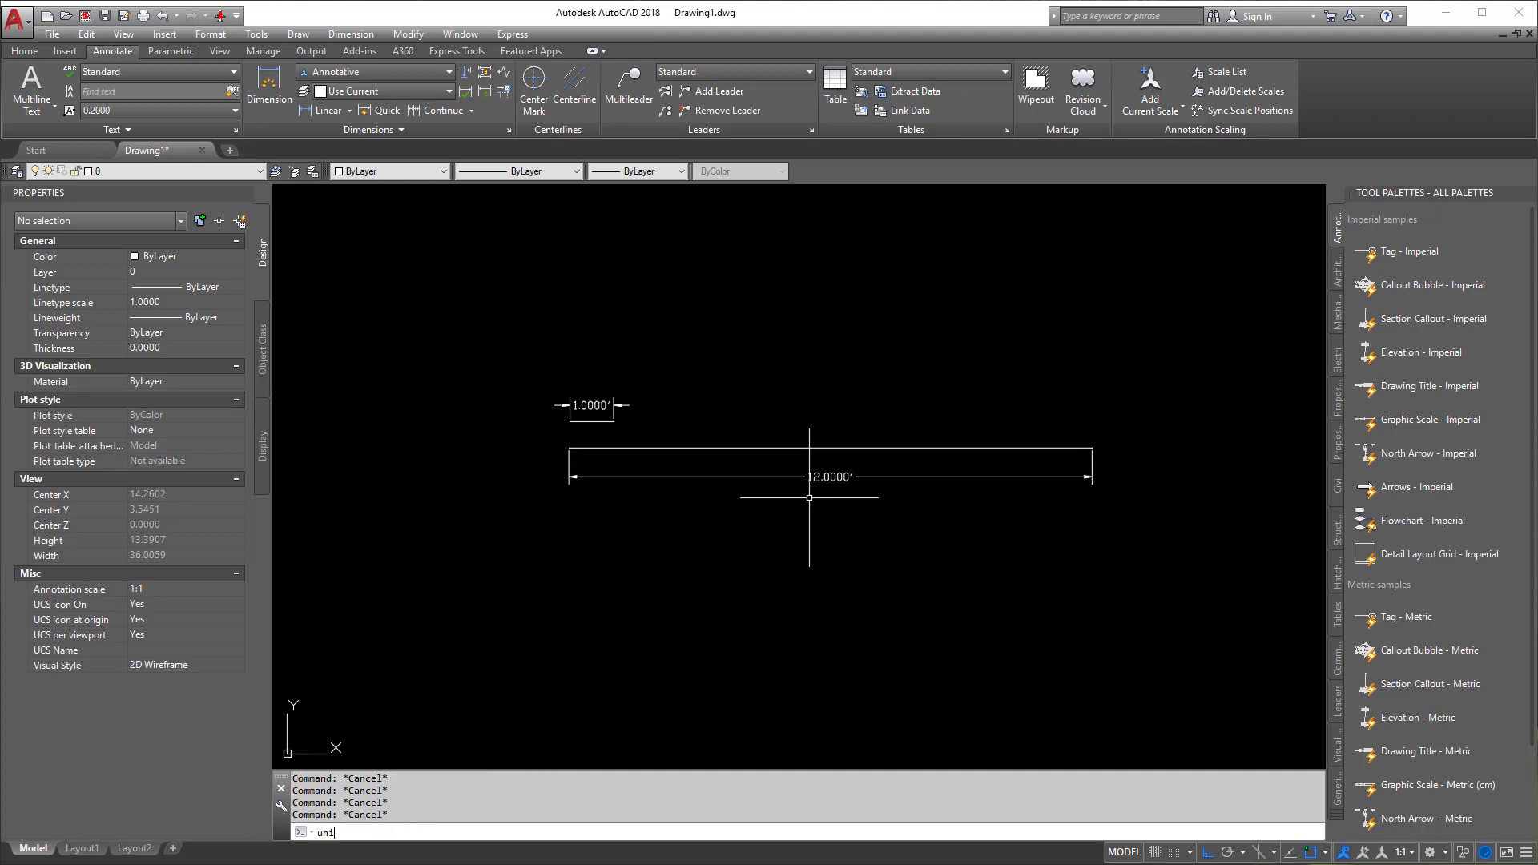
{"action": "key", "text": "Return"}
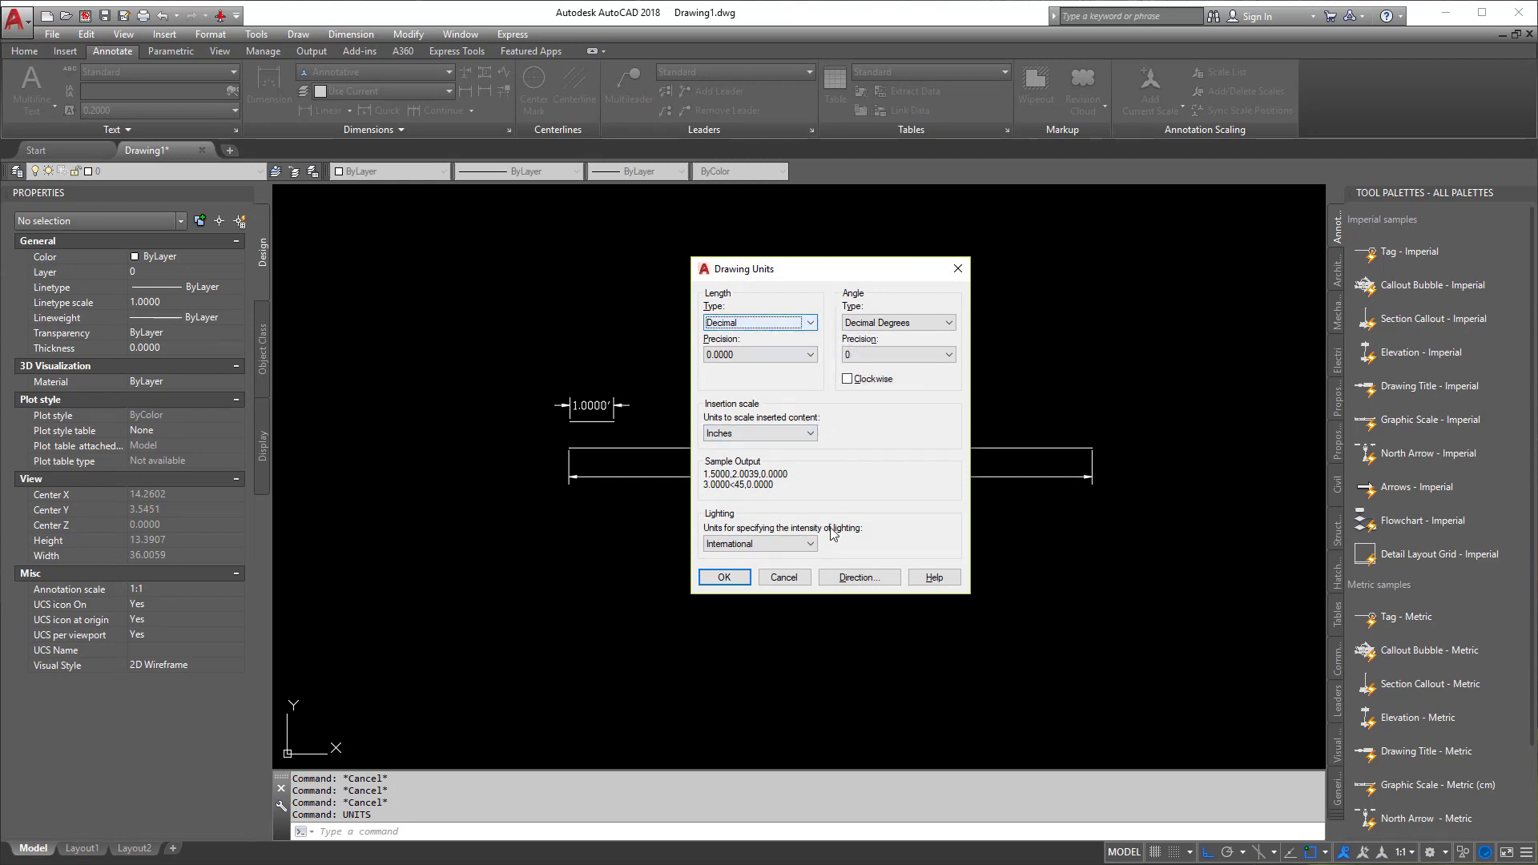
{"action": "left_click", "coordinate": [723, 577]}
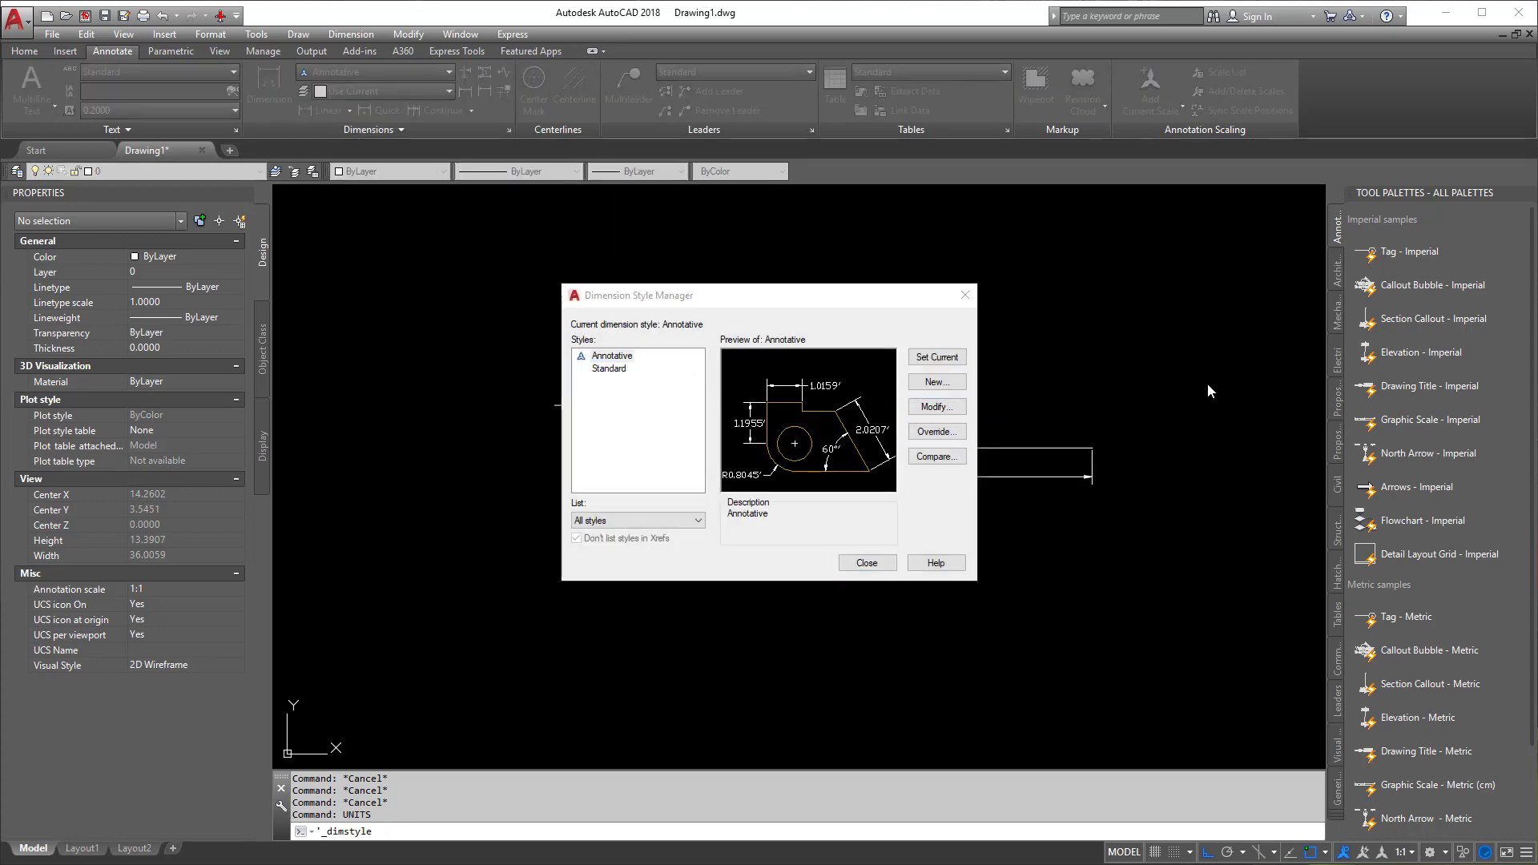
- Set the Annotative dimension style's unit format to Architectural
{"action": "left_click", "coordinate": [934, 406]}
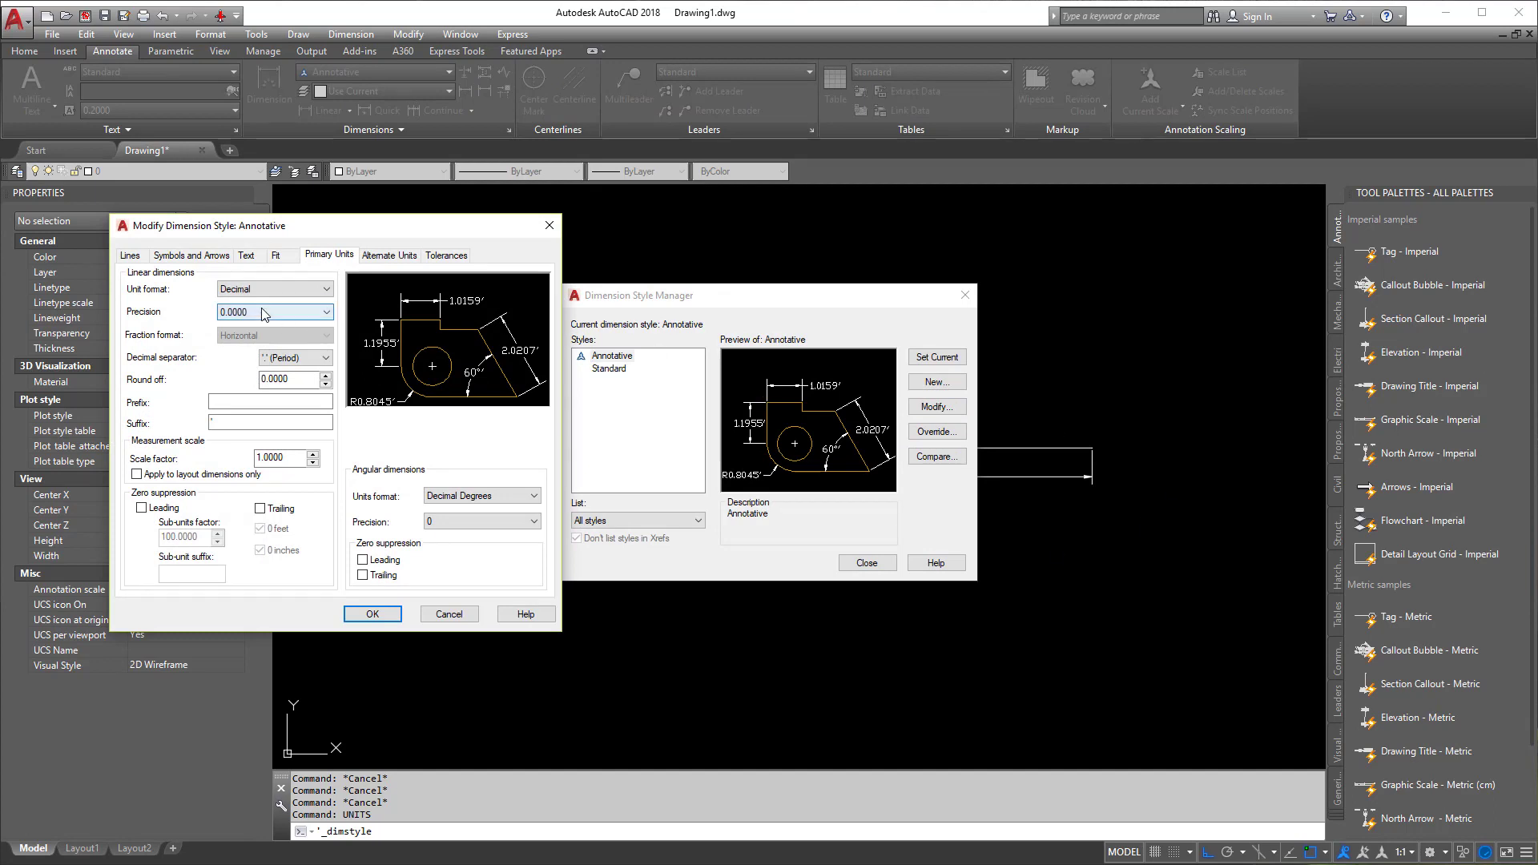
{"action": "left_click", "coordinate": [272, 289]}
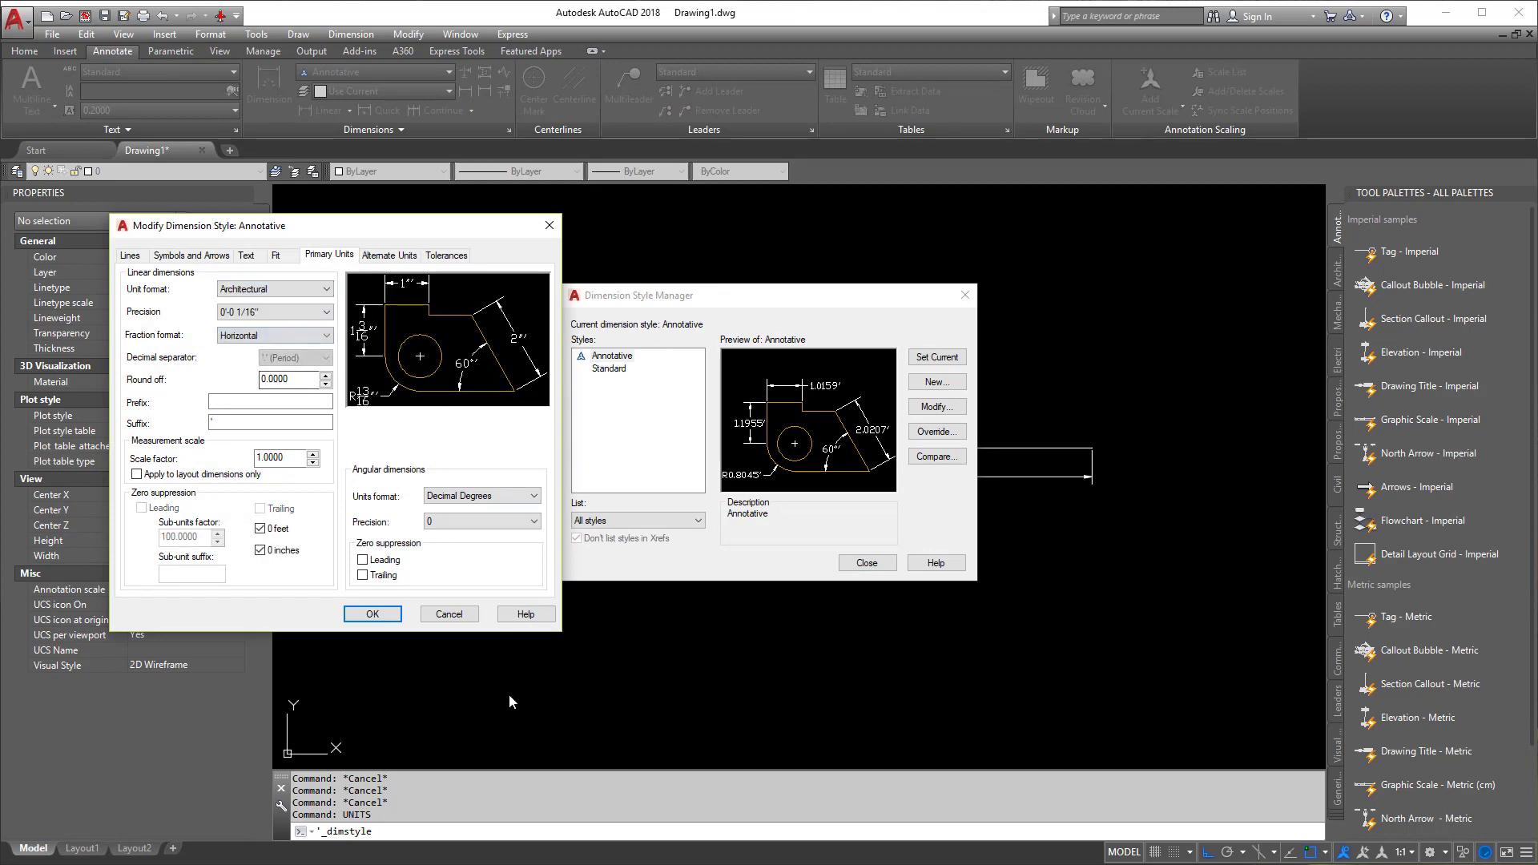
{"action": "left_click", "coordinate": [371, 613]}
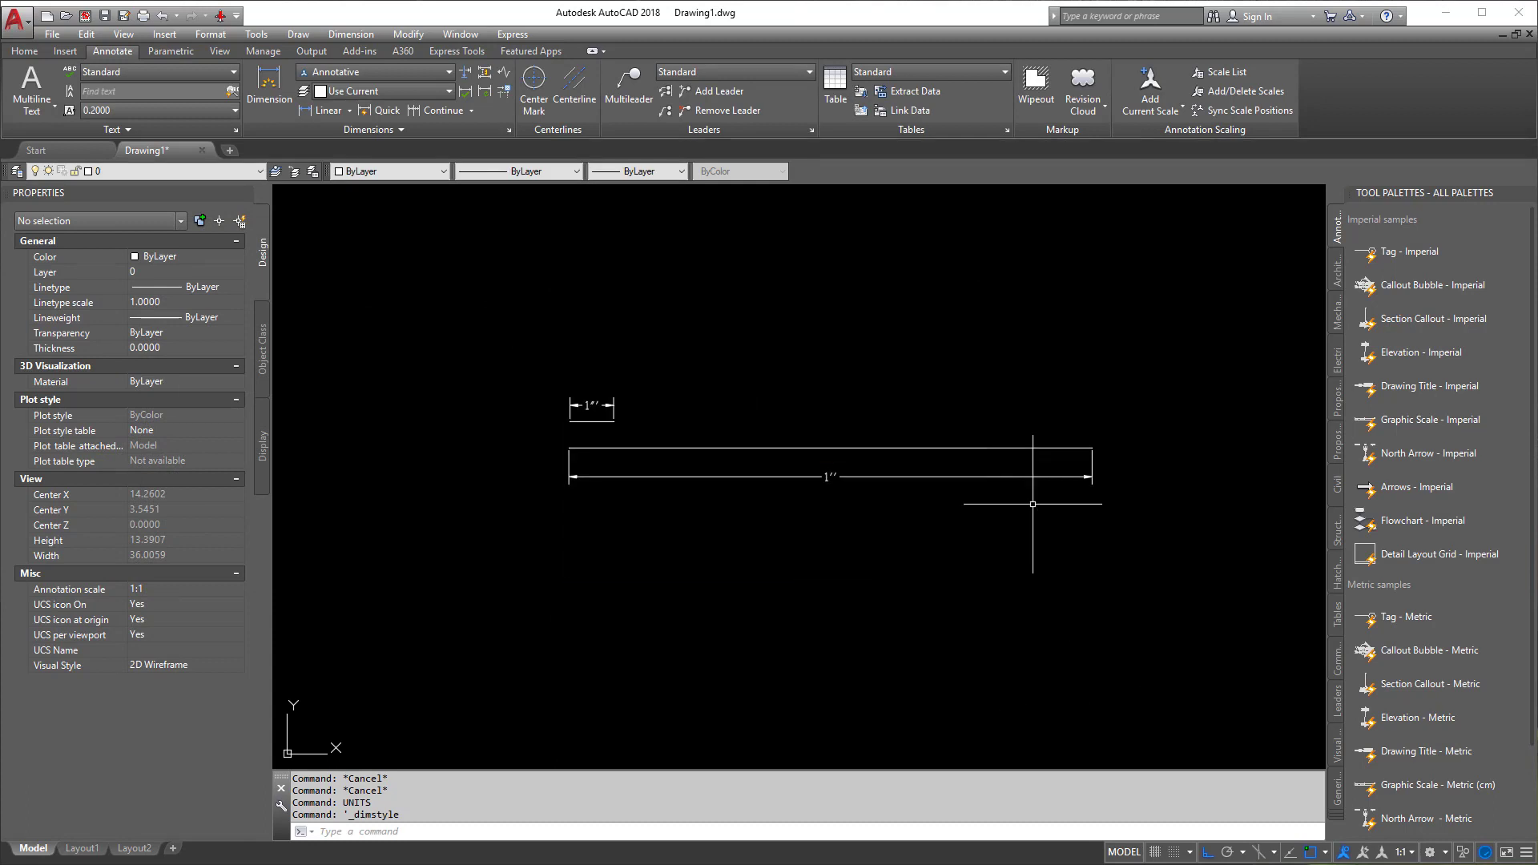
- Clear the Annotative style's Primary Units suffix and close the Dimension Style Manager
{"action": "scroll", "scroll_direction": "up", "scroll_amount": 3}
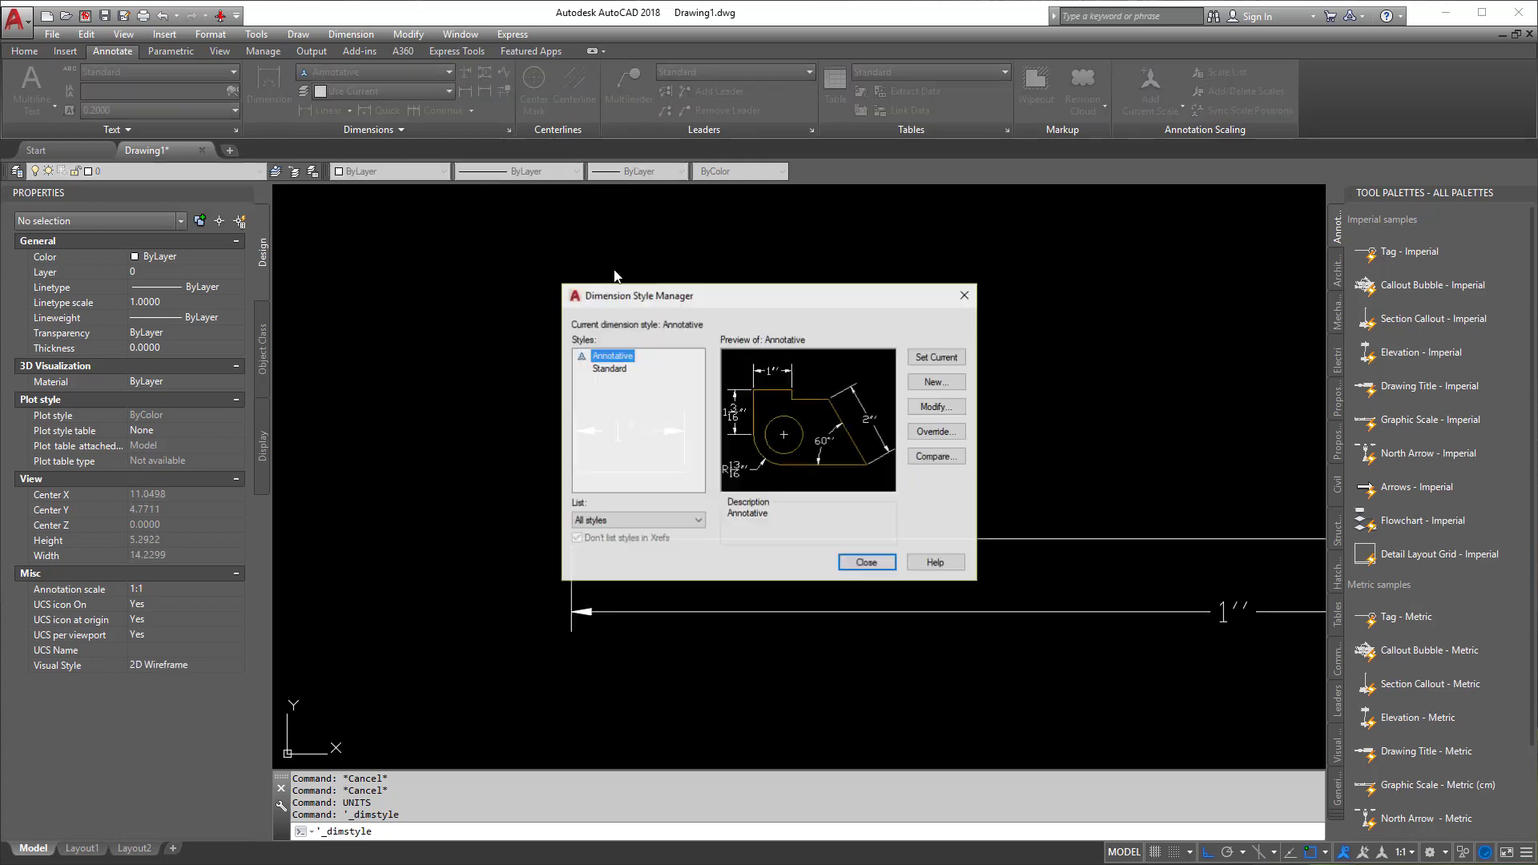
{"action": "left_click", "coordinate": [934, 406]}
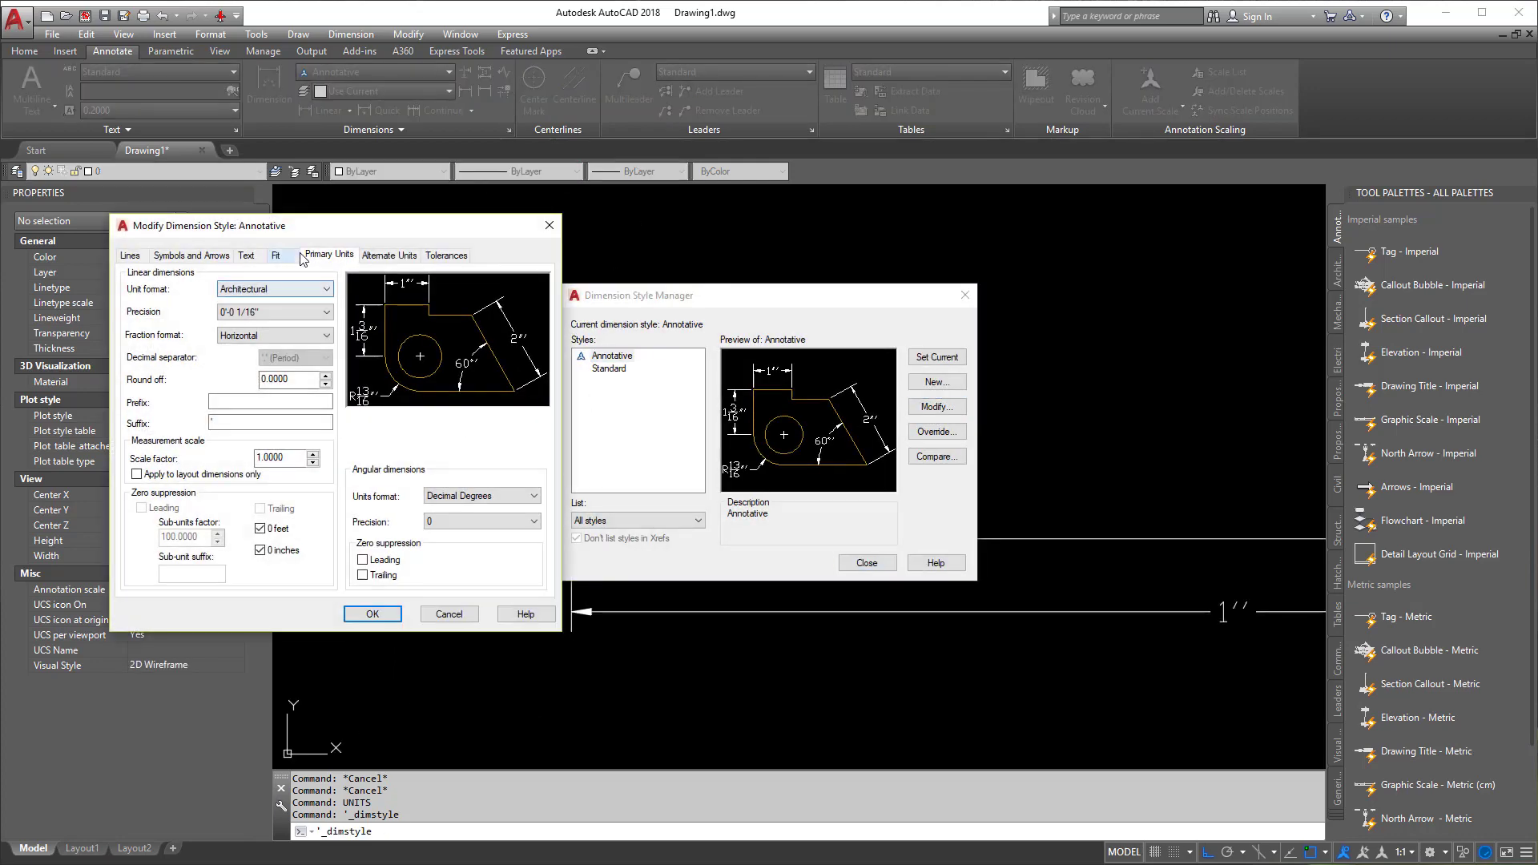
{"action": "left_click", "coordinate": [270, 423]}
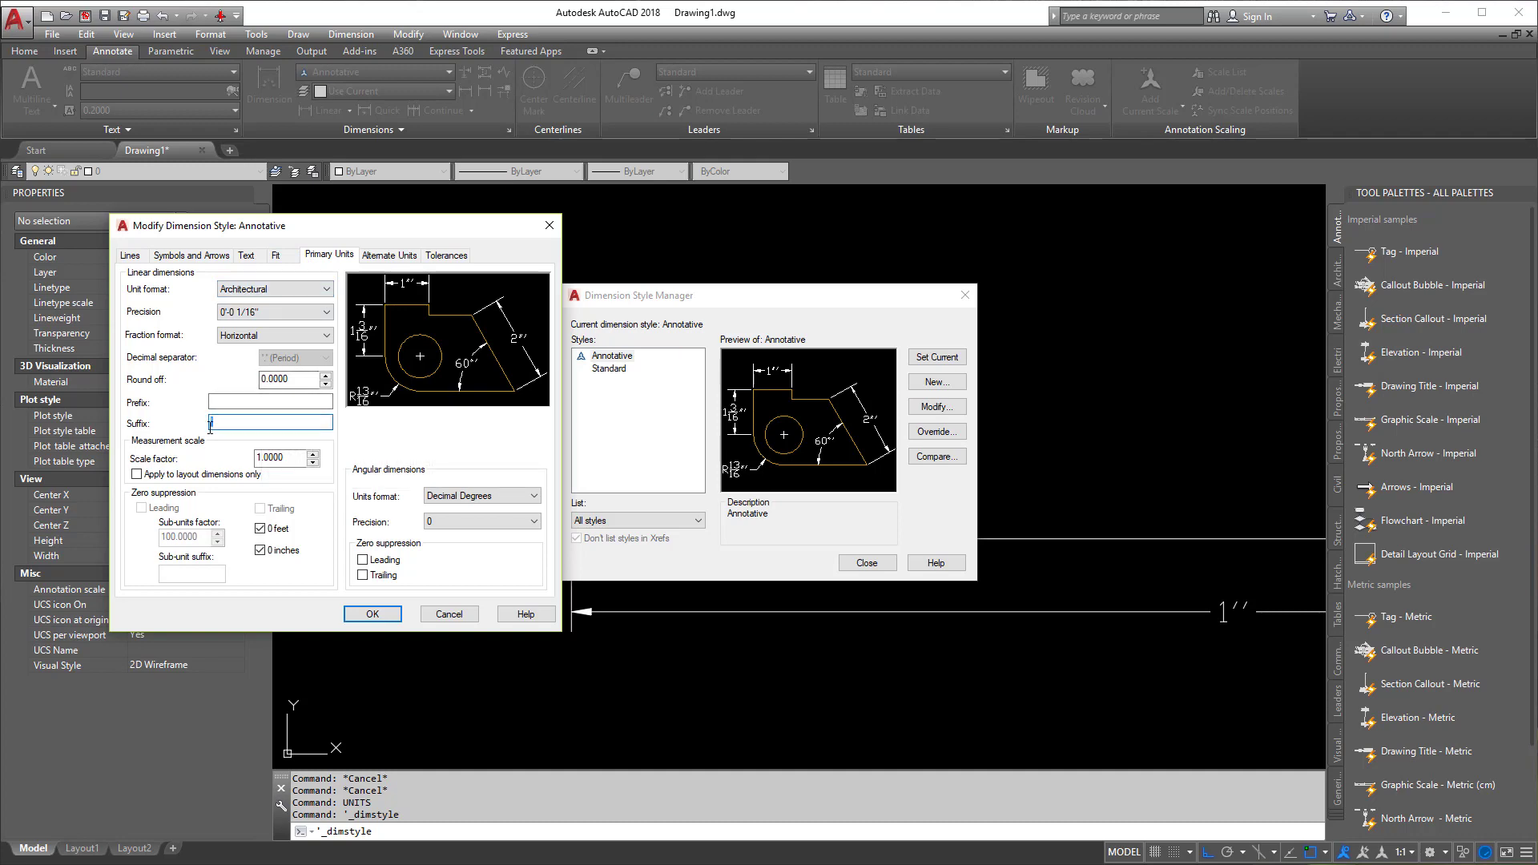
{"action": "left_click", "coordinate": [372, 613]}
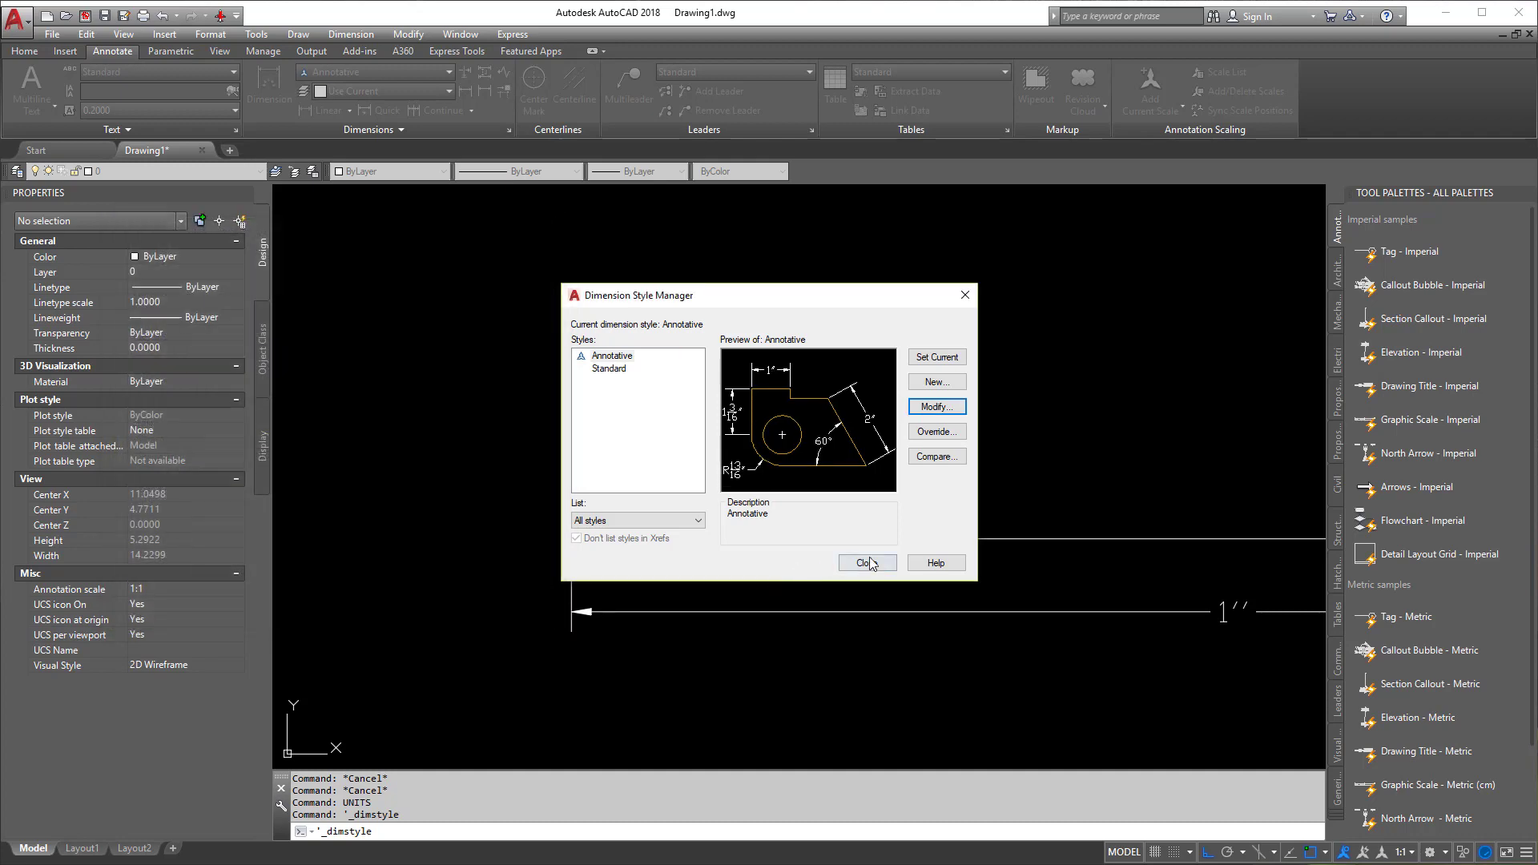
{"action": "left_click", "coordinate": [864, 562]}
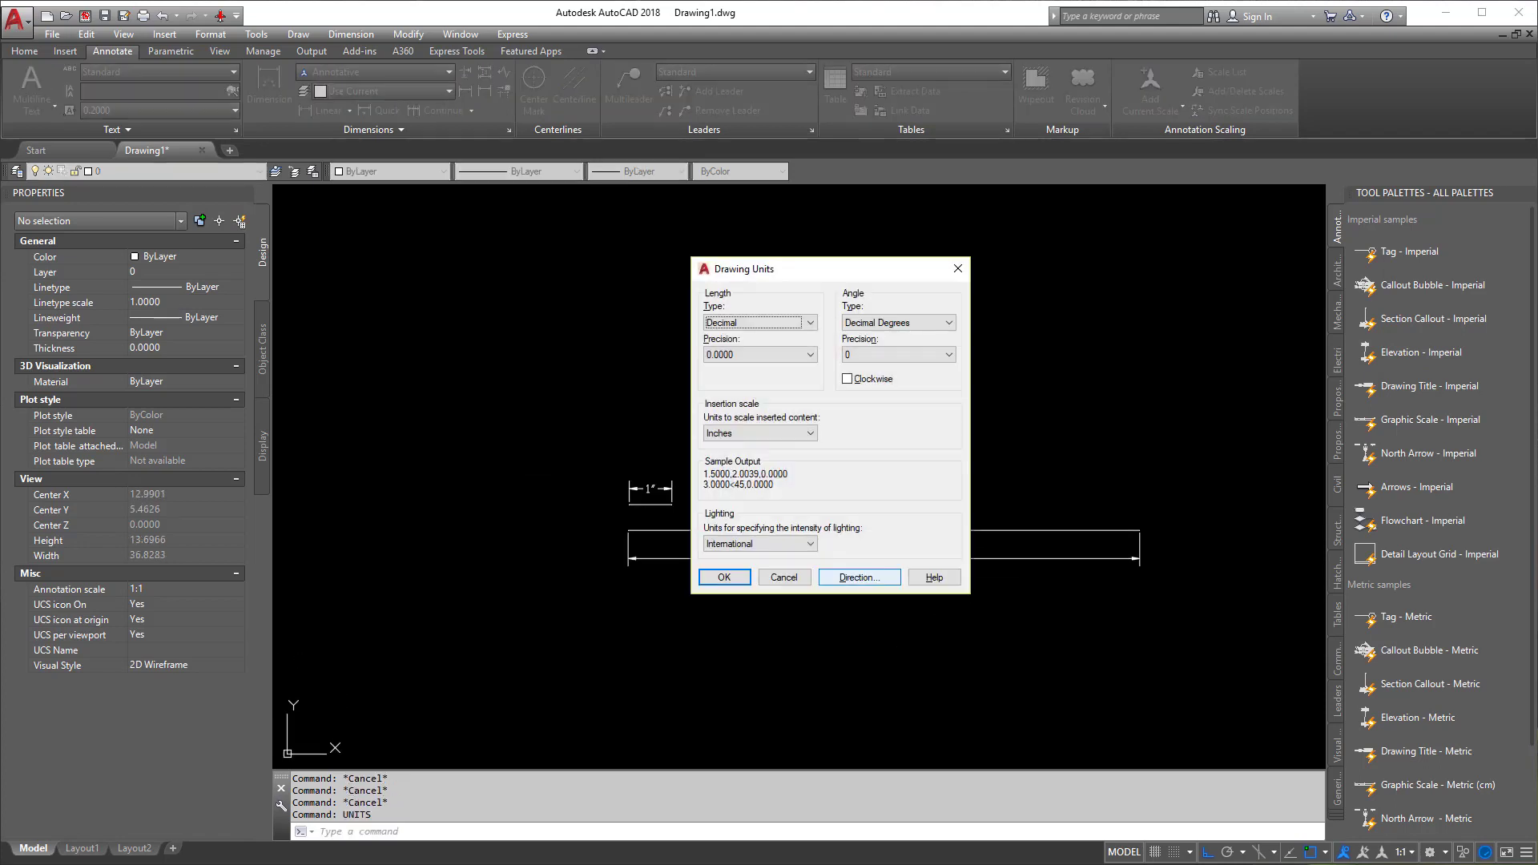
{"action": "left_click", "coordinate": [723, 576]}
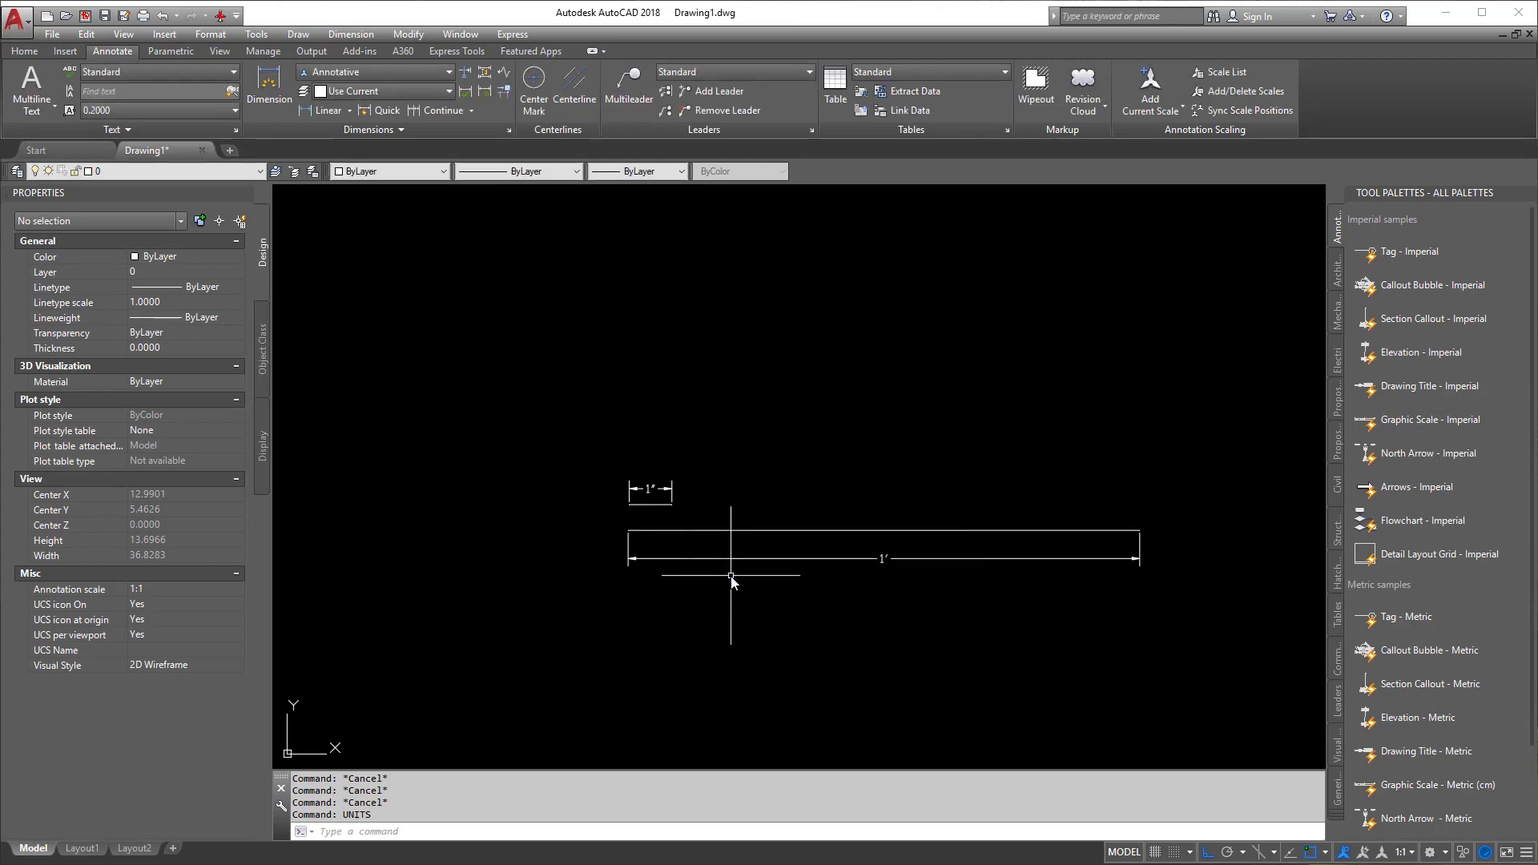
{"action": "mouse_move", "coordinate": [952, 539]}
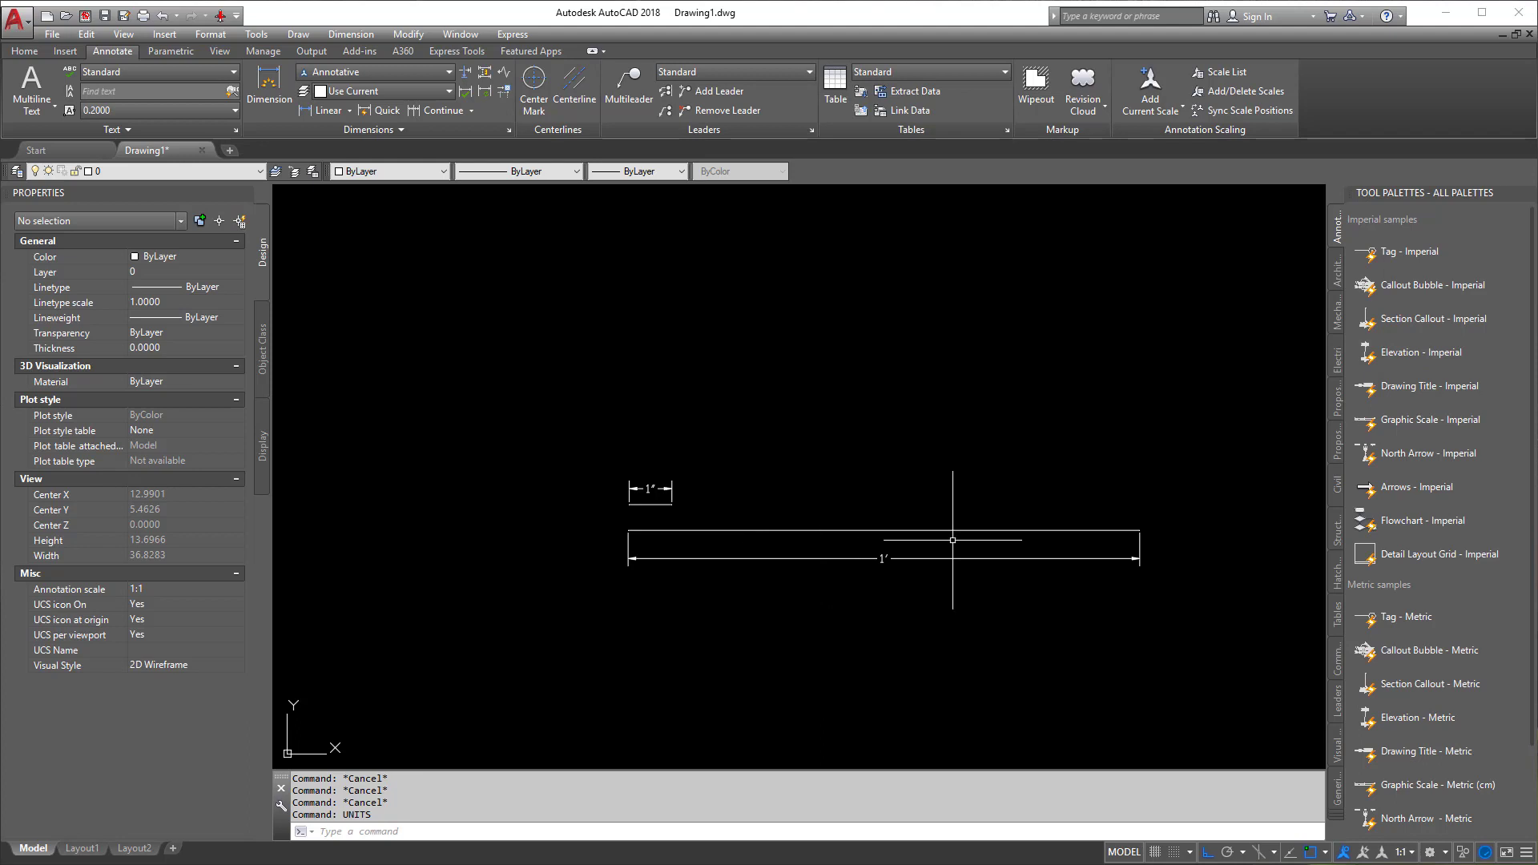